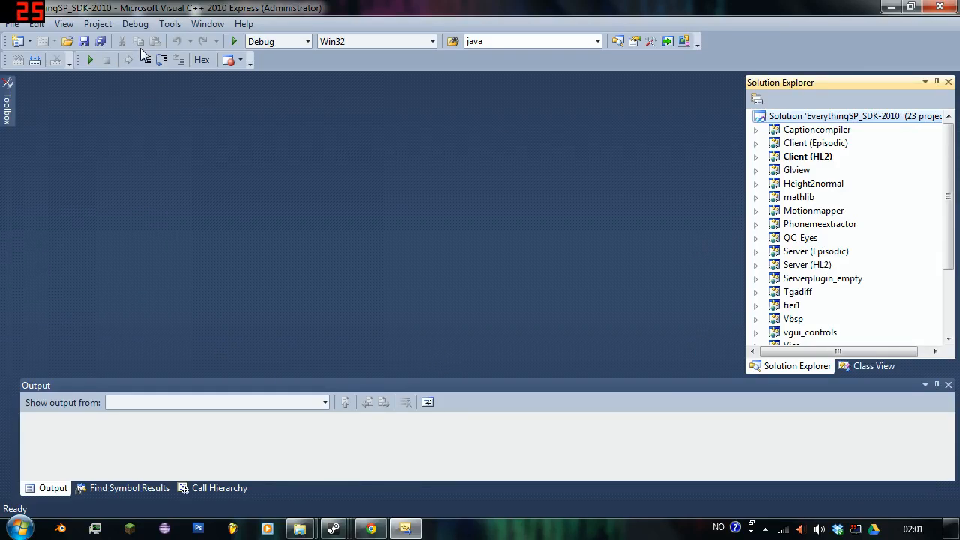
{"action": "mouse_move", "coordinate": [375, 513]}
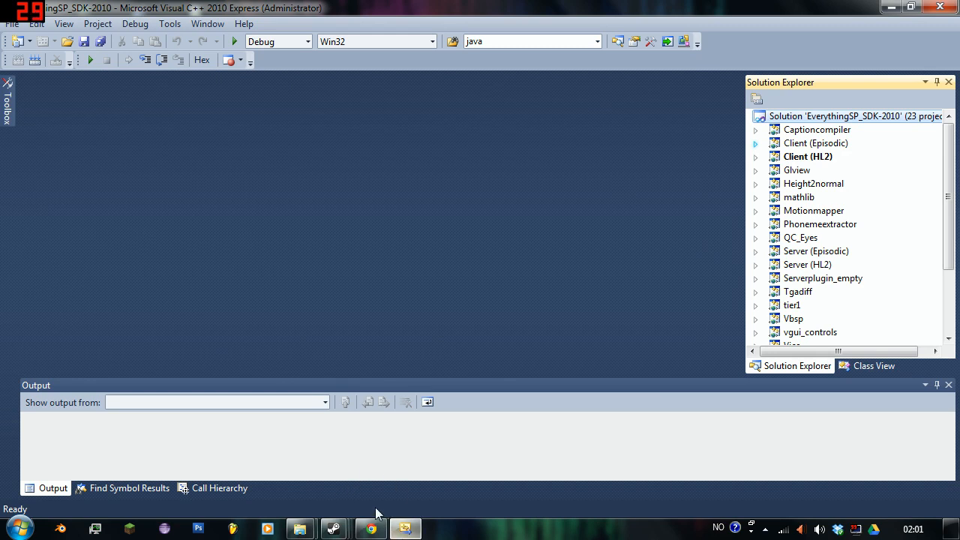
{"action": "mouse_move", "coordinate": [832, 129]}
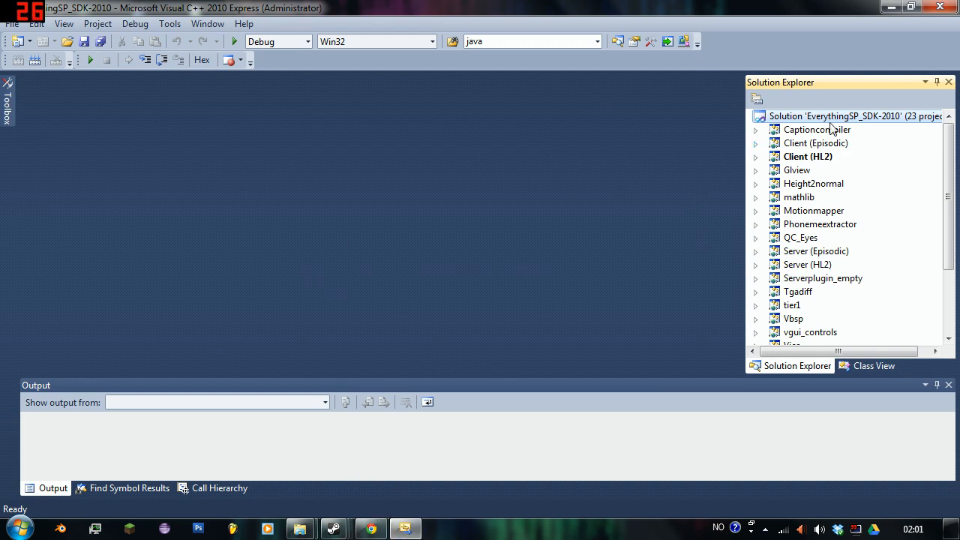
{"action": "mouse_move", "coordinate": [218, 93]}
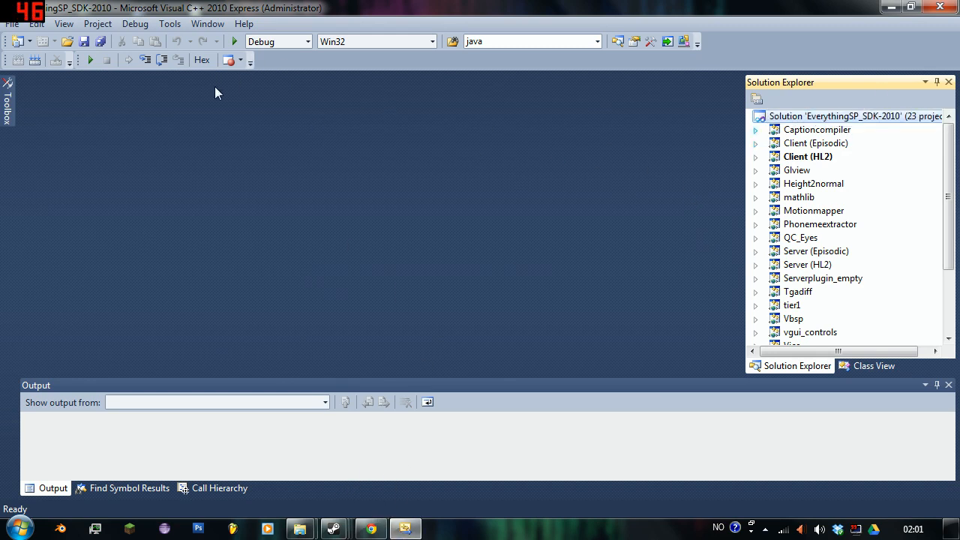
{"action": "mouse_move", "coordinate": [34, 60]}
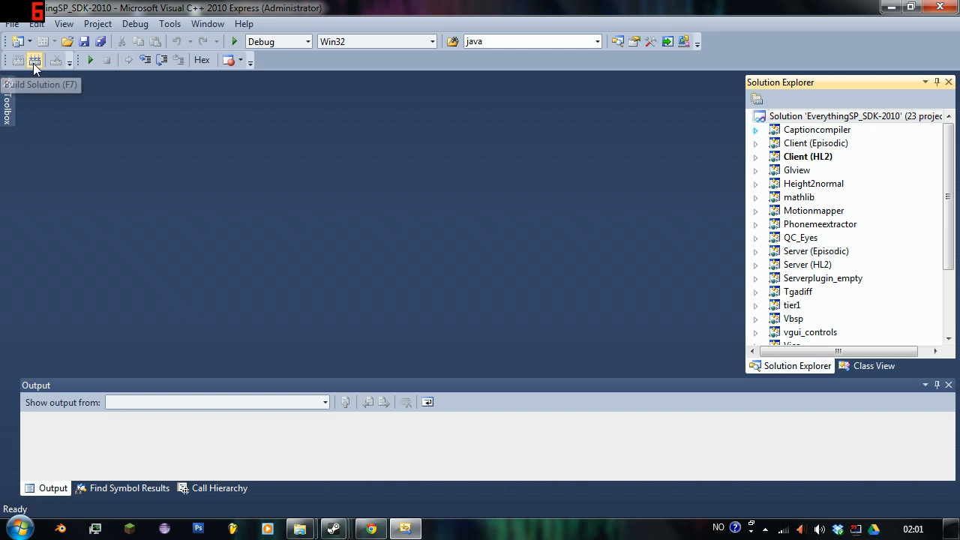
Build the whole EverythingSP_SDK-2010 solution (21 succeeded, 2 failed).
{"action": "left_click", "coordinate": [35, 60]}
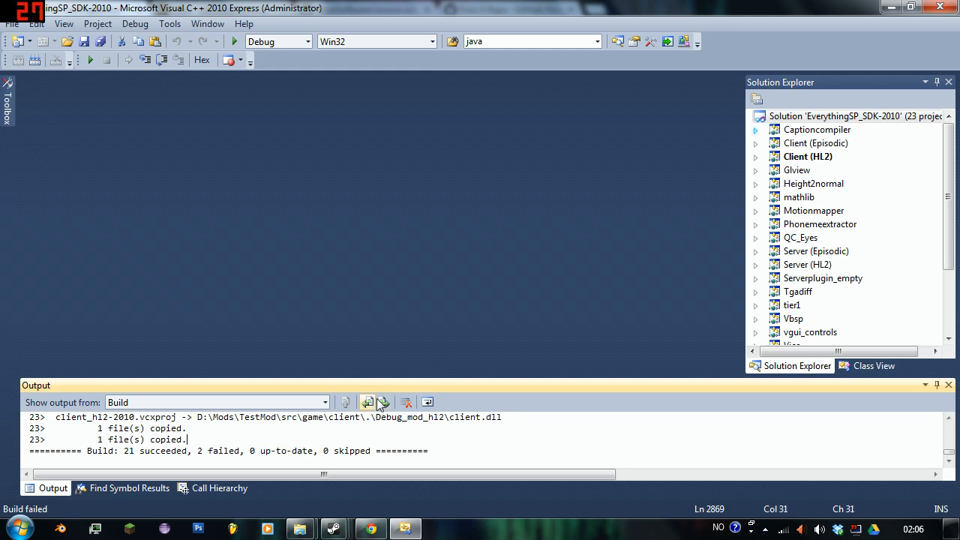
{"action": "mouse_move", "coordinate": [367, 402]}
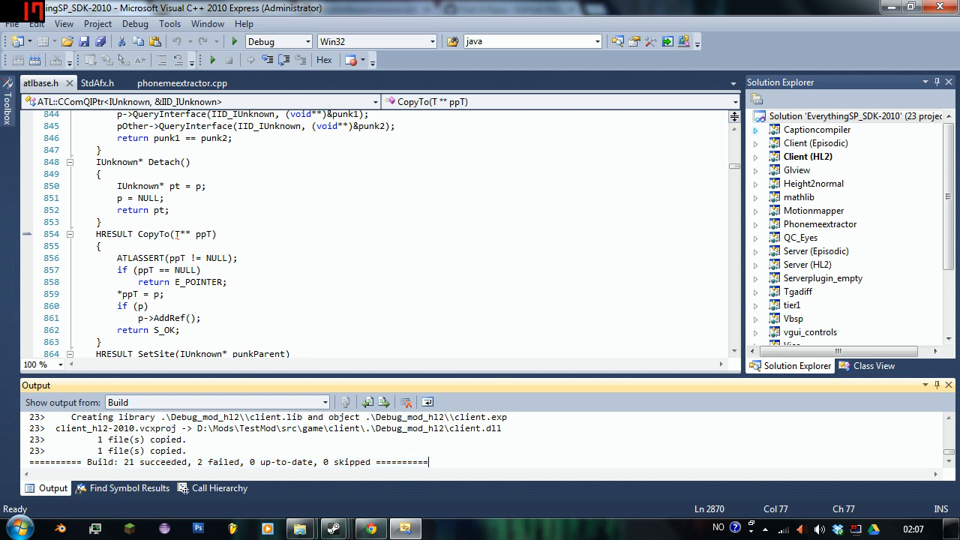
{"action": "mouse_move", "coordinate": [515, 398]}
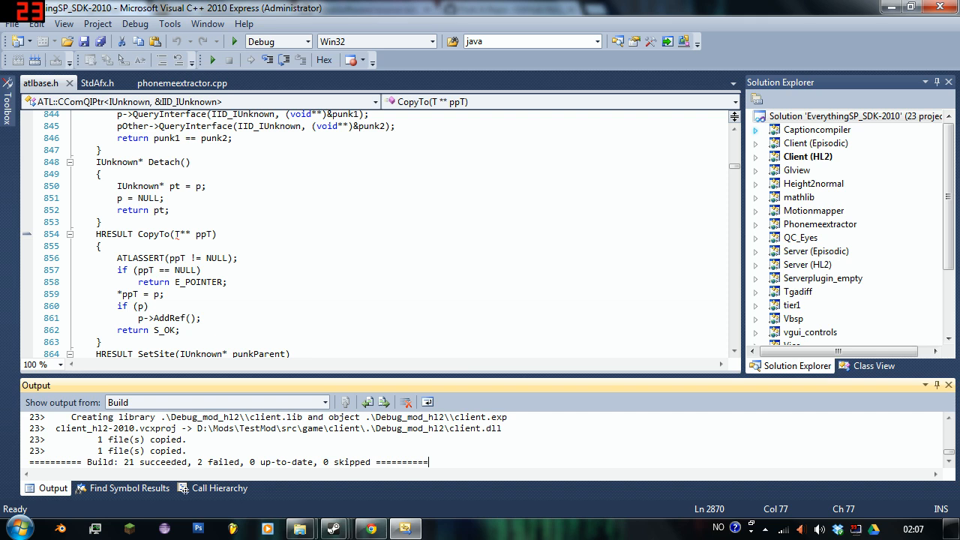
Clear the output, close the solution and browse the src folder to Game_Episodic-2010.sln.
{"action": "left_click", "coordinate": [405, 402]}
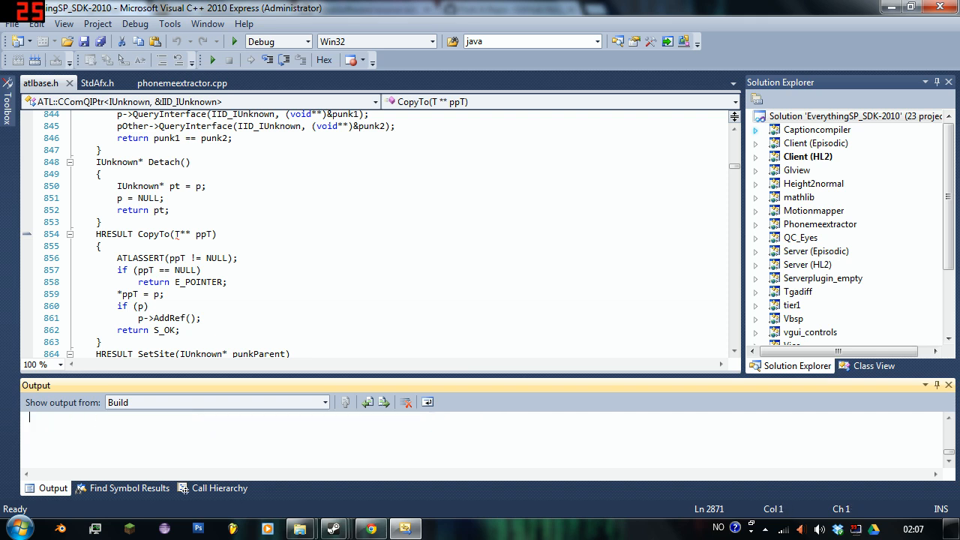
{"action": "left_click", "coordinate": [12, 24]}
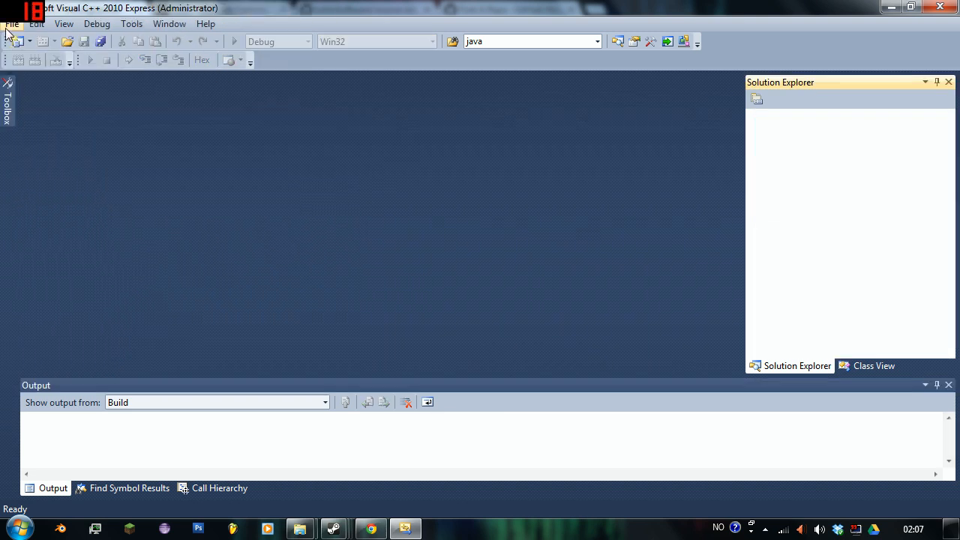
{"action": "left_click", "coordinate": [12, 24]}
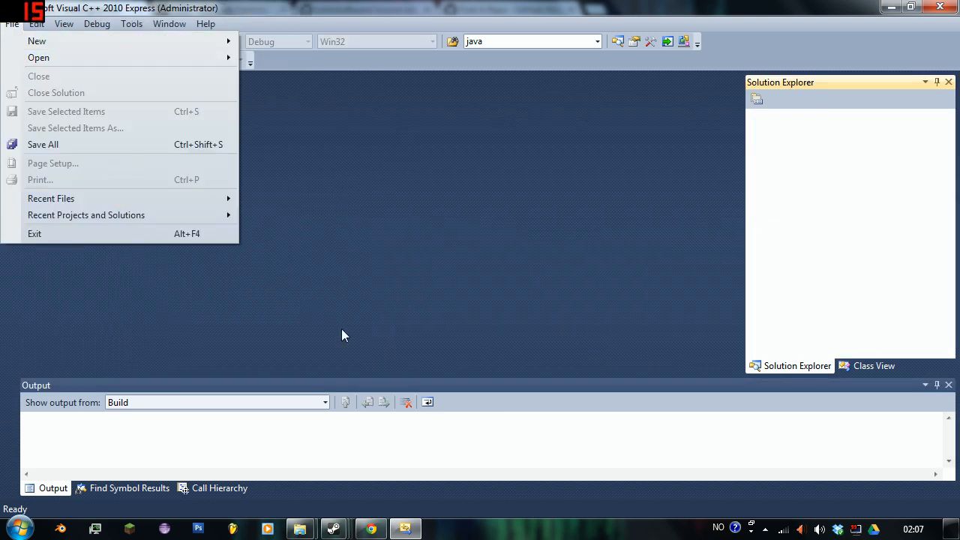
{"action": "mouse_move", "coordinate": [61, 63]}
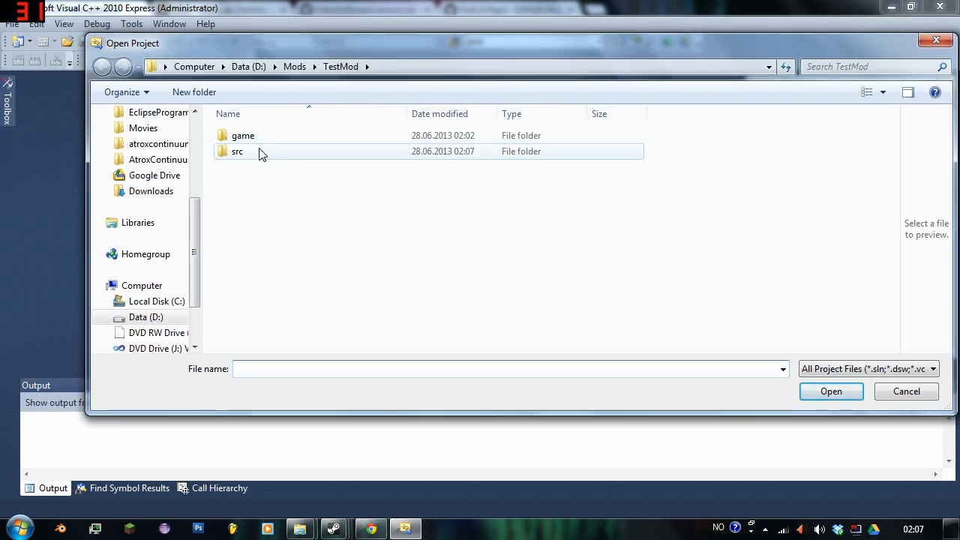
{"action": "double_click", "coordinate": [237, 150]}
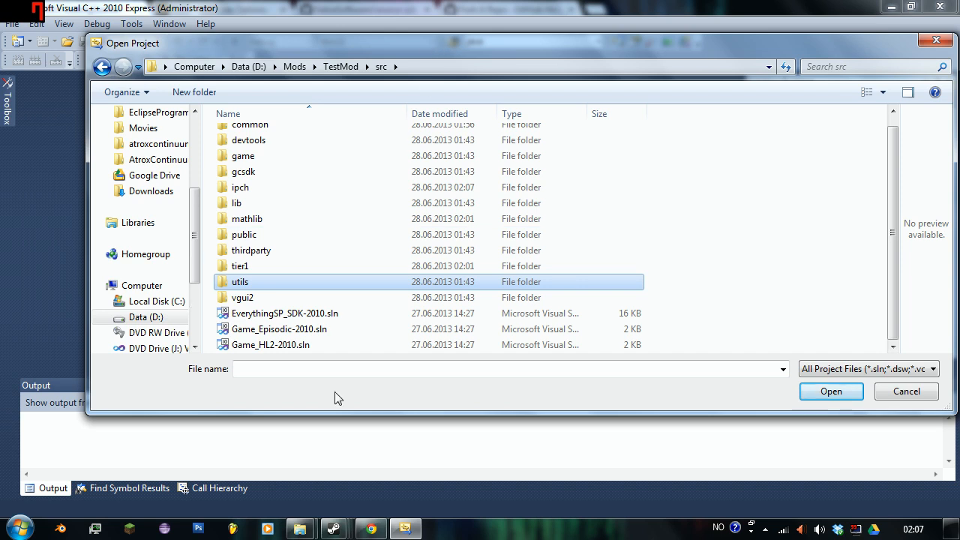
{"action": "left_click", "coordinate": [279, 328]}
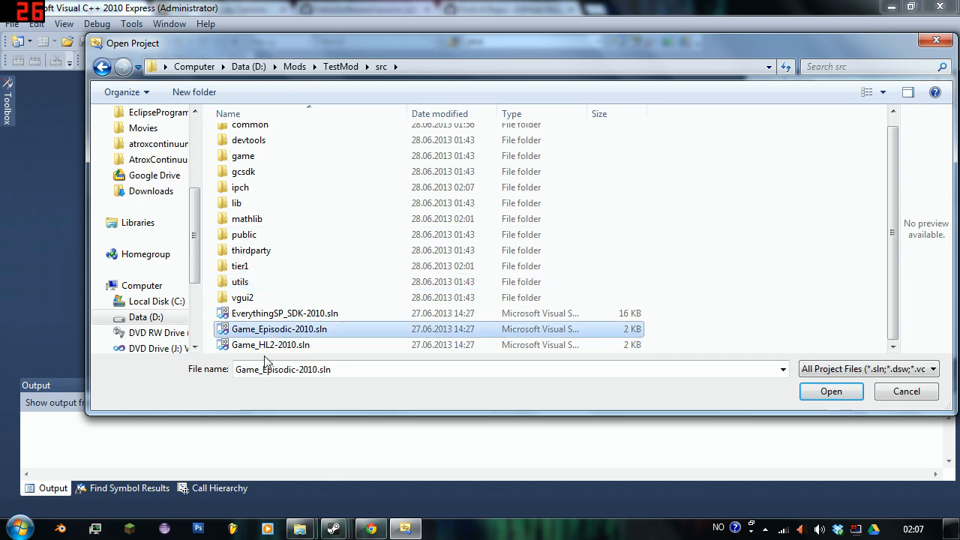
{"action": "mouse_move", "coordinate": [312, 278]}
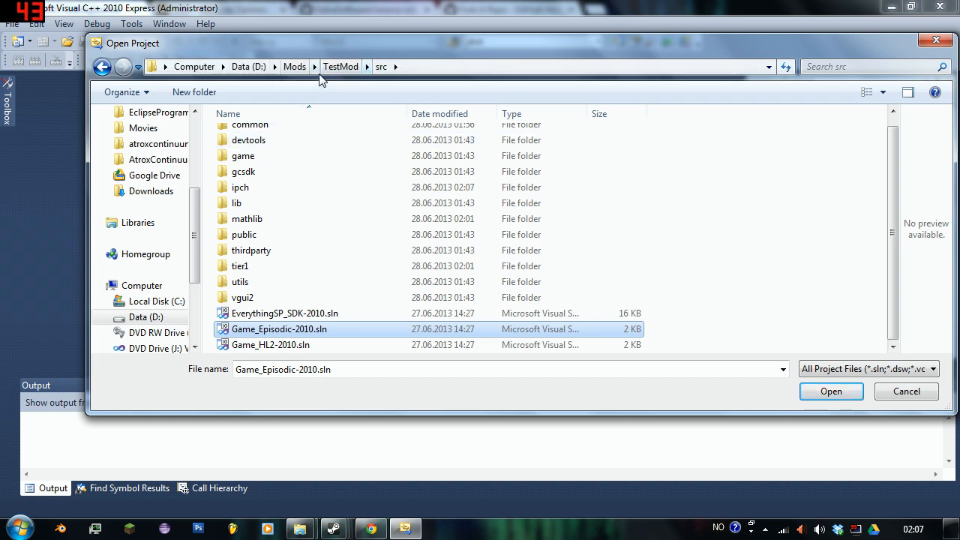
Browse the TestMod, mod_hl2 and mod_episodic folders looking for project files.
{"action": "left_click", "coordinate": [294, 66]}
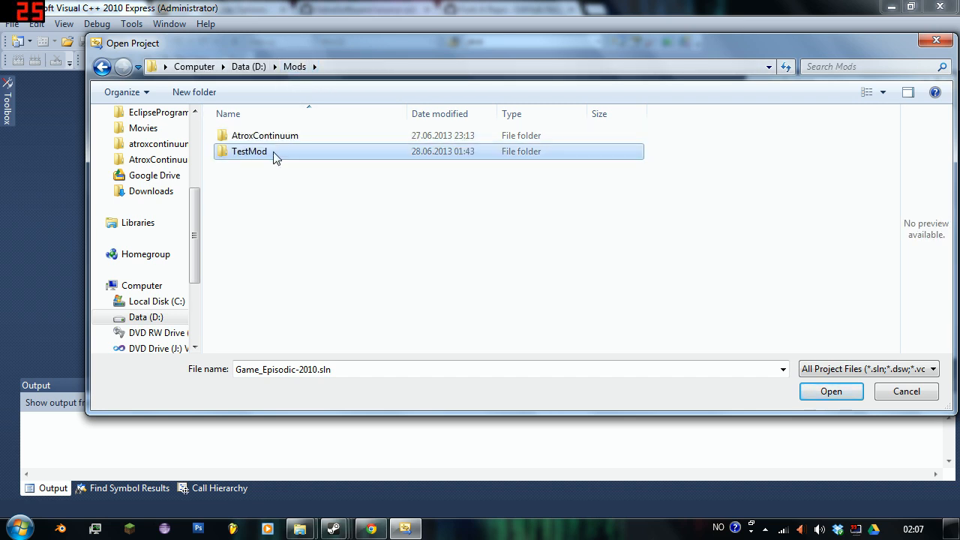
{"action": "double_click", "coordinate": [248, 150]}
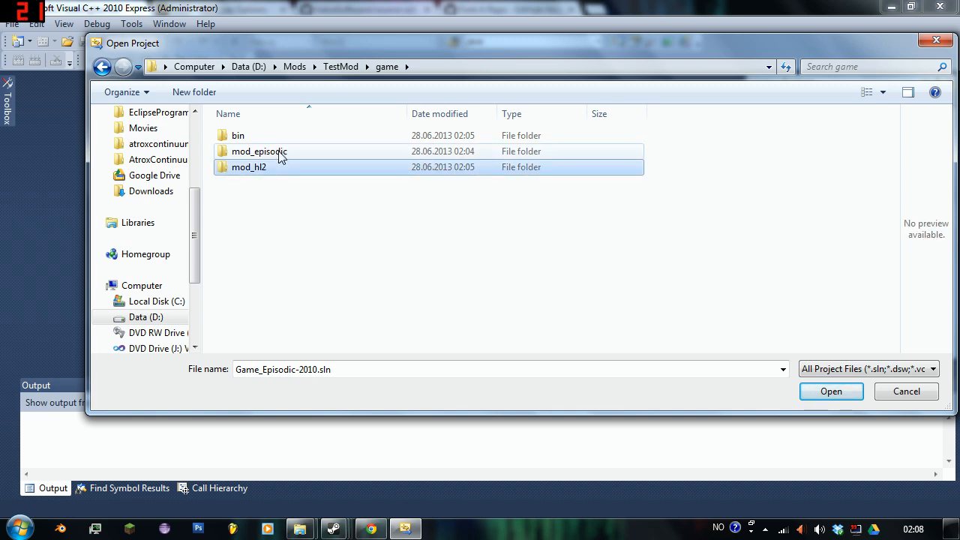
{"action": "double_click", "coordinate": [249, 166]}
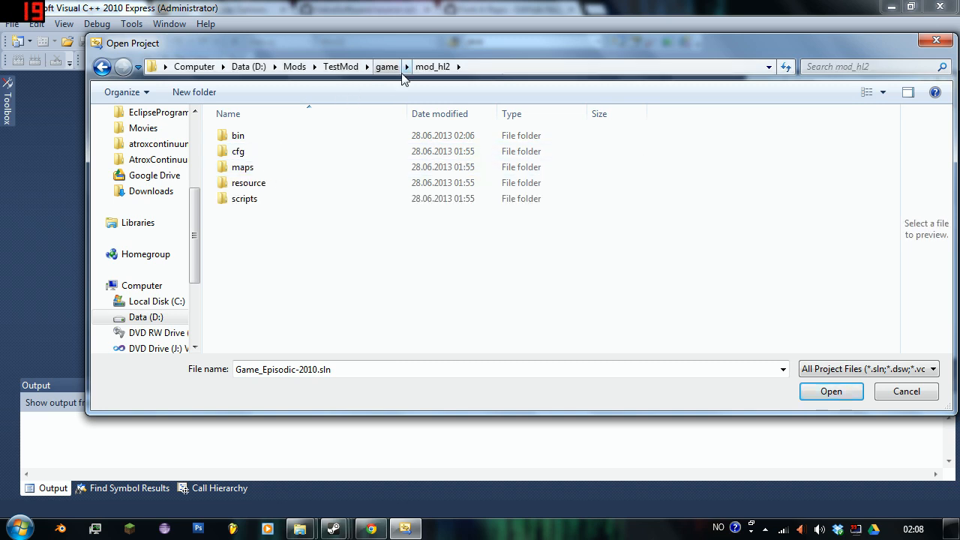
{"action": "left_click", "coordinate": [387, 66]}
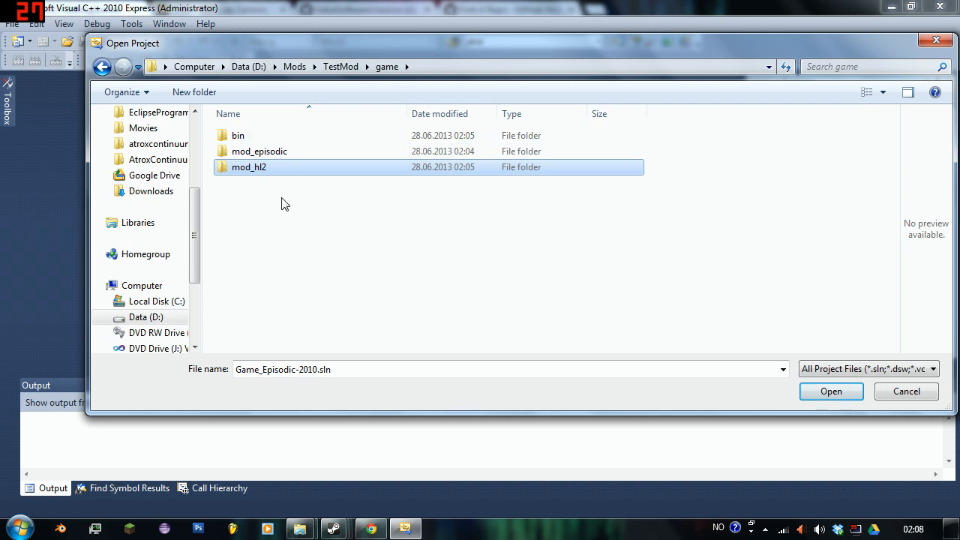
{"action": "mouse_move", "coordinate": [219, 21]}
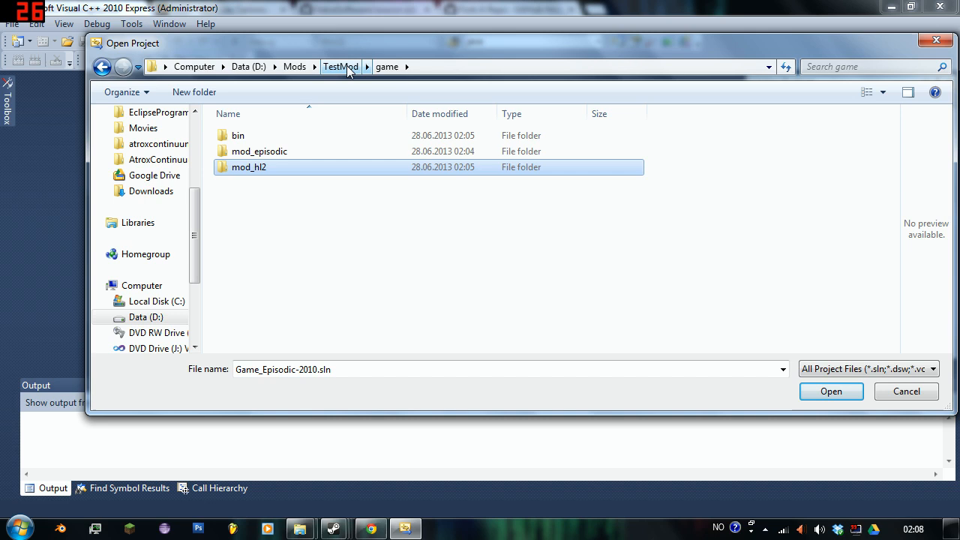
{"action": "left_click", "coordinate": [258, 150]}
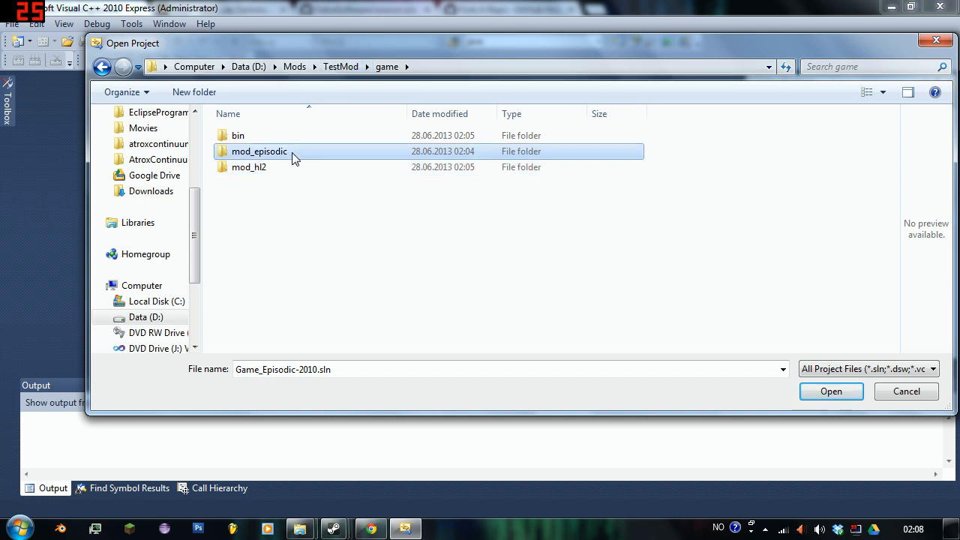
{"action": "double_click", "coordinate": [258, 150]}
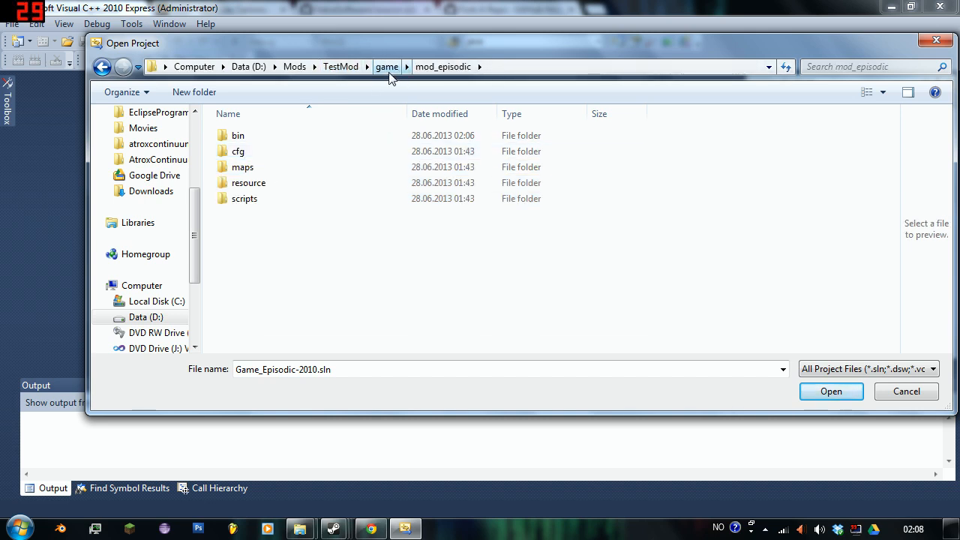
{"action": "mouse_move", "coordinate": [341, 65]}
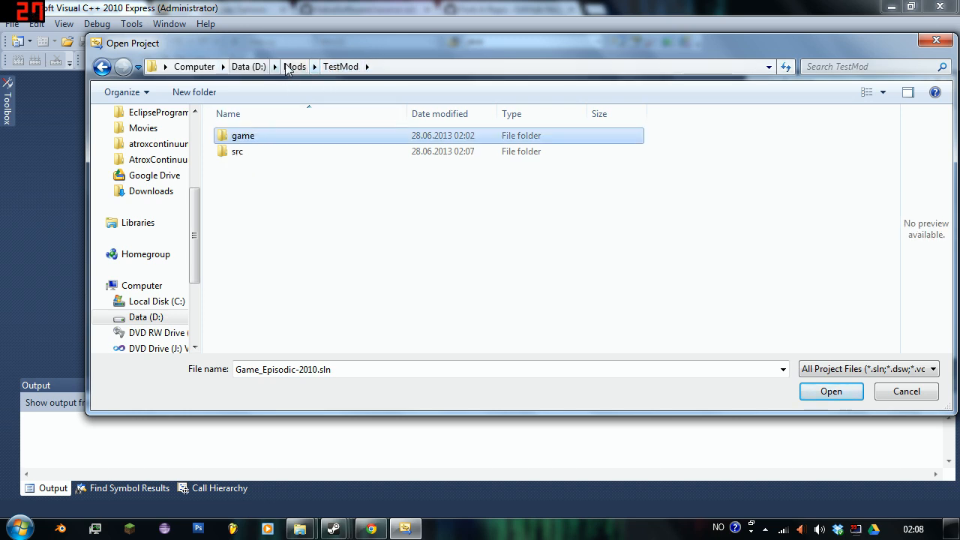
Look in the game folder, return to Mods and cancel the Open Project dialog.
{"action": "double_click", "coordinate": [243, 135]}
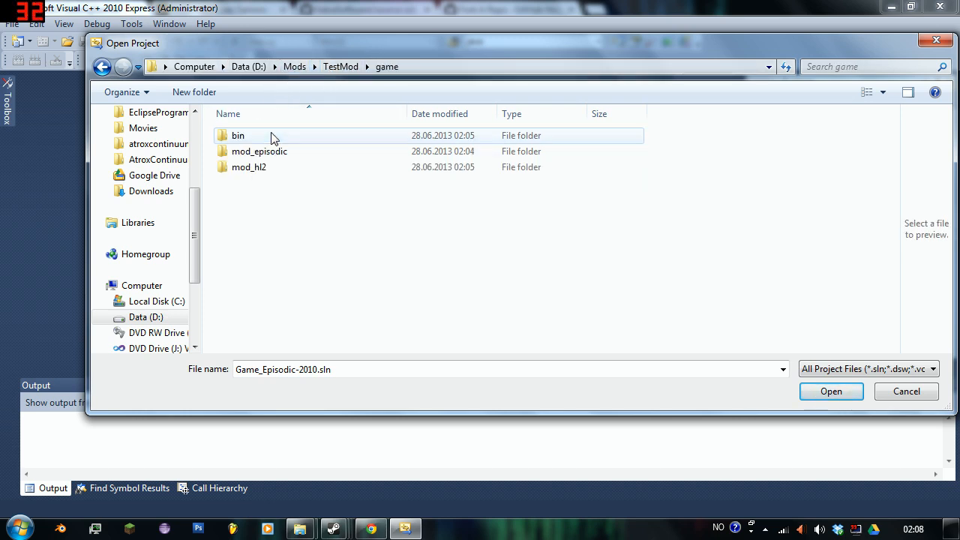
{"action": "left_click", "coordinate": [294, 66]}
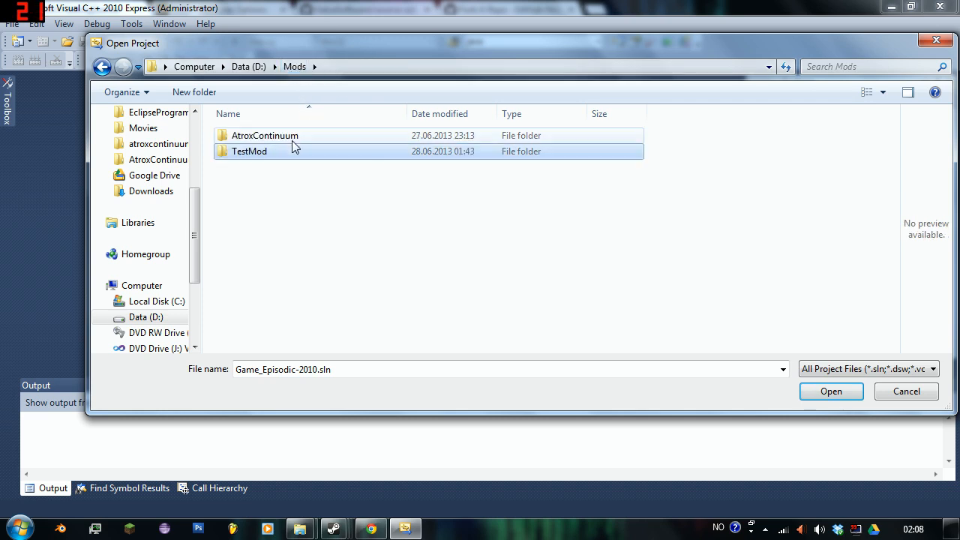
{"action": "left_click", "coordinate": [249, 150]}
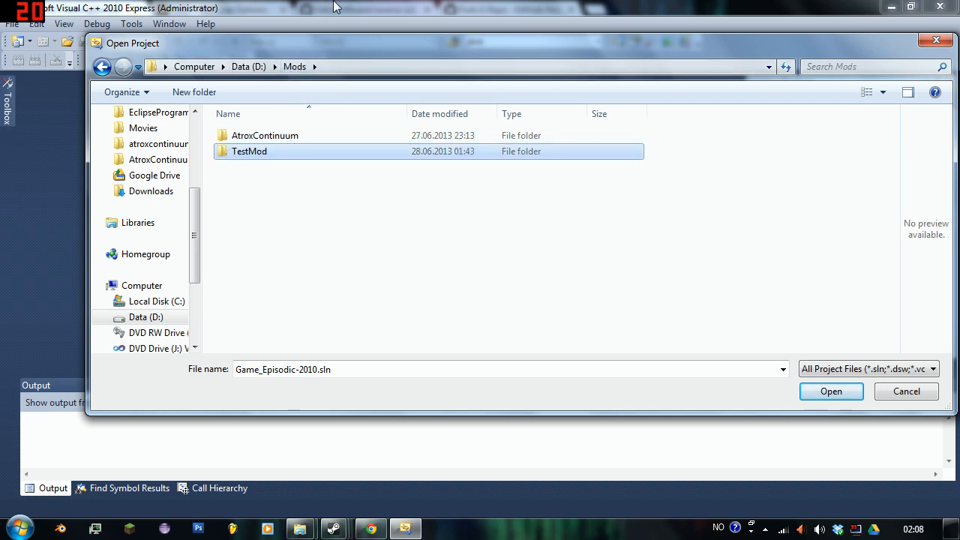
{"action": "left_click", "coordinate": [831, 390]}
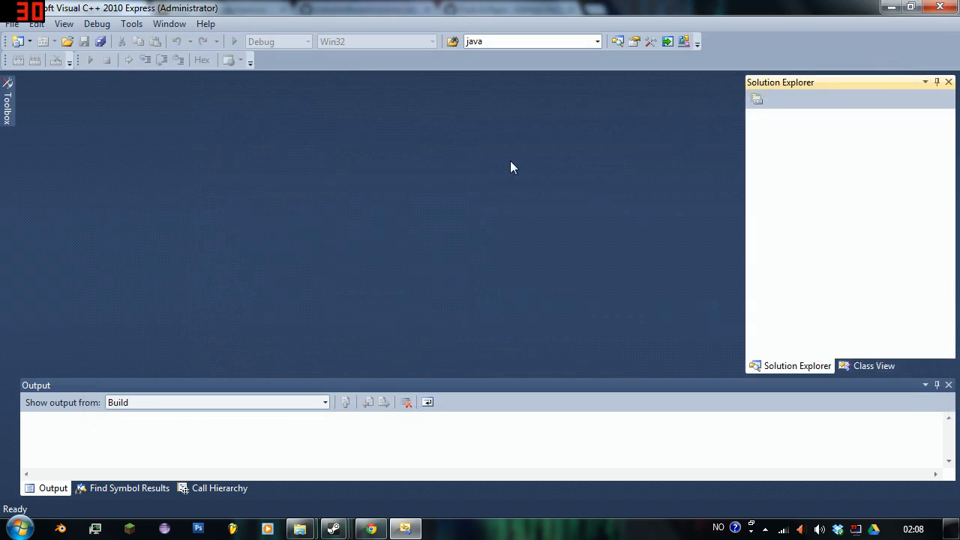
Load Game_Episodic-2010.sln from D:\Mods\TestMod\src with its Client and Server Episodic projects.
{"action": "left_click", "coordinate": [12, 24]}
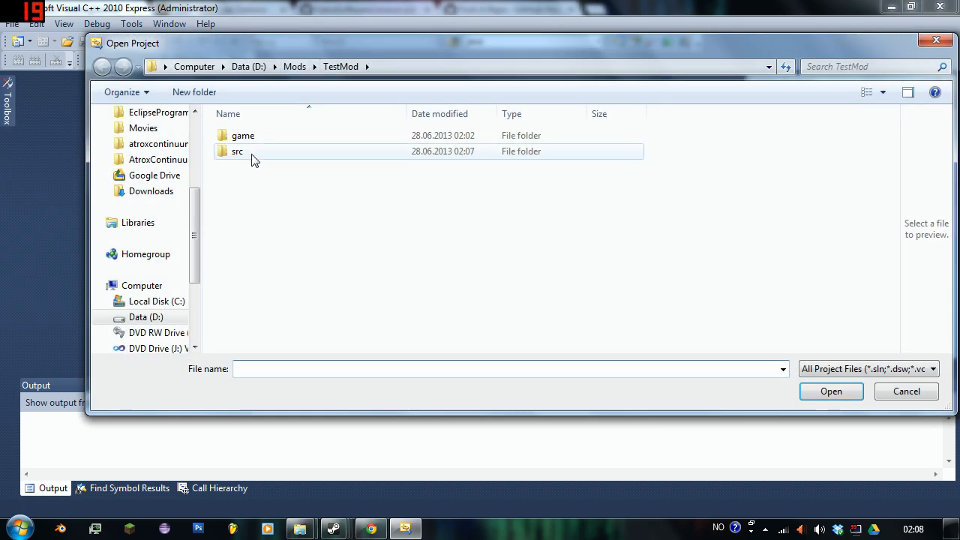
{"action": "double_click", "coordinate": [237, 150]}
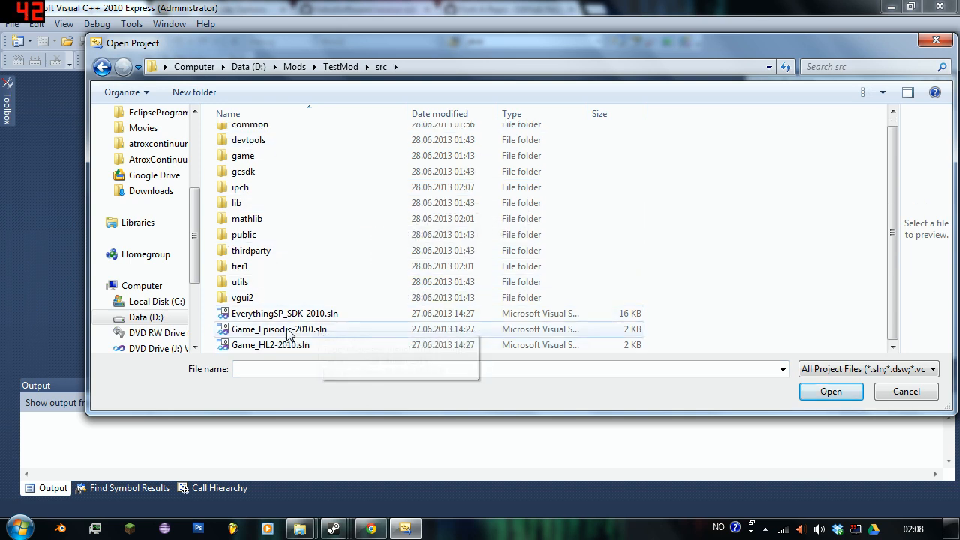
{"action": "left_click", "coordinate": [279, 329]}
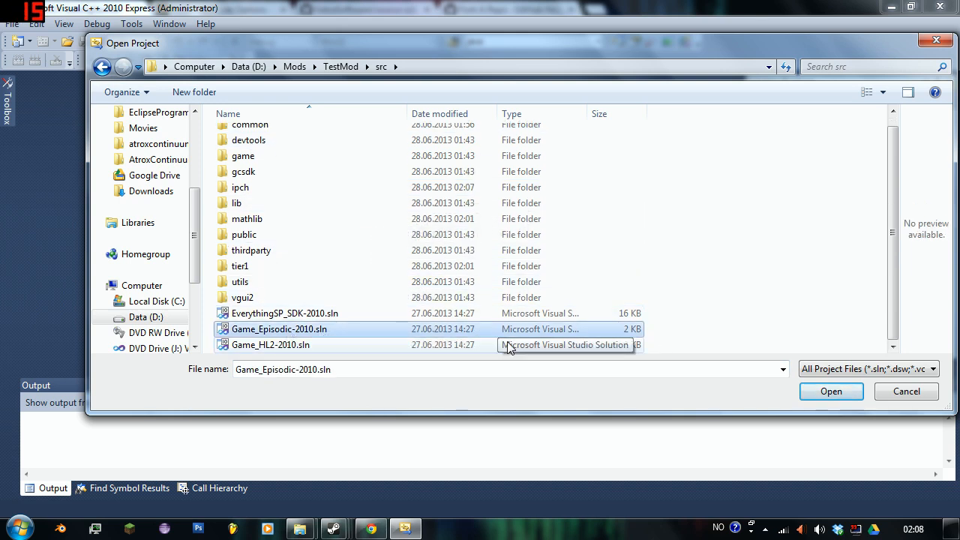
{"action": "left_click", "coordinate": [830, 390]}
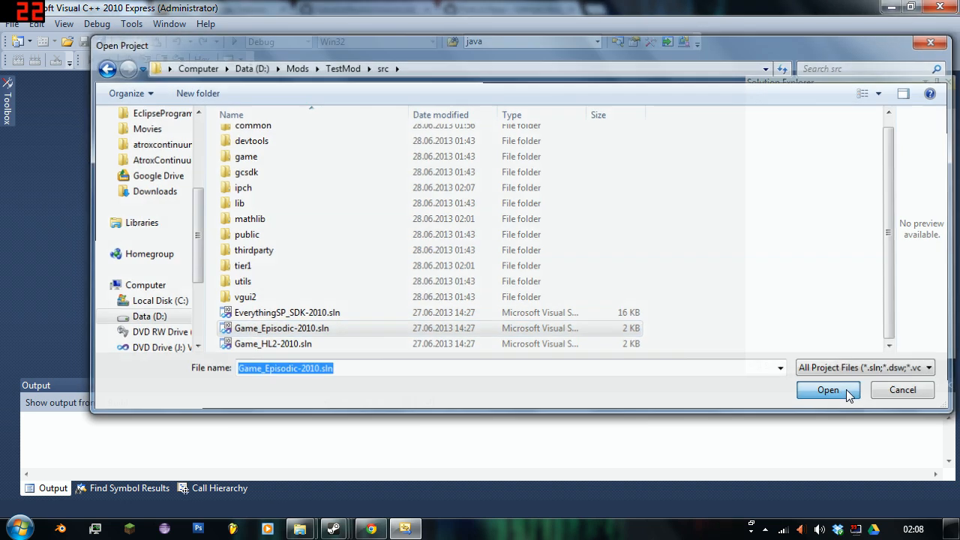
{"action": "left_click", "coordinate": [828, 390]}
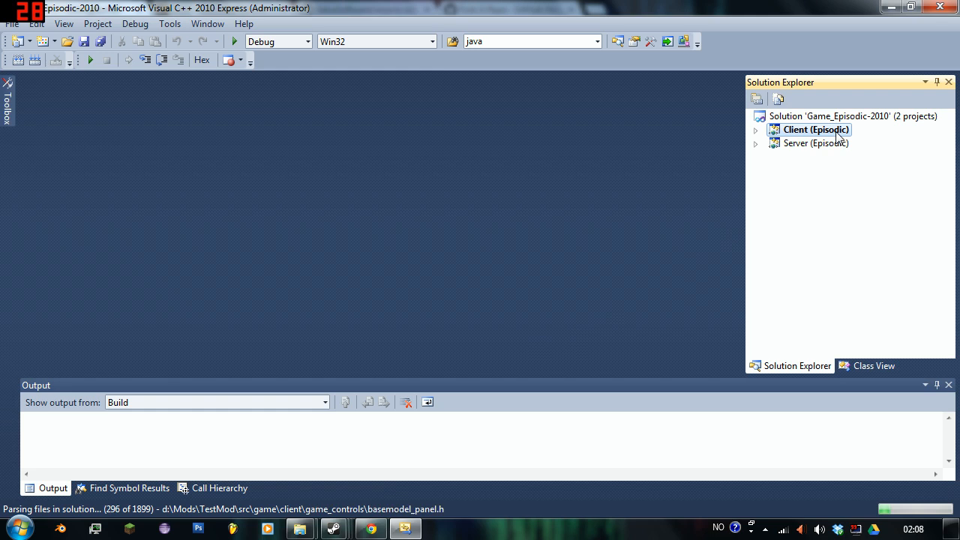
{"action": "mouse_move", "coordinate": [816, 180]}
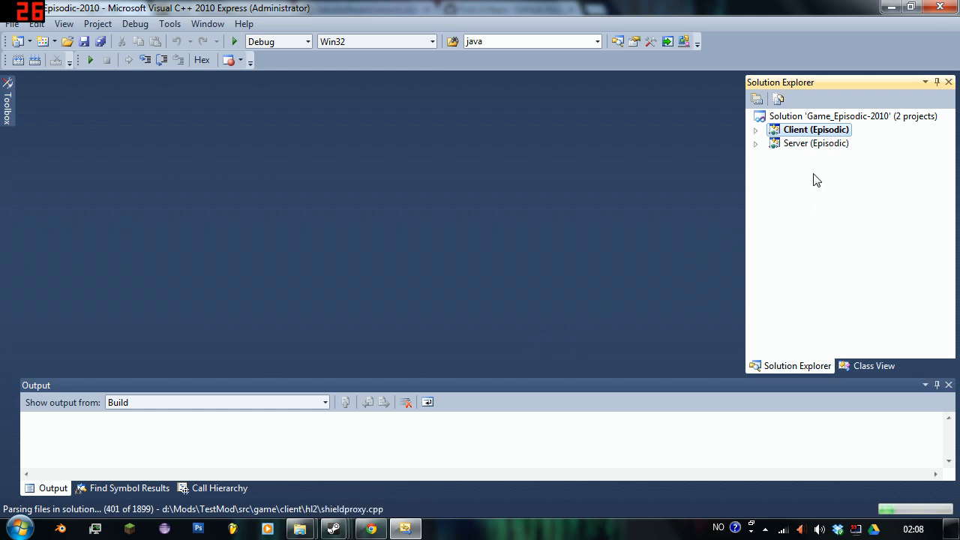
{"action": "mouse_move", "coordinate": [799, 145]}
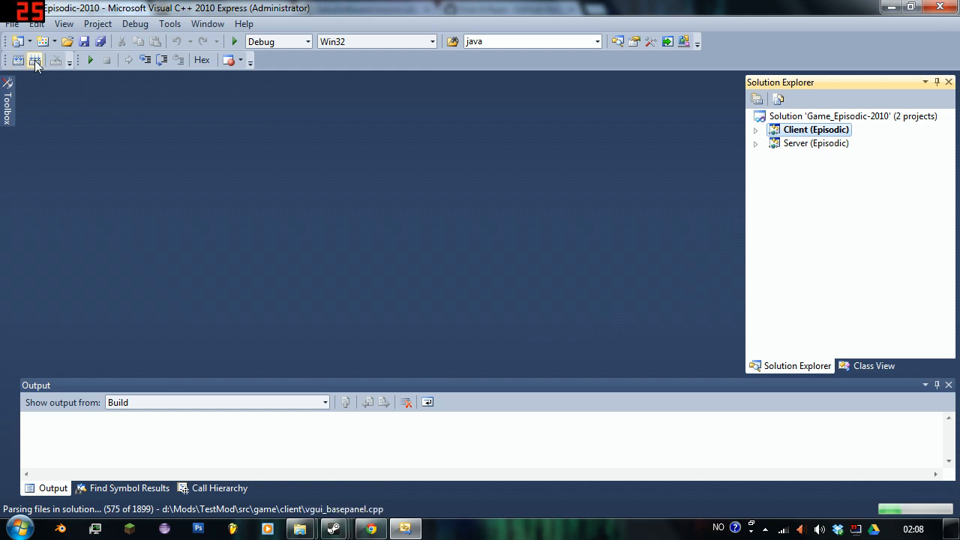
{"action": "mouse_move", "coordinate": [36, 60]}
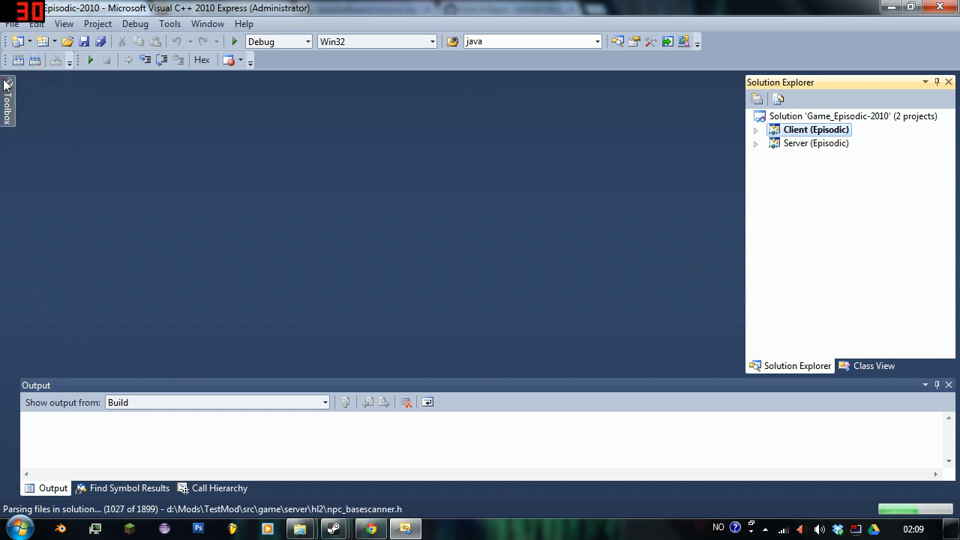
{"action": "mouse_move", "coordinate": [36, 60]}
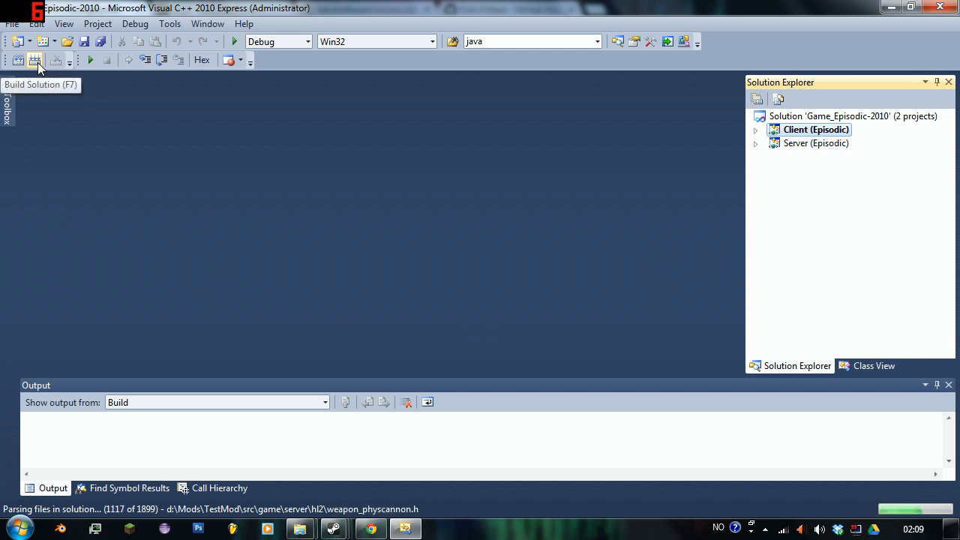
Build the Game_Episodic-2010 solution (1 succeeded, 0 failed, 1 up-to-date).
{"action": "left_click", "coordinate": [34, 60]}
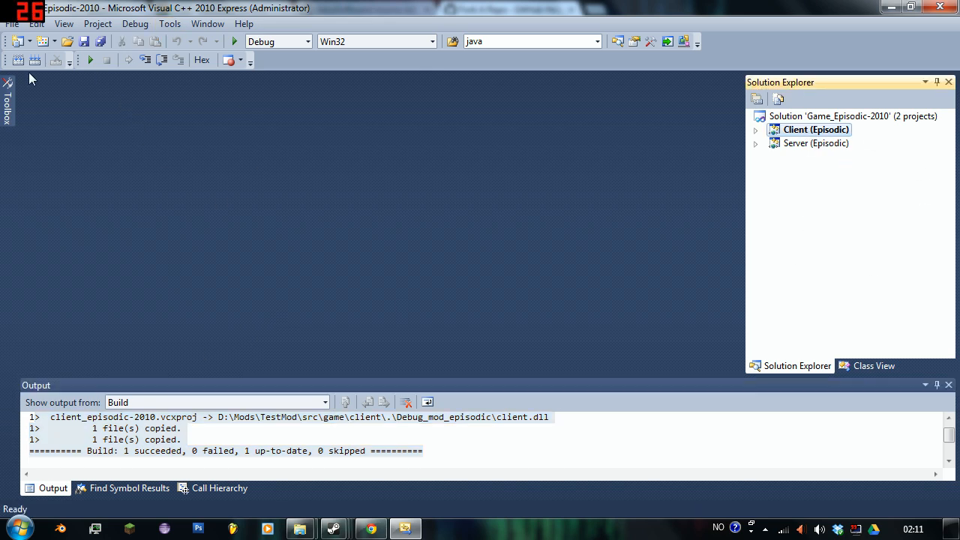
{"action": "mouse_move", "coordinate": [300, 528]}
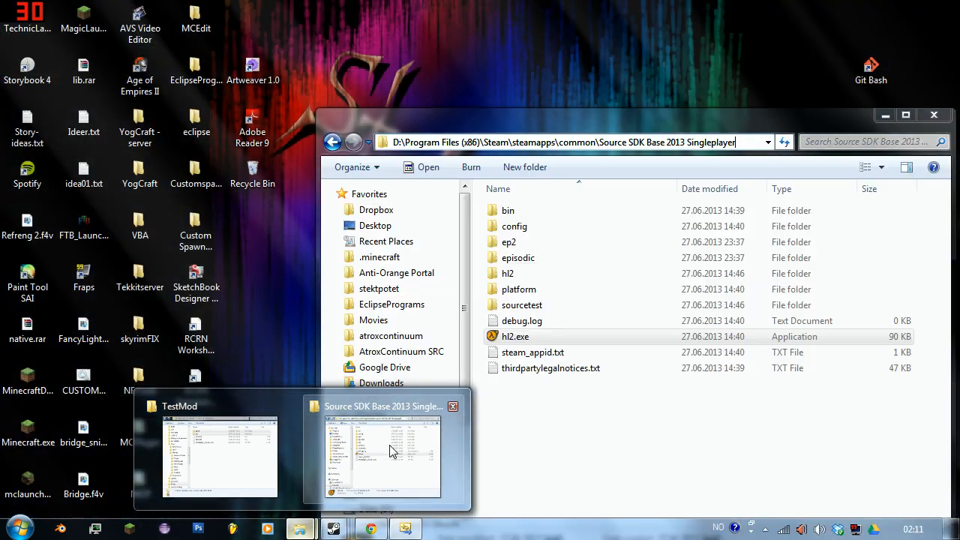
View the TestMod src folder in Explorer and put the window away.
{"action": "left_click", "coordinate": [220, 457]}
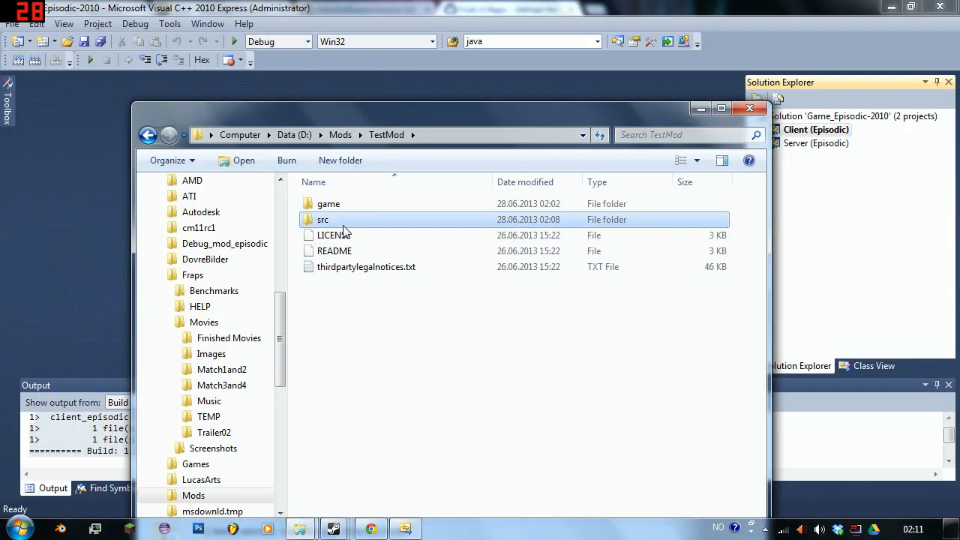
{"action": "double_click", "coordinate": [324, 219]}
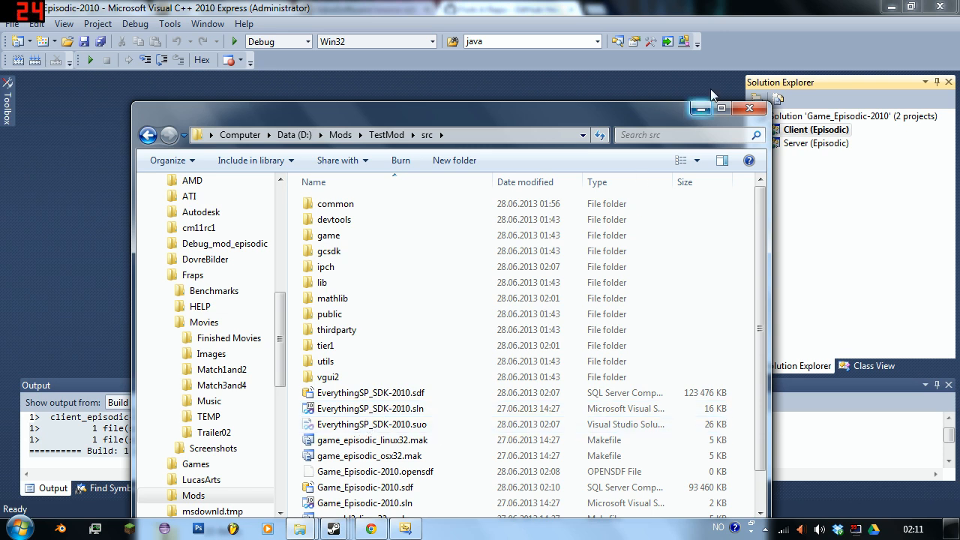
{"action": "left_click", "coordinate": [747, 108]}
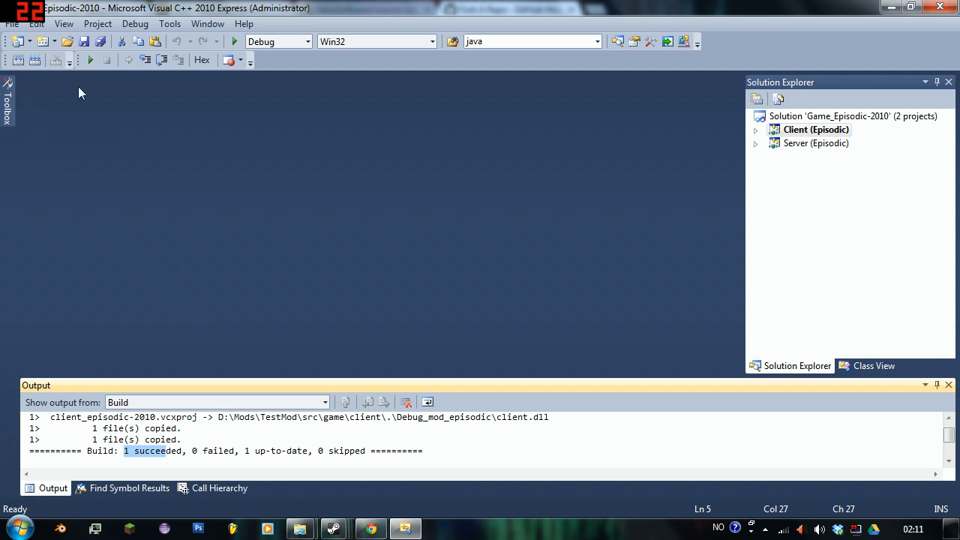
{"action": "mouse_move", "coordinate": [90, 138]}
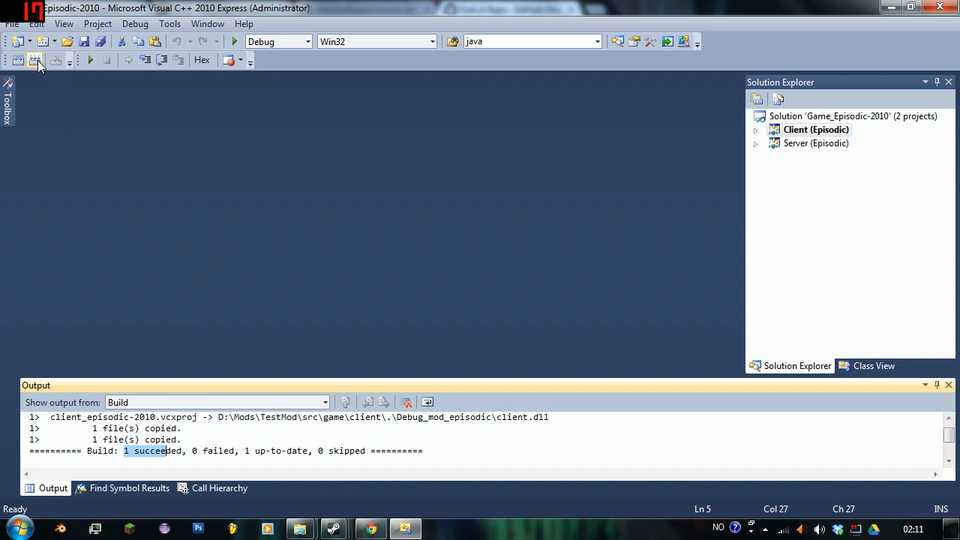
{"action": "mouse_move", "coordinate": [361, 147]}
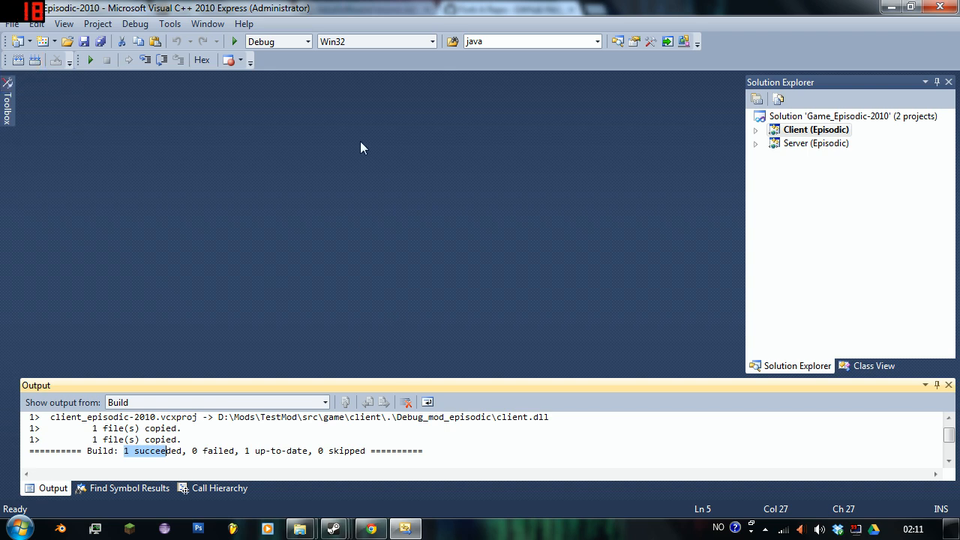
{"action": "mouse_move", "coordinate": [593, 201]}
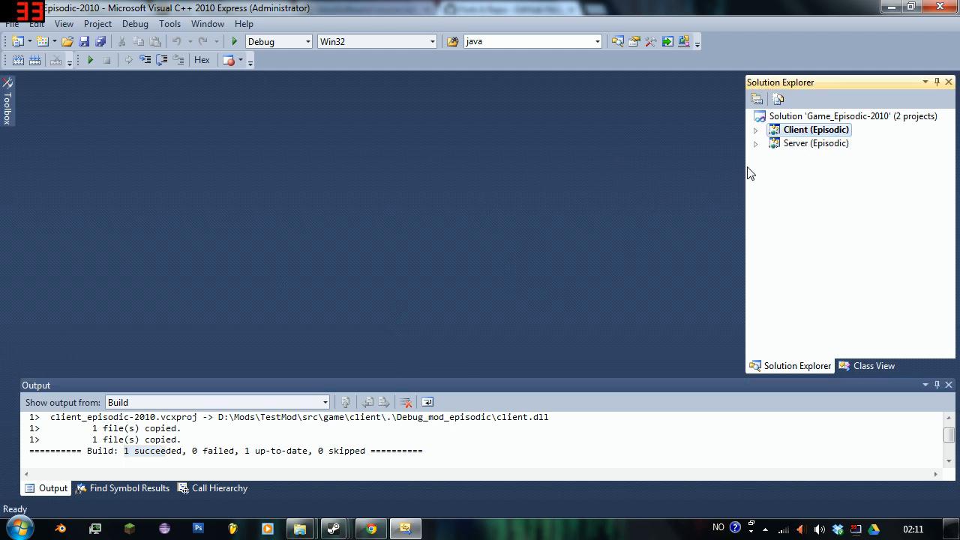
{"action": "mouse_move", "coordinate": [878, 171]}
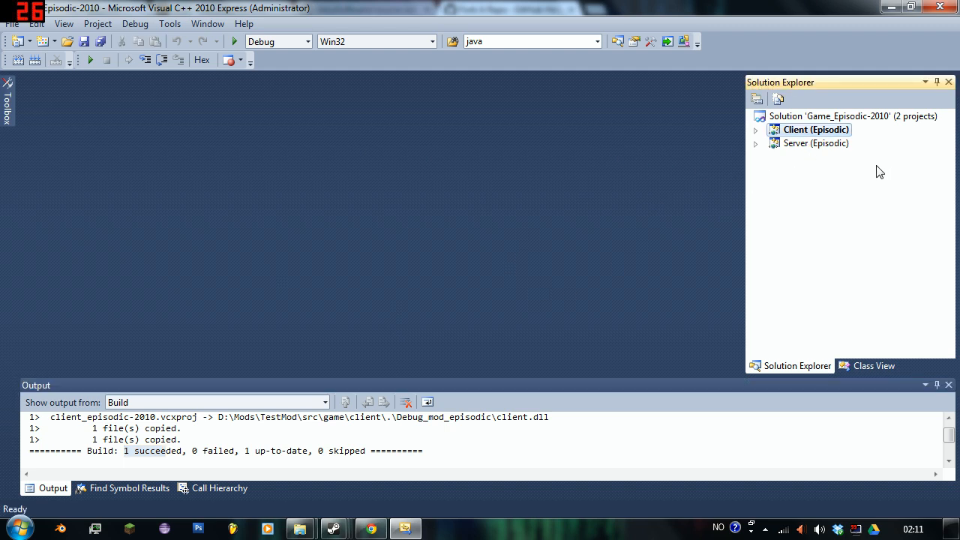
{"action": "mouse_move", "coordinate": [301, 135]}
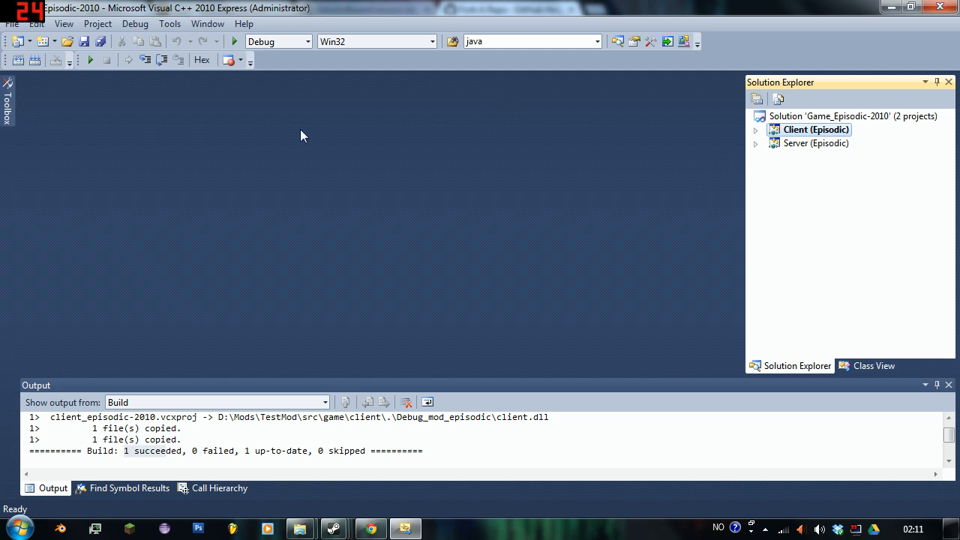
{"action": "mouse_move", "coordinate": [808, 144]}
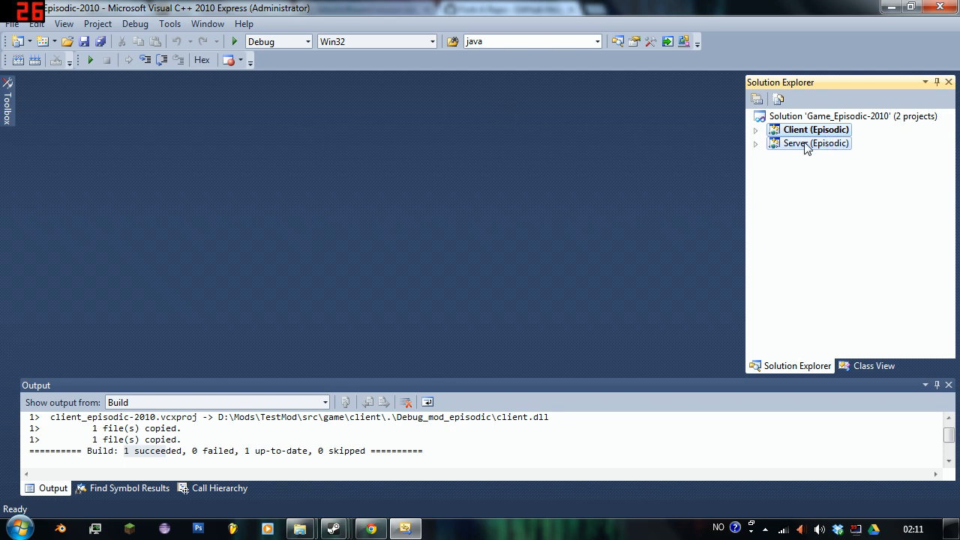
Bring up the Server (Episodic) project's property pages with Configuration Properties expanded.
{"action": "right_click", "coordinate": [808, 144]}
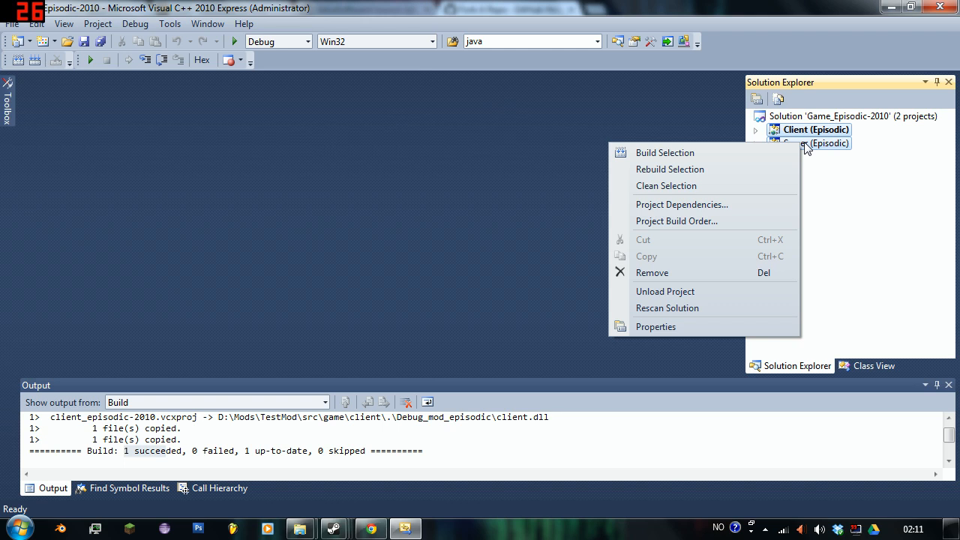
{"action": "mouse_move", "coordinate": [656, 327]}
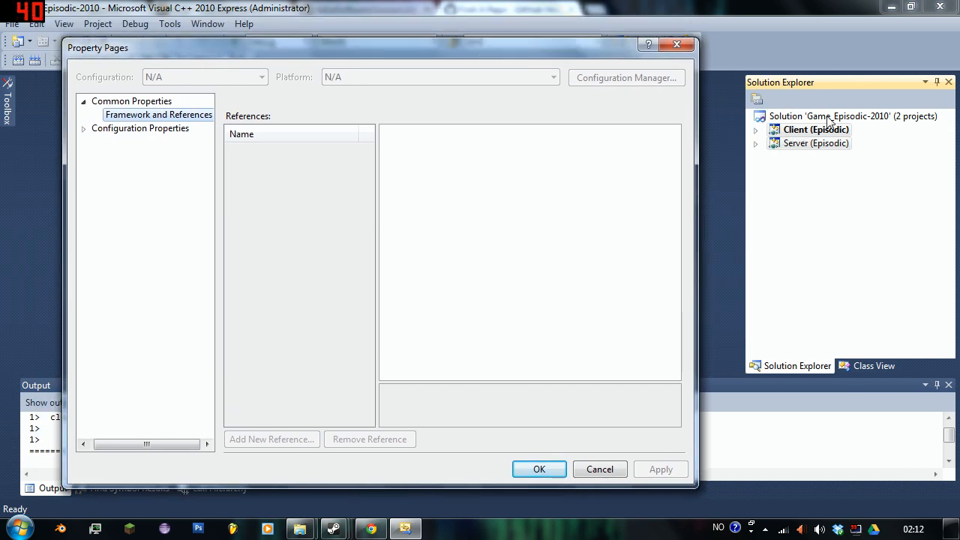
{"action": "mouse_move", "coordinate": [831, 144]}
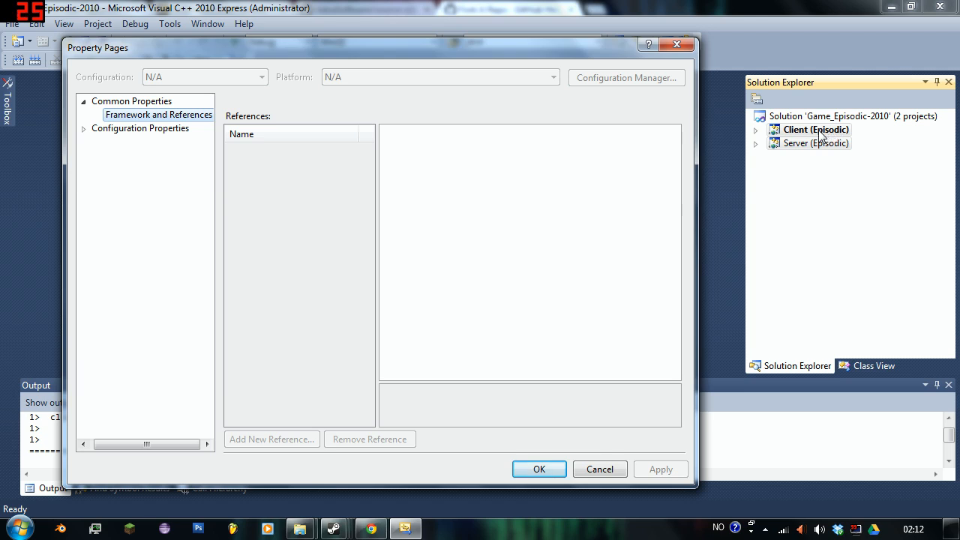
{"action": "mouse_move", "coordinate": [808, 144]}
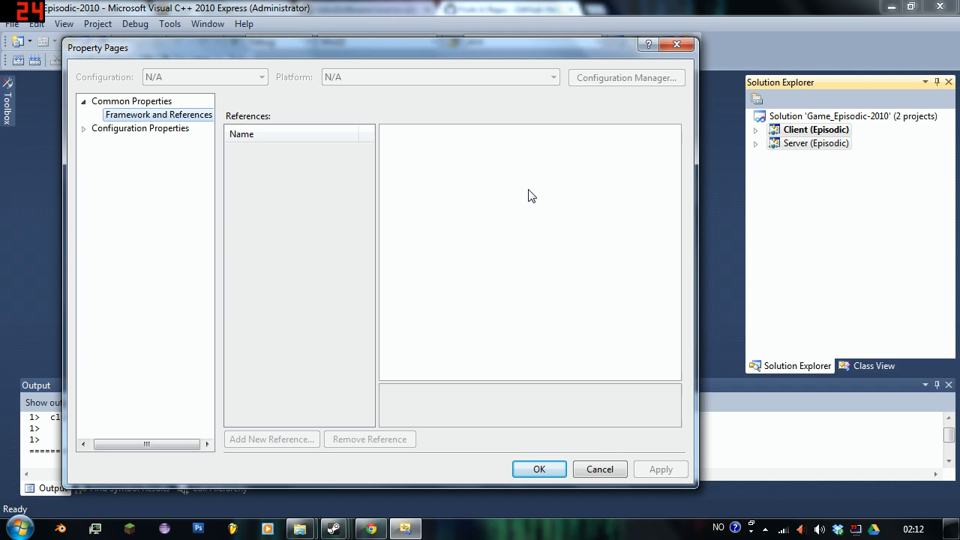
{"action": "mouse_move", "coordinate": [856, 134]}
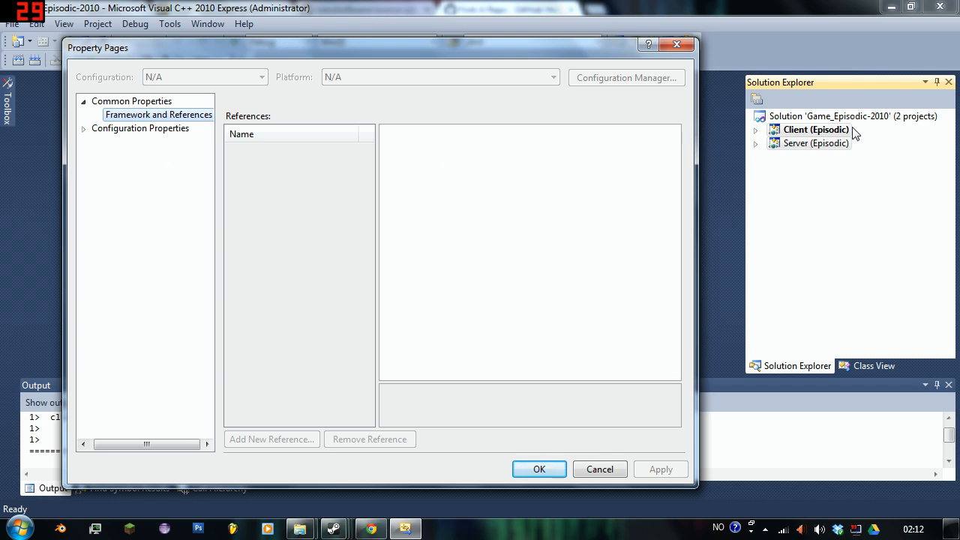
{"action": "mouse_move", "coordinate": [827, 135]}
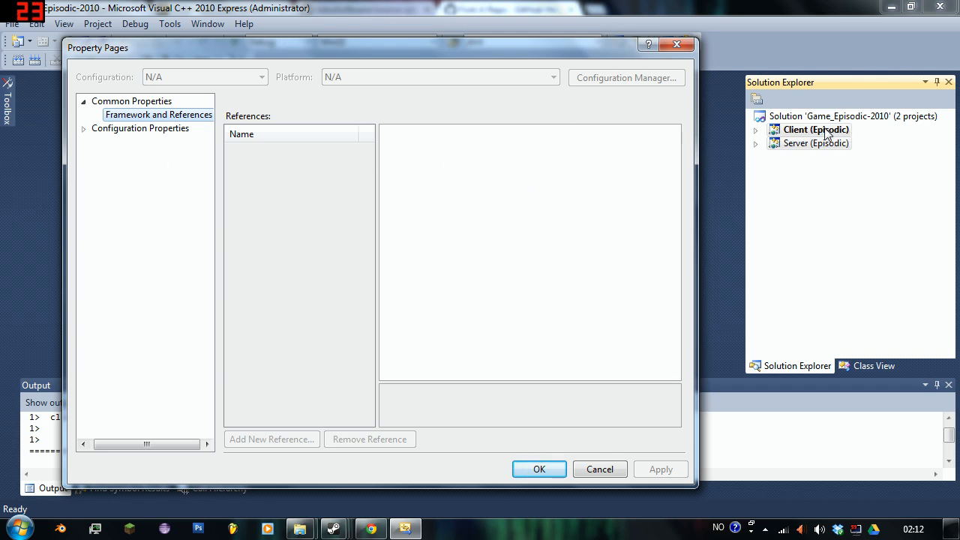
{"action": "left_click", "coordinate": [84, 129]}
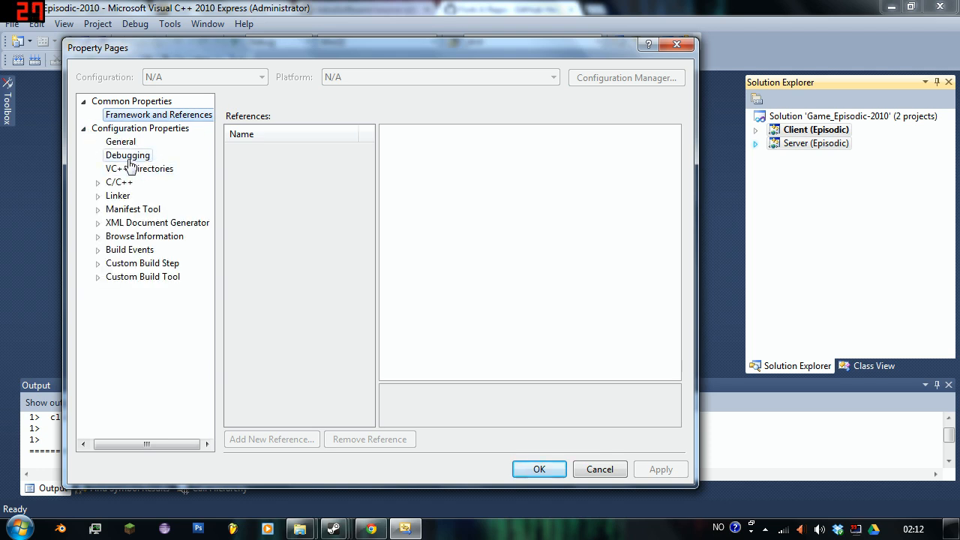
{"action": "mouse_move", "coordinate": [834, 150]}
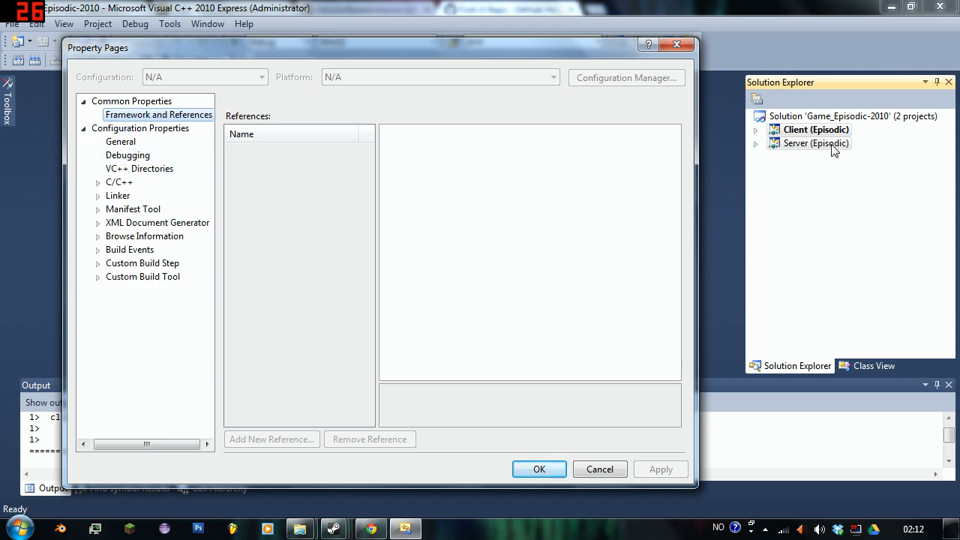
{"action": "mouse_move", "coordinate": [810, 168]}
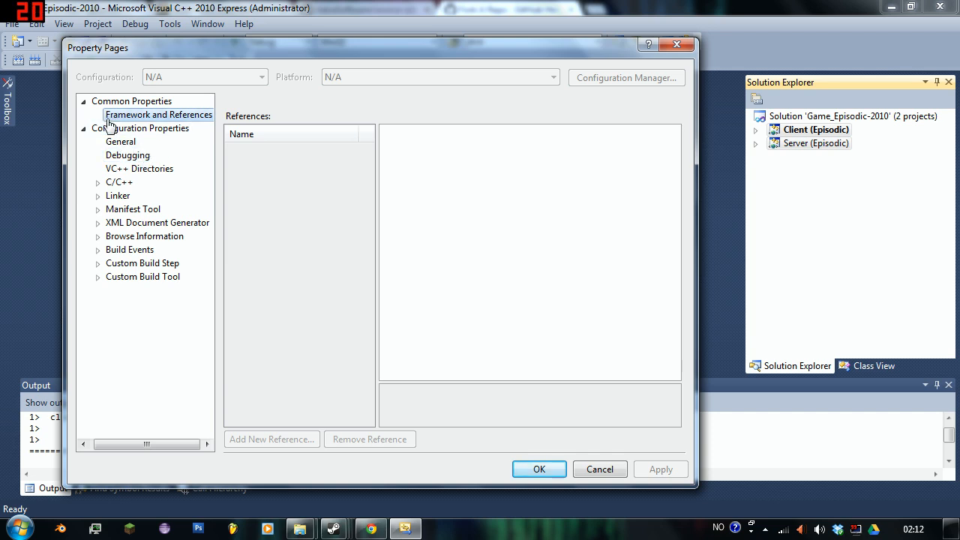
Show the Debugging properties and select the Command setting for editing.
{"action": "left_click", "coordinate": [146, 127]}
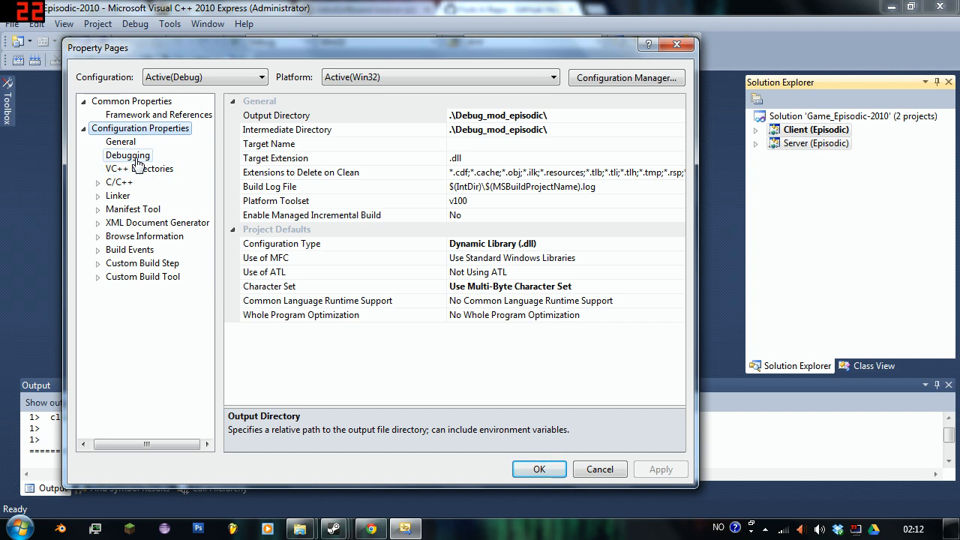
{"action": "mouse_move", "coordinate": [157, 164]}
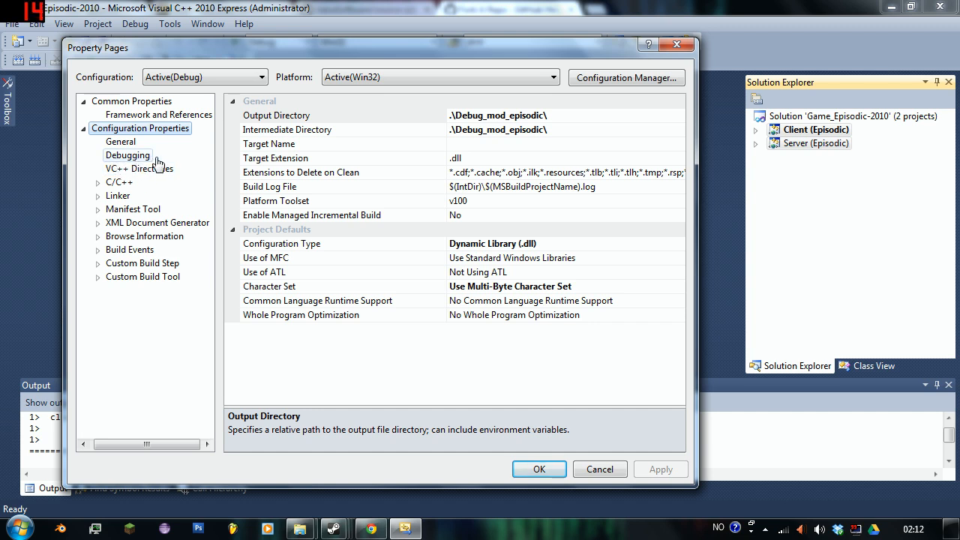
{"action": "left_click", "coordinate": [127, 154]}
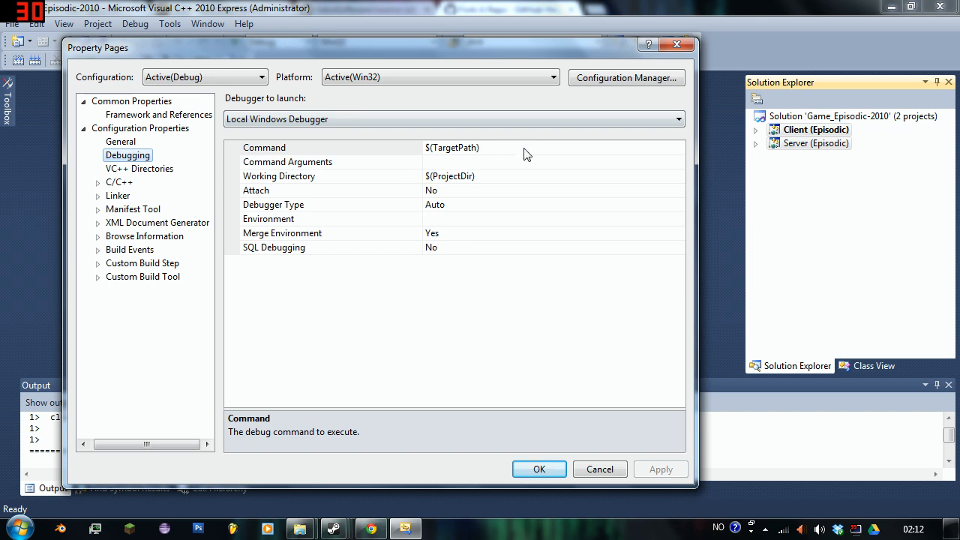
{"action": "left_click", "coordinate": [329, 147]}
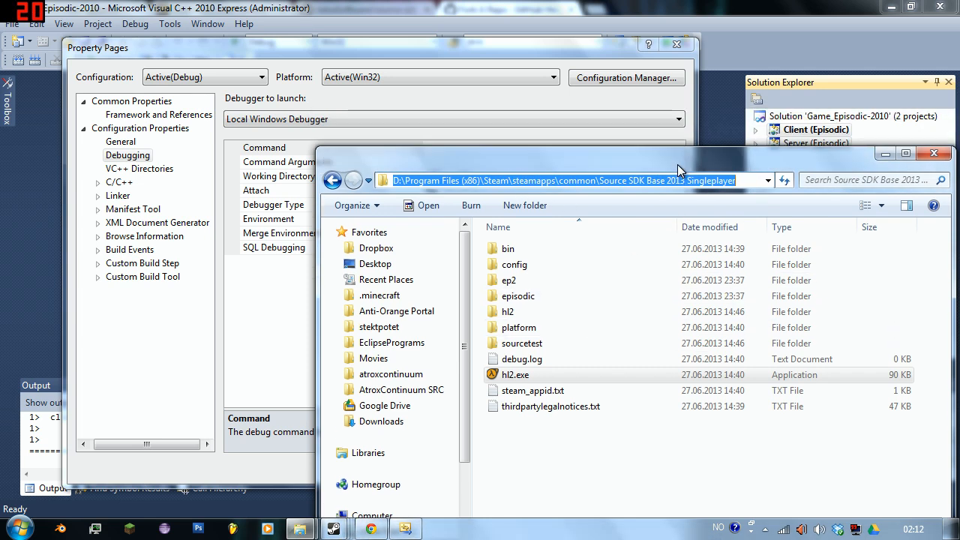
Set the debug Command to a path into steamapps\common\Source SDK Base 2013 Singleplayer and close Explorer.
{"action": "left_click_drag", "start_coordinate": [675, 168], "coordinate": [525, 217]}
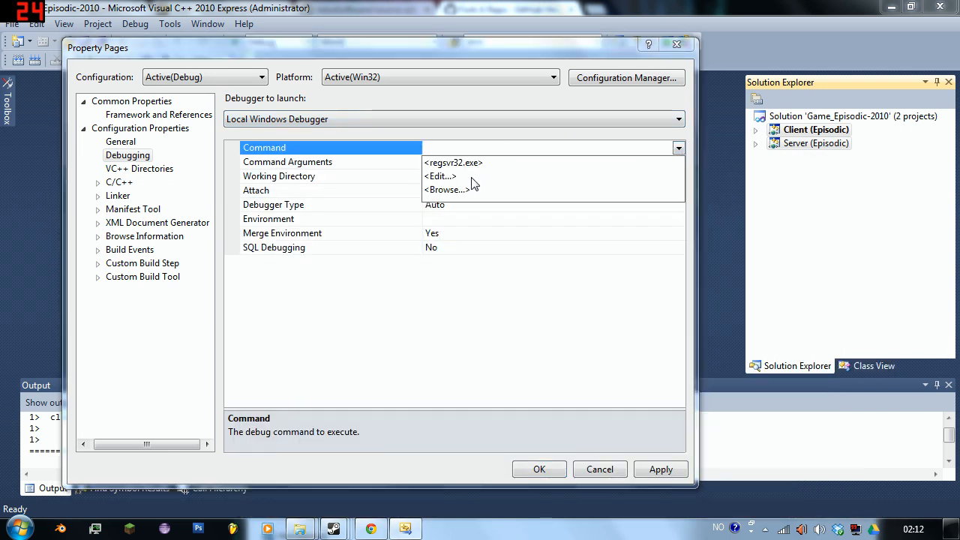
{"action": "left_click", "coordinate": [447, 189]}
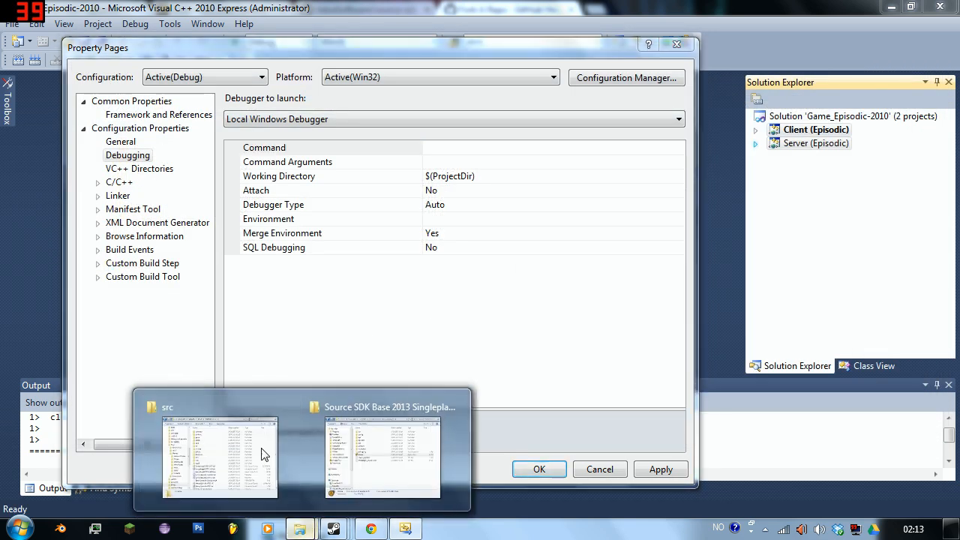
{"action": "left_click", "coordinate": [382, 457]}
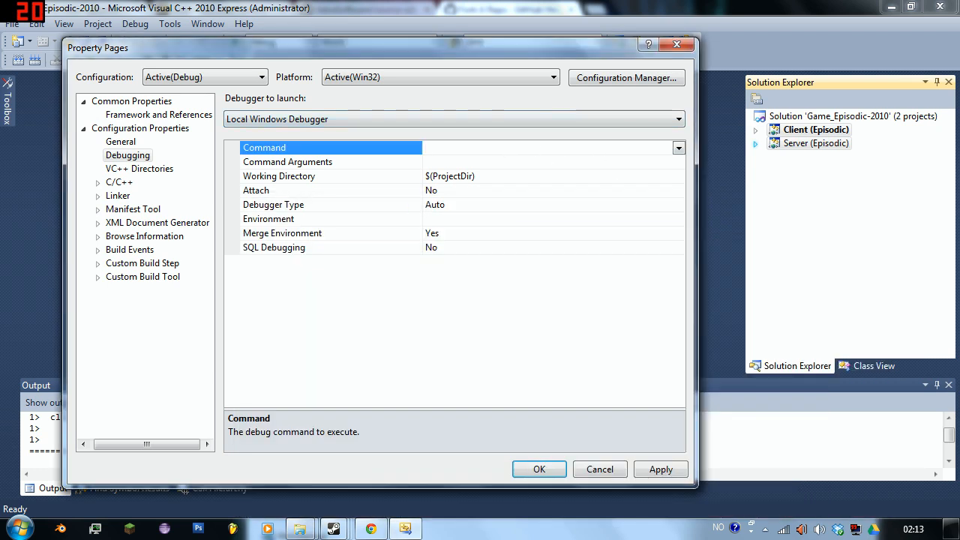
{"action": "type", "text": "m\\steamapps\\common\\Source SDK Base 2013 Singleplayer"}
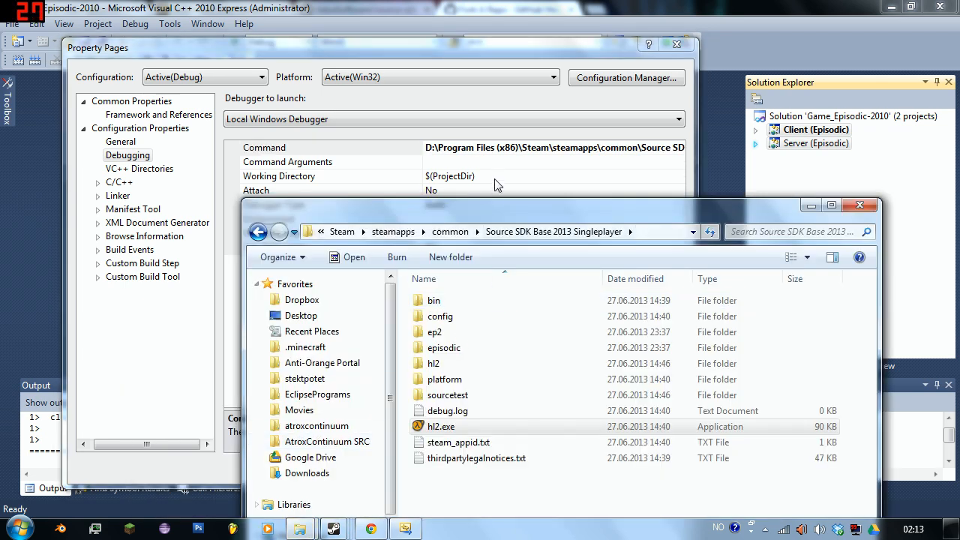
{"action": "mouse_move", "coordinate": [470, 448]}
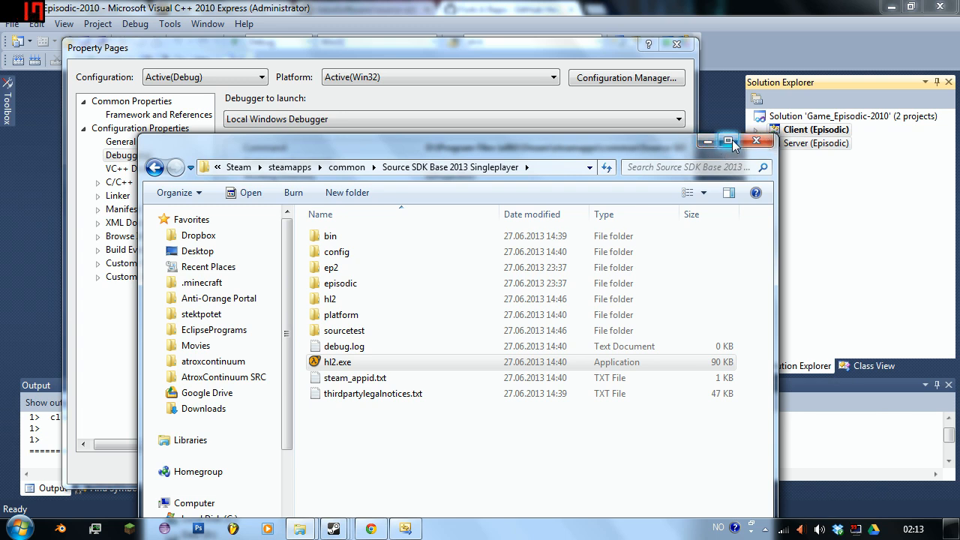
{"action": "left_click", "coordinate": [756, 141]}
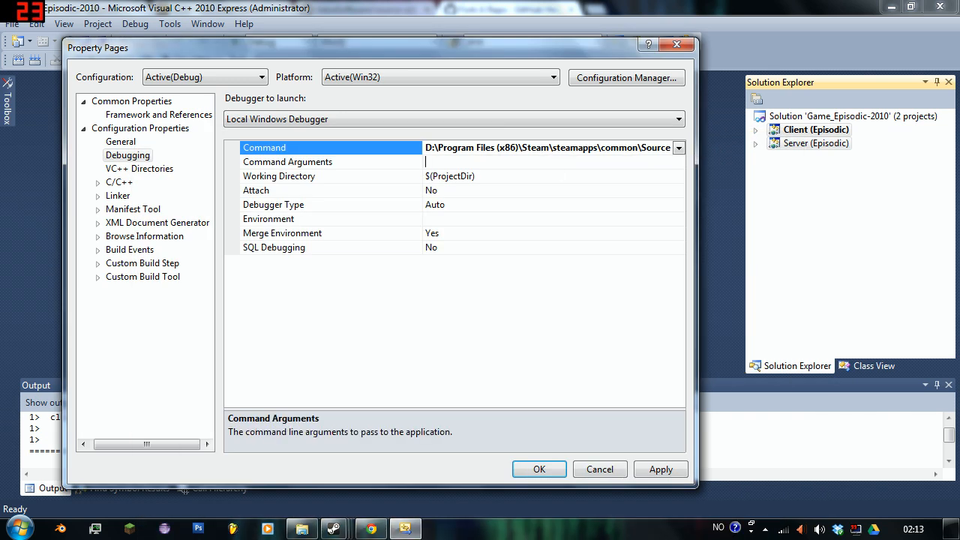
Review Valve's Command Line Options wiki page in Chrome, then return to the property pages.
{"action": "left_click", "coordinate": [330, 162]}
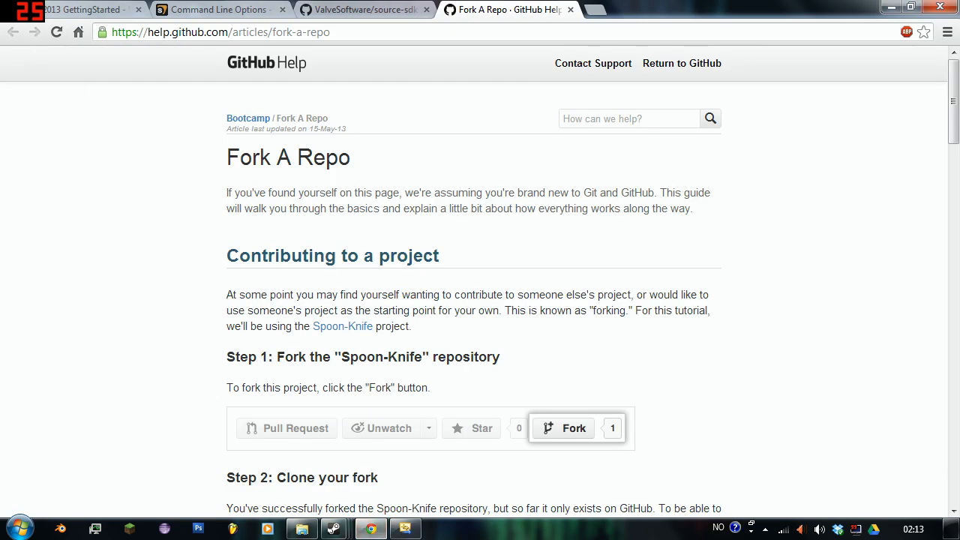
{"action": "left_click", "coordinate": [218, 9]}
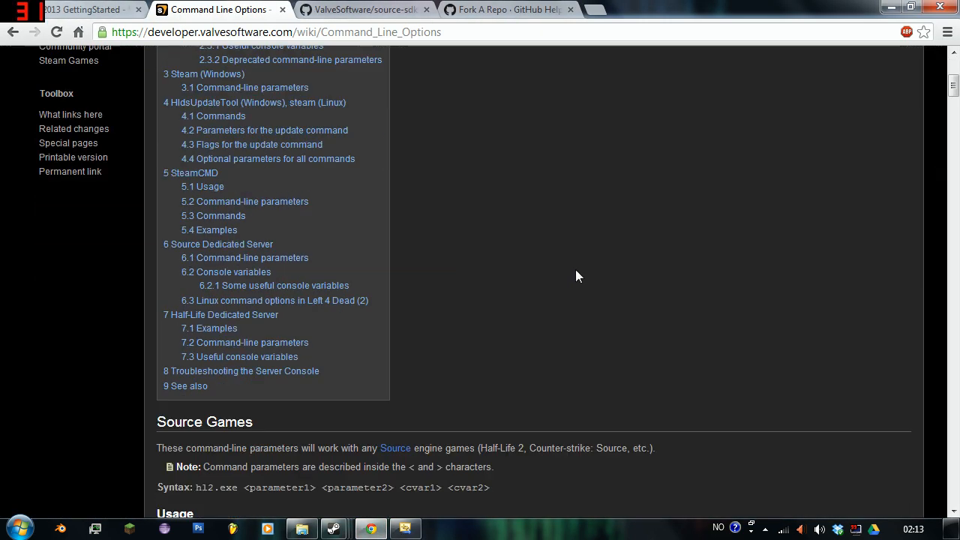
{"action": "scroll", "scroll_direction": "down", "scroll_amount": 3}
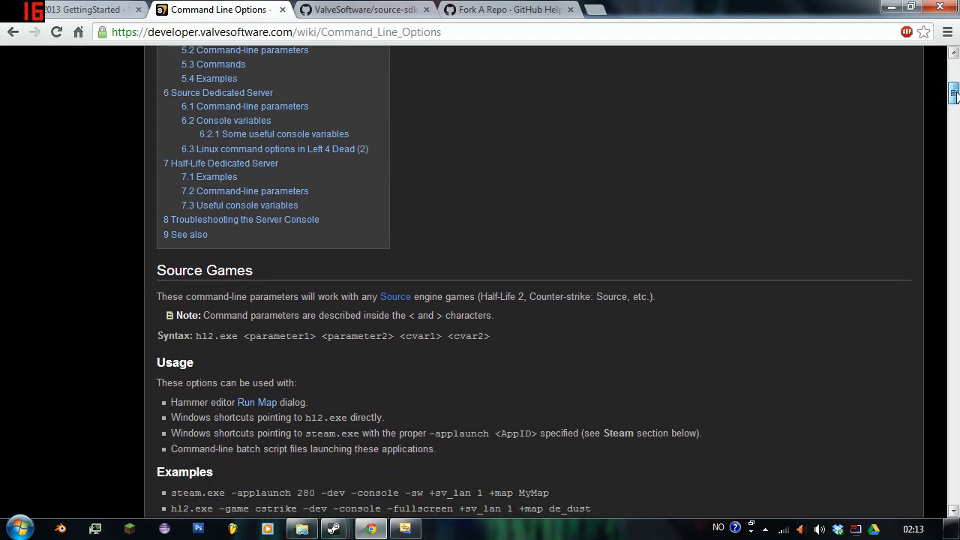
{"action": "scroll", "scroll_direction": "down", "scroll_amount": 3}
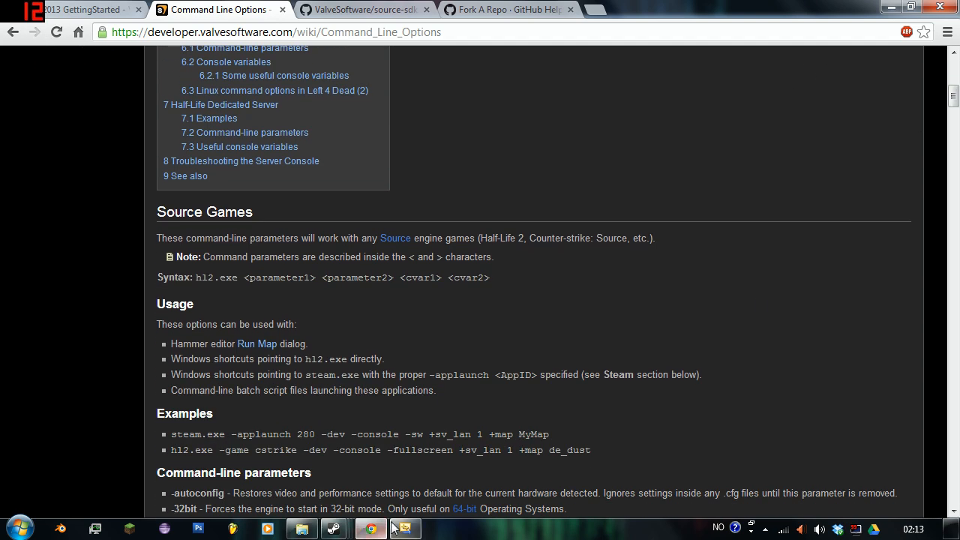
{"action": "left_click", "coordinate": [405, 528]}
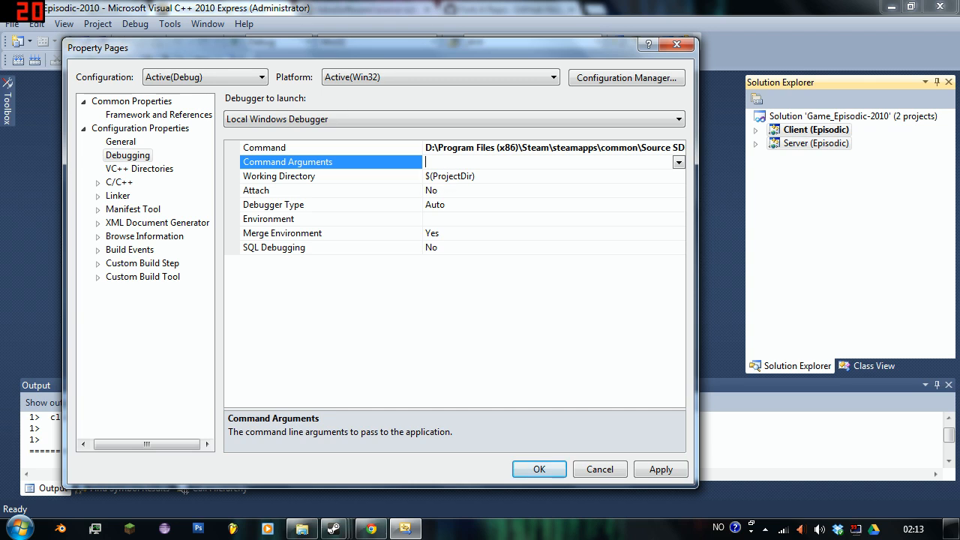
Enter -allowdebug -sw -game as the debugger's command arguments.
{"action": "type", "text": "-allow"}
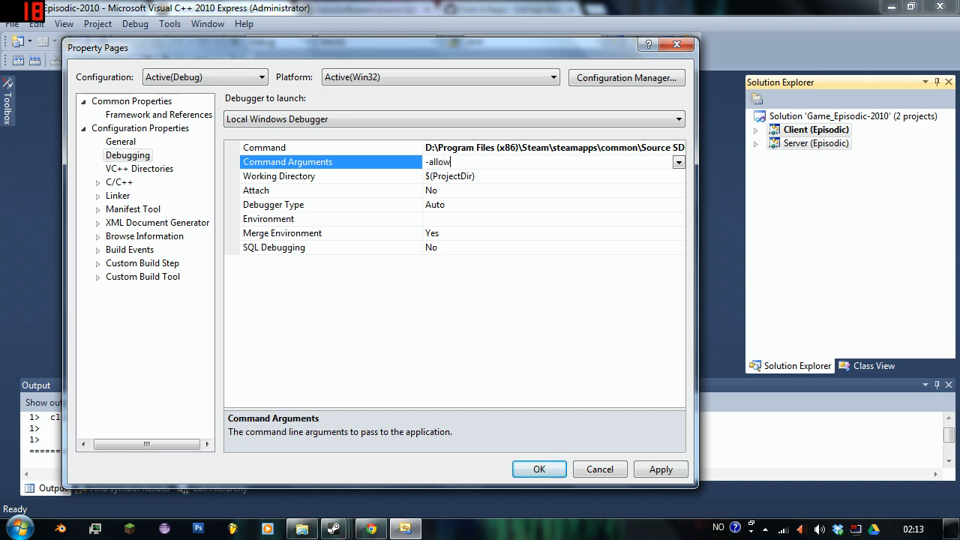
{"action": "type", "text": "debug"}
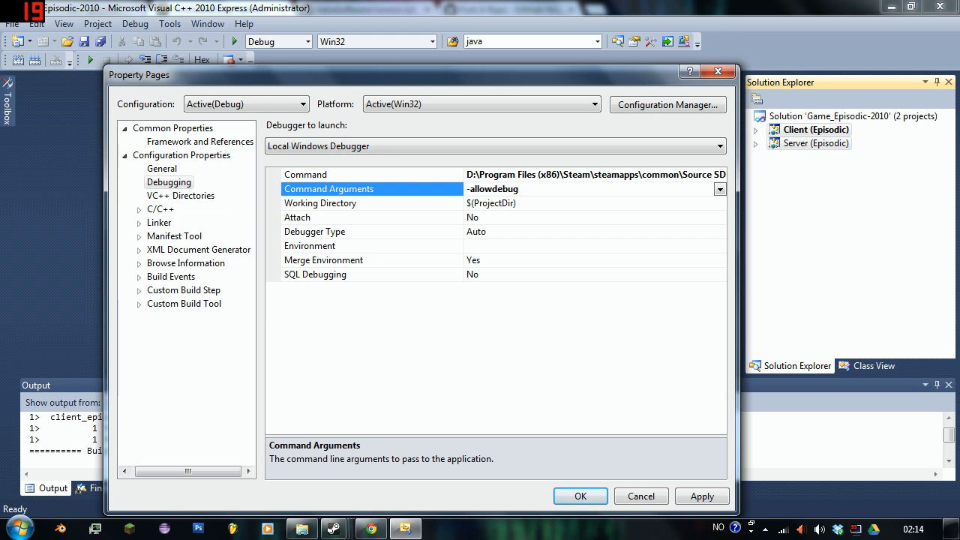
{"action": "type", "text": "-g"}
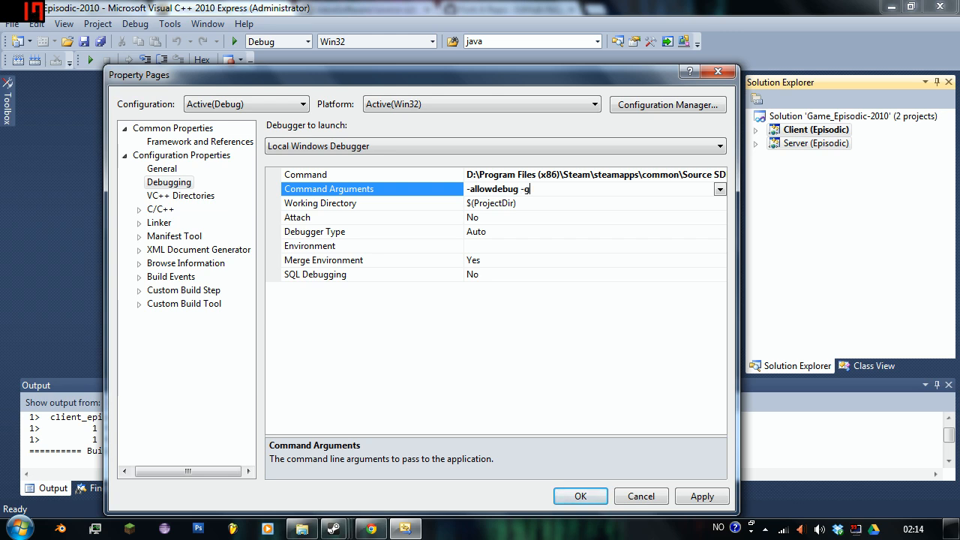
{"action": "type", "text": "ame"}
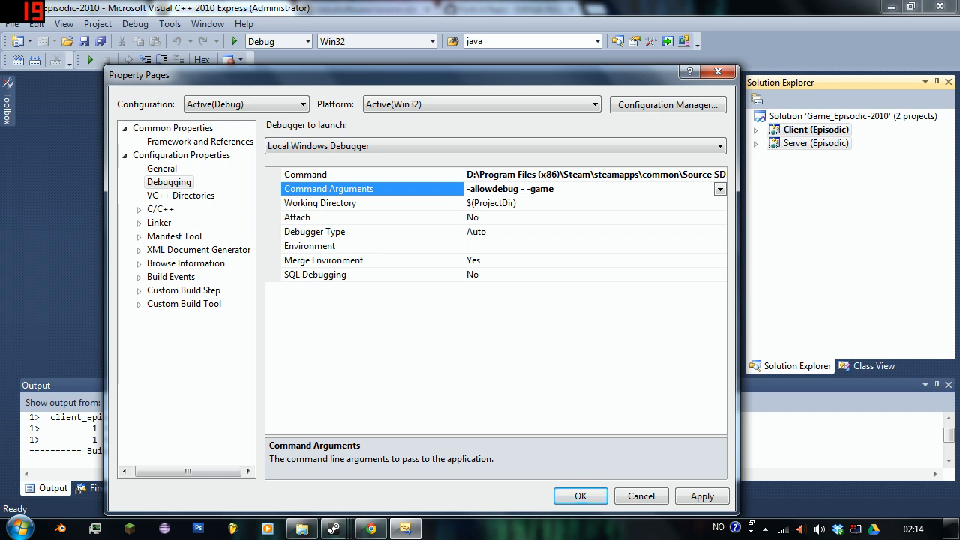
{"action": "type", "text": "sw -"}
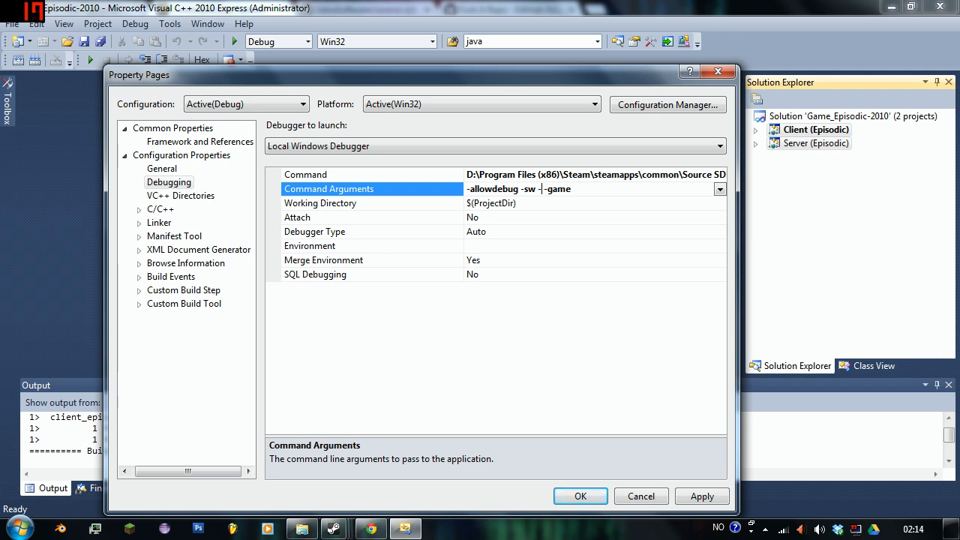
Add -h 720 -w 1280 before -game for a windowed 1280×720 launch.
{"action": "type", "text": "h"}
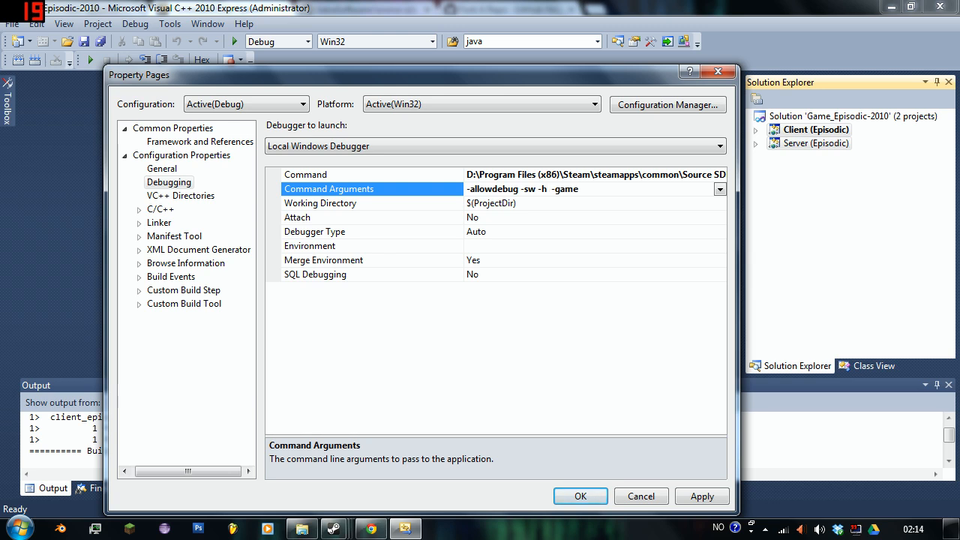
{"action": "type", "text": "720"}
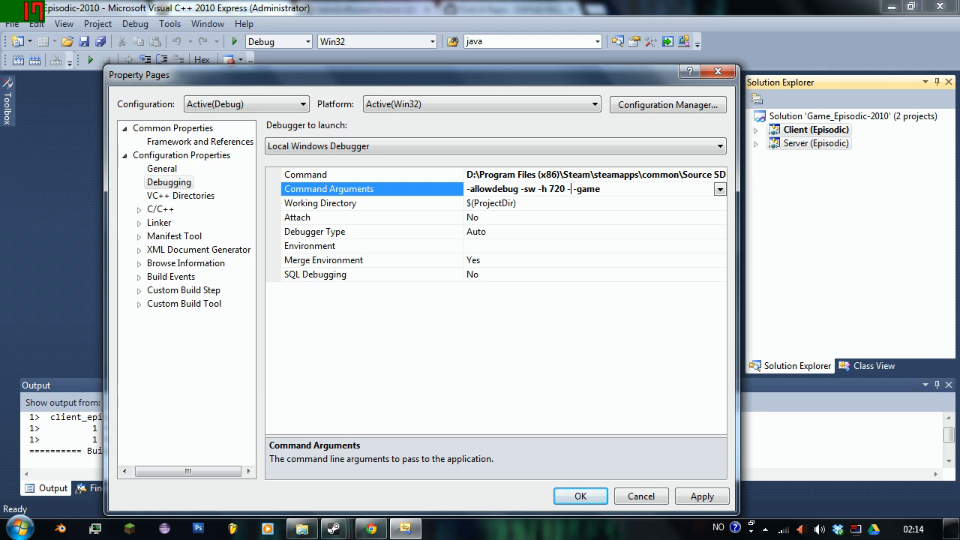
{"action": "type", "text": "-w"}
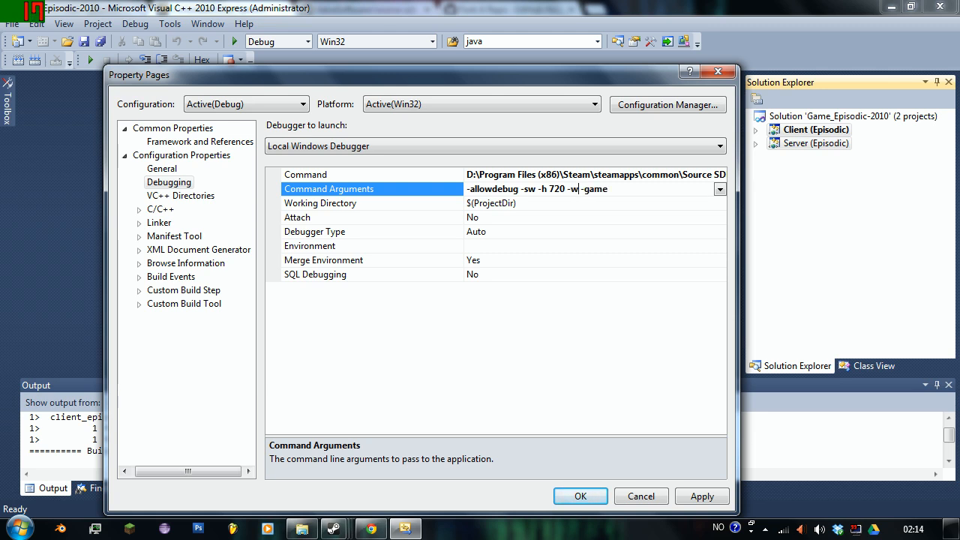
{"action": "type", "text": "12"}
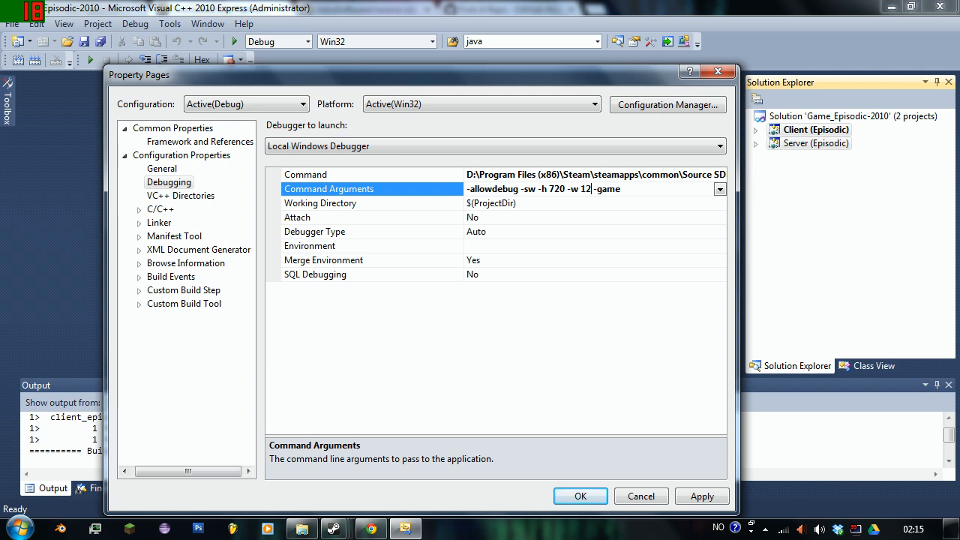
{"action": "type", "text": "80 -d"}
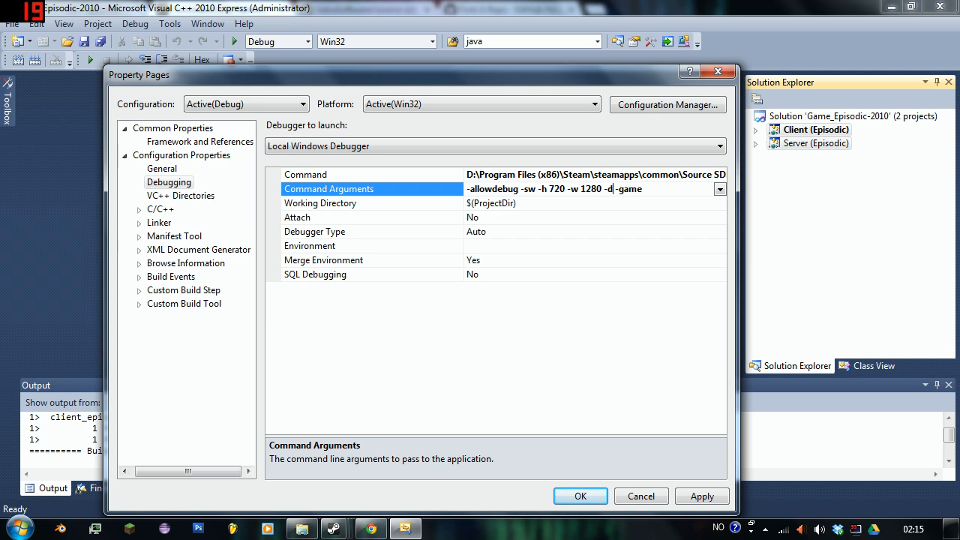
Add -dev, -console and -tools to the debugger command arguments ahead of -game.
{"action": "type", "text": "ev"}
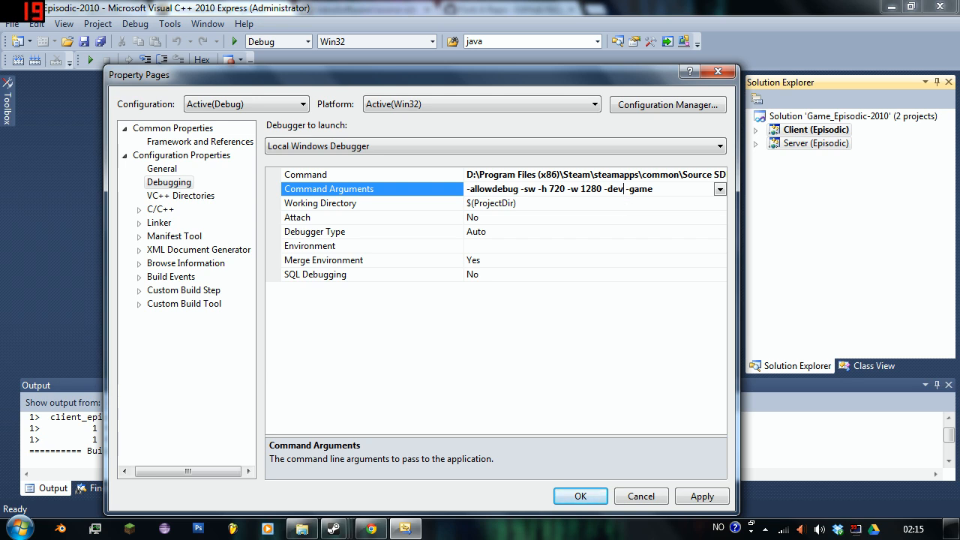
{"action": "double_click", "coordinate": [615, 189]}
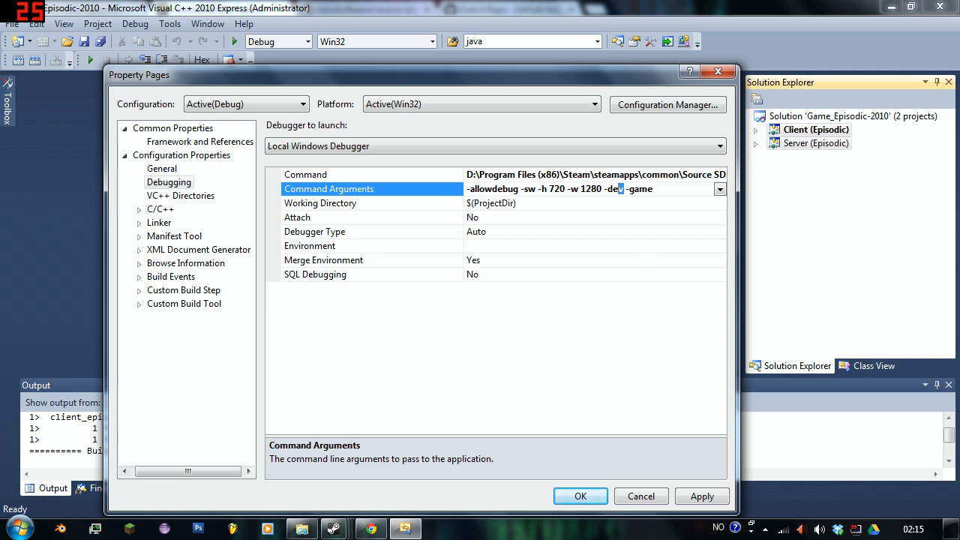
{"action": "left_click_drag", "start_coordinate": [423, 75], "coordinate": [548, 108]}
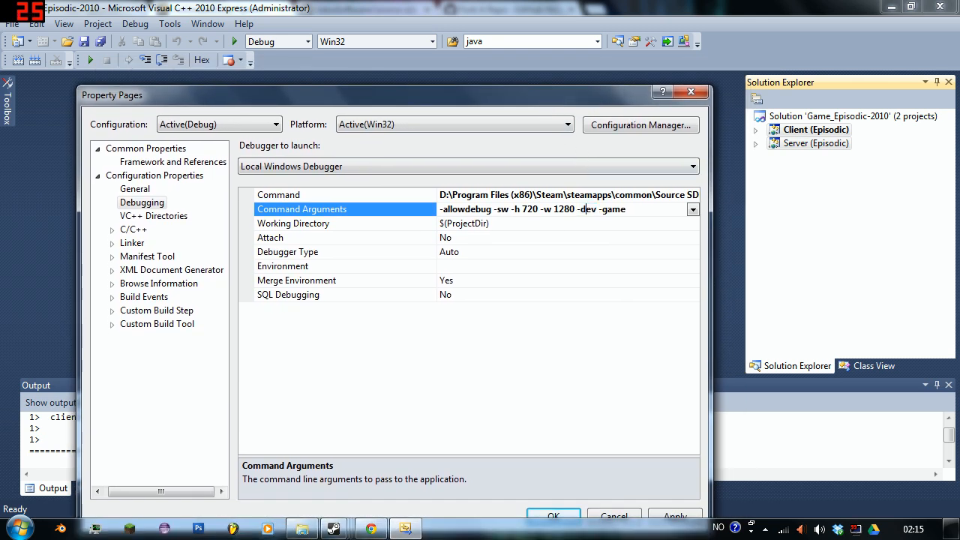
{"action": "double_click", "coordinate": [586, 210]}
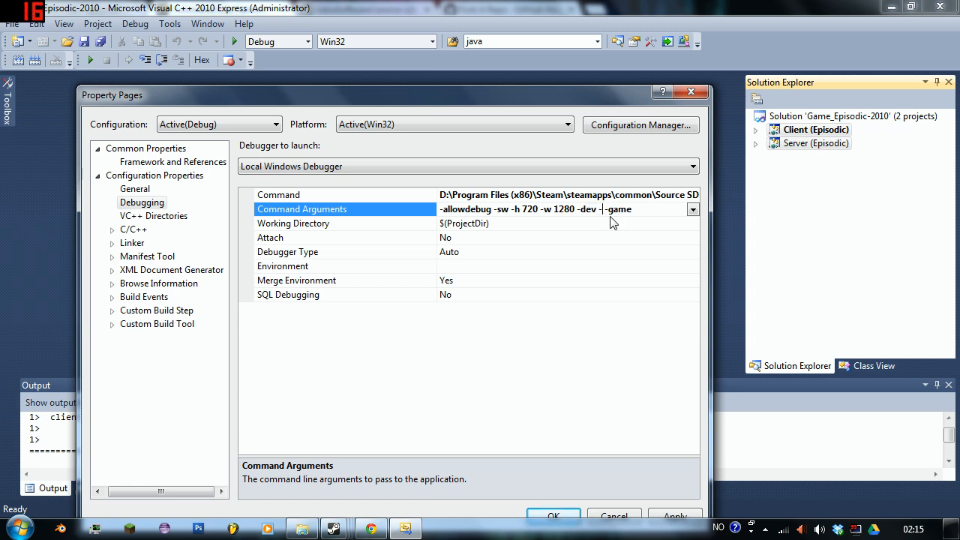
{"action": "type", "text": "-console"}
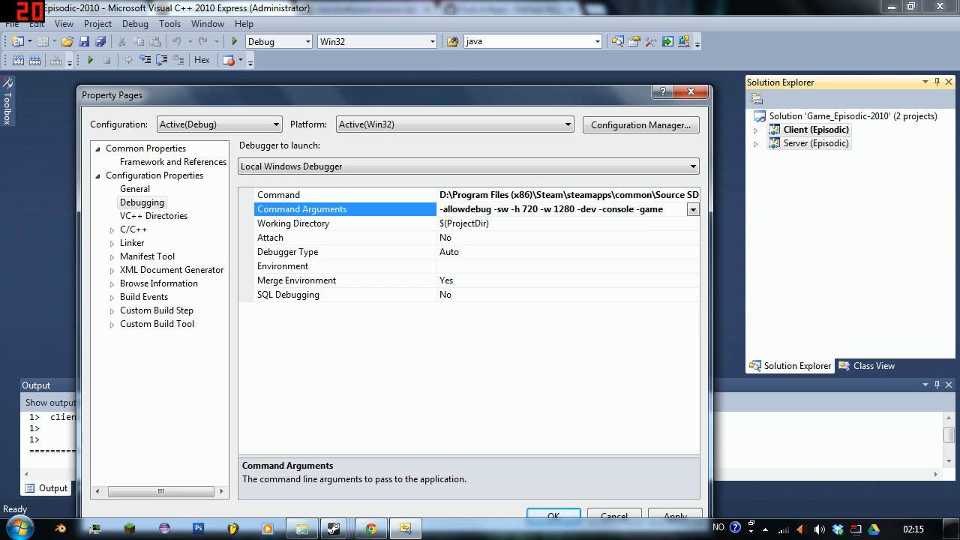
{"action": "type", "text": "-tools -"}
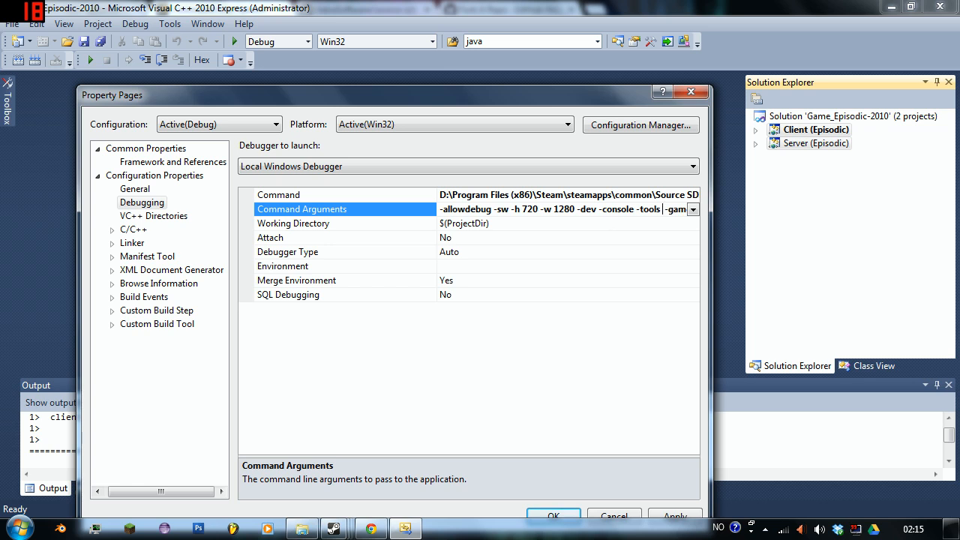
{"action": "mouse_move", "coordinate": [611, 222]}
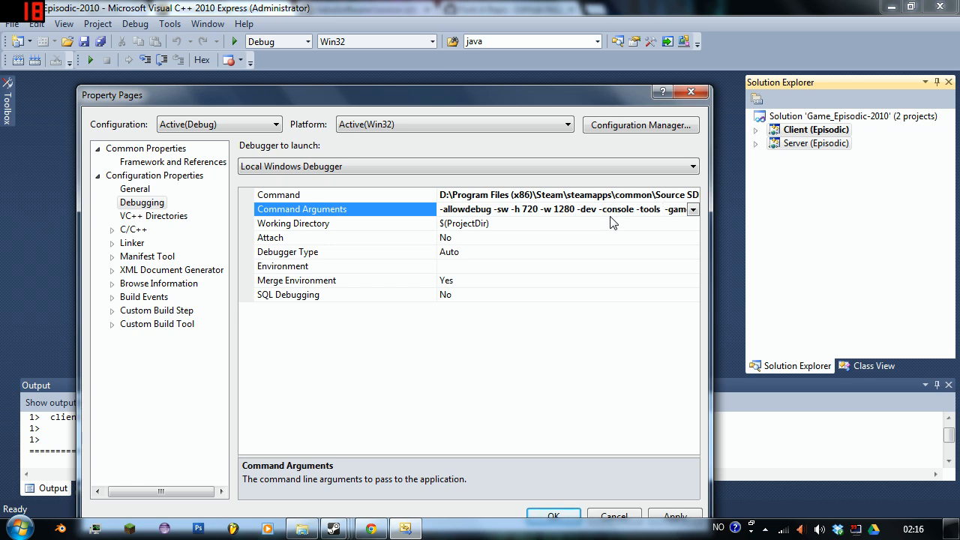
{"action": "mouse_move", "coordinate": [384, 512]}
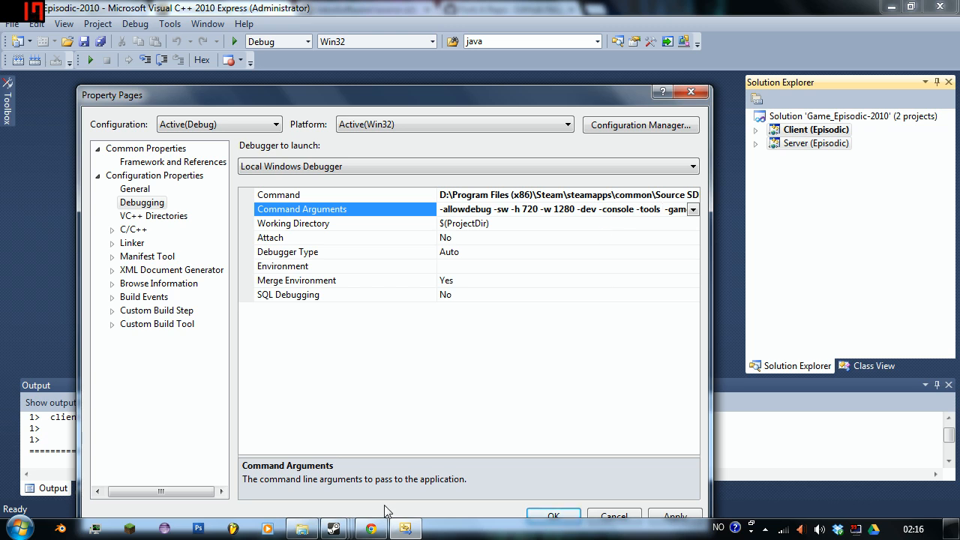
{"action": "left_click", "coordinate": [369, 528]}
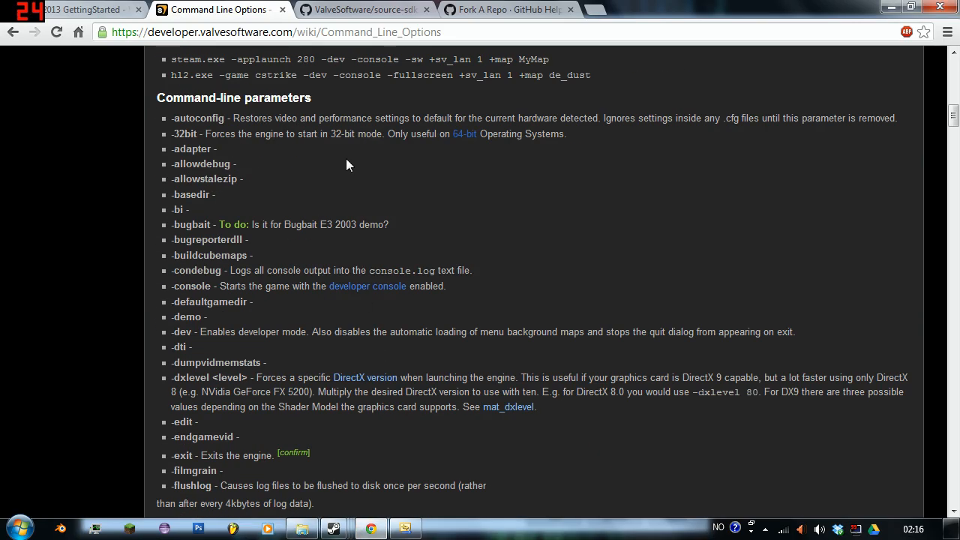
{"action": "scroll", "scroll_direction": "up", "scroll_amount": 3}
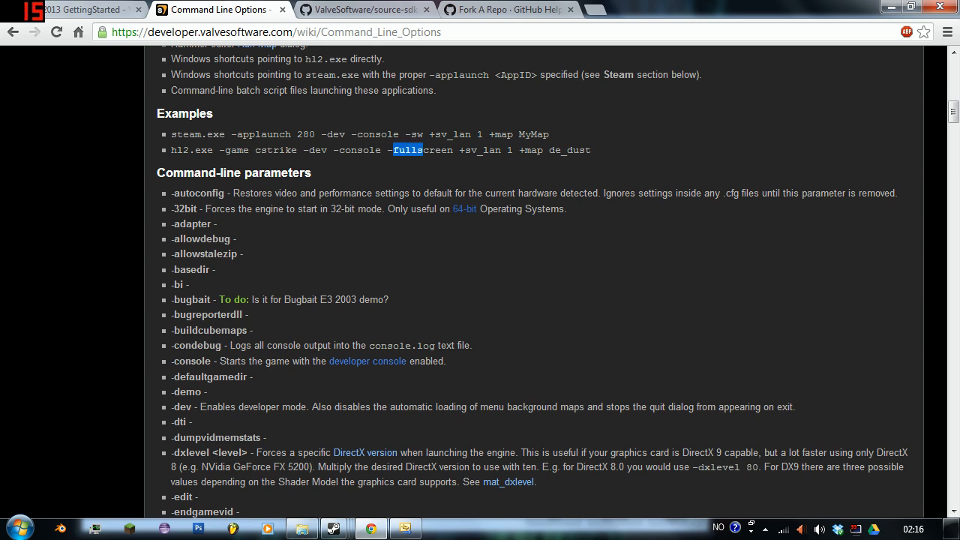
{"action": "double_click", "coordinate": [420, 150]}
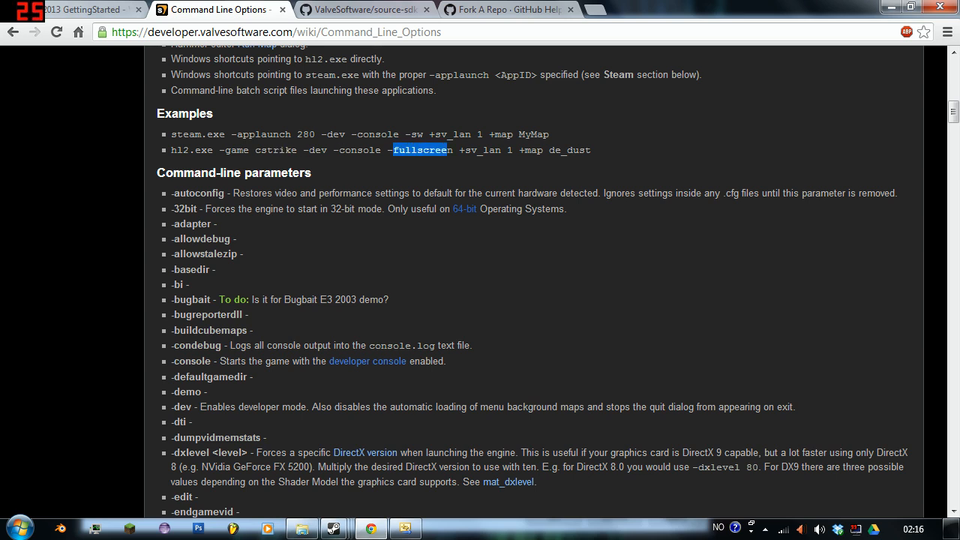
{"action": "scroll", "scroll_direction": "down", "scroll_amount": 3}
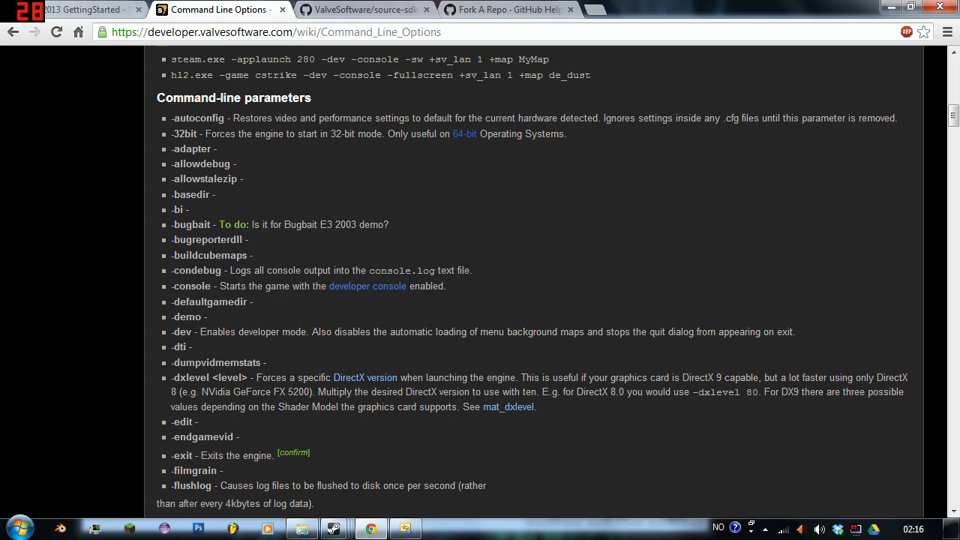
{"action": "double_click", "coordinate": [192, 378]}
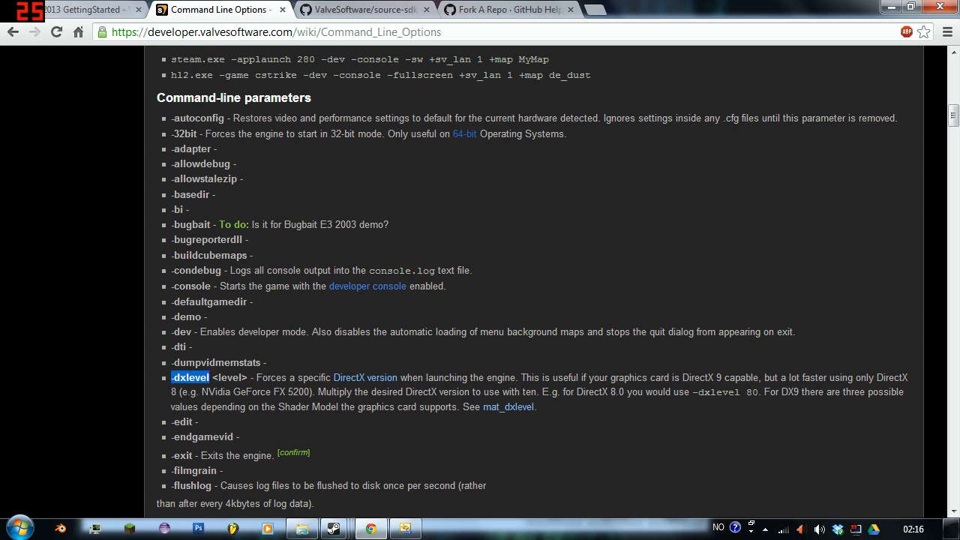
{"action": "left_click", "coordinate": [404, 528]}
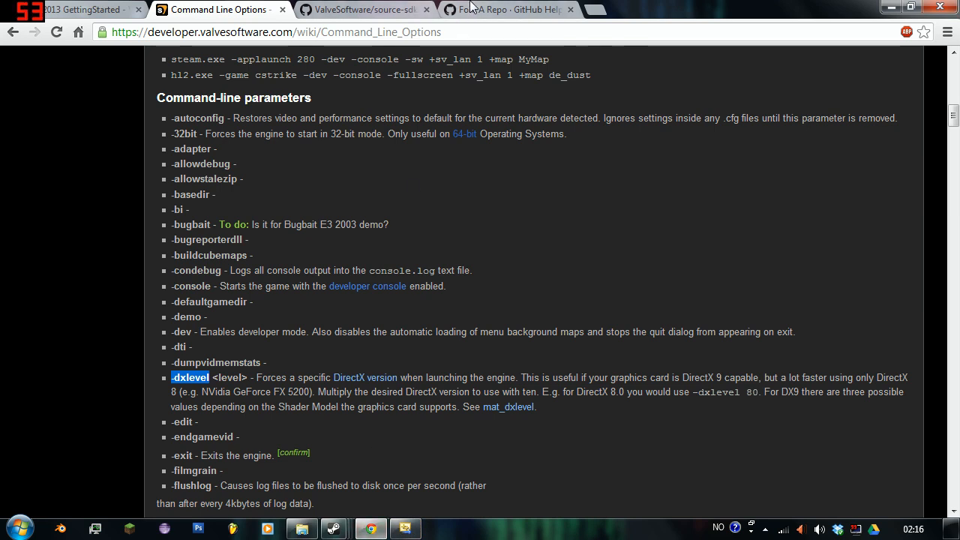
{"action": "left_click", "coordinate": [363, 9]}
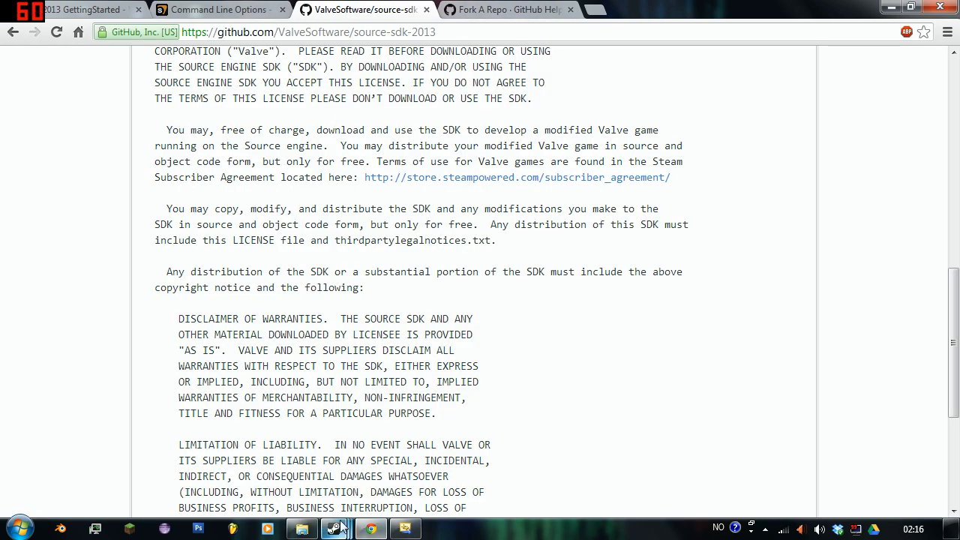
{"action": "left_click", "coordinate": [217, 9]}
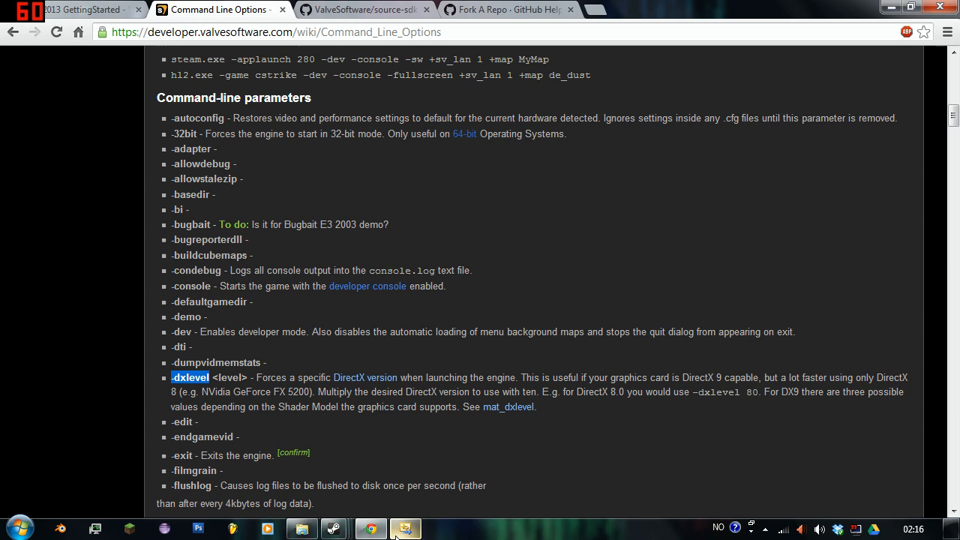
{"action": "left_click", "coordinate": [405, 528]}
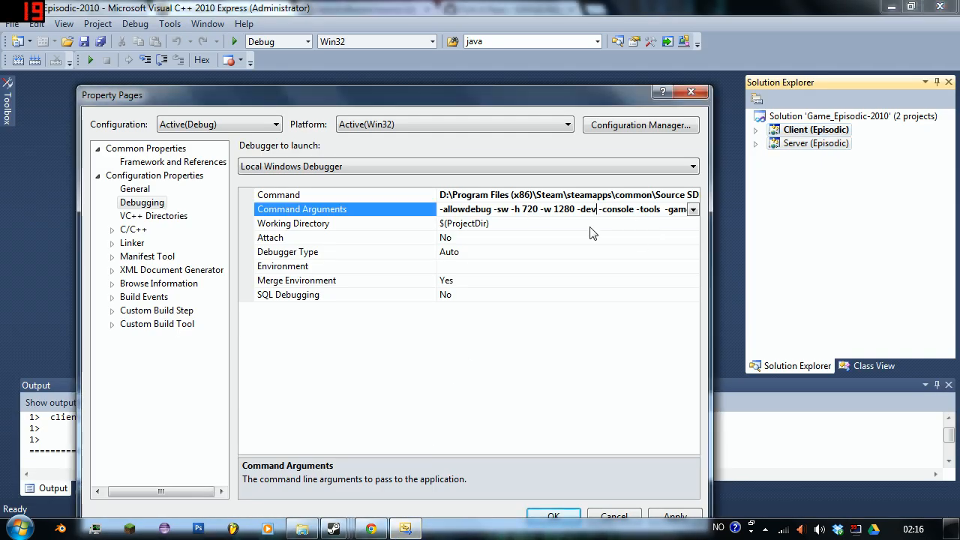
Add -dxlevel 90 after -dev in the command arguments.
{"action": "type", "text": "-dxlevel 90 -"}
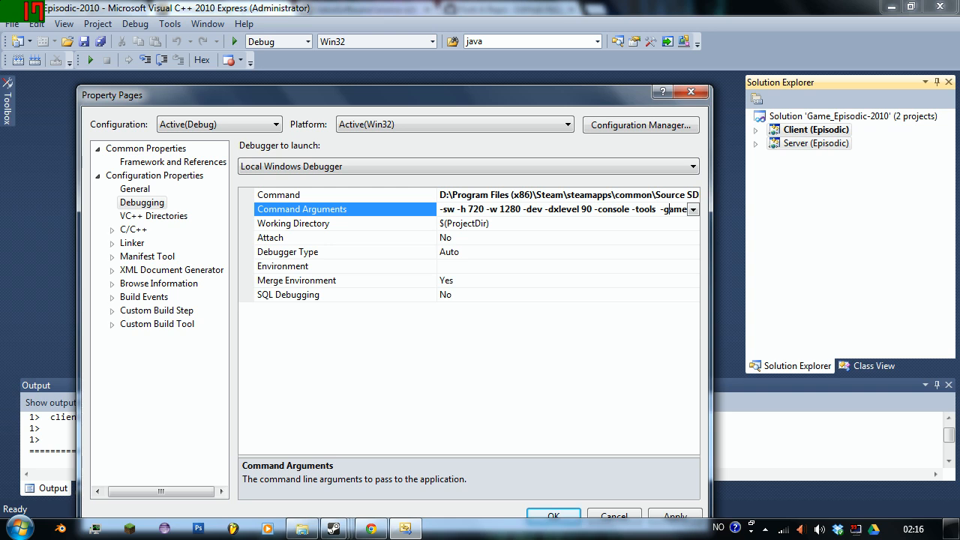
{"action": "mouse_move", "coordinate": [606, 231]}
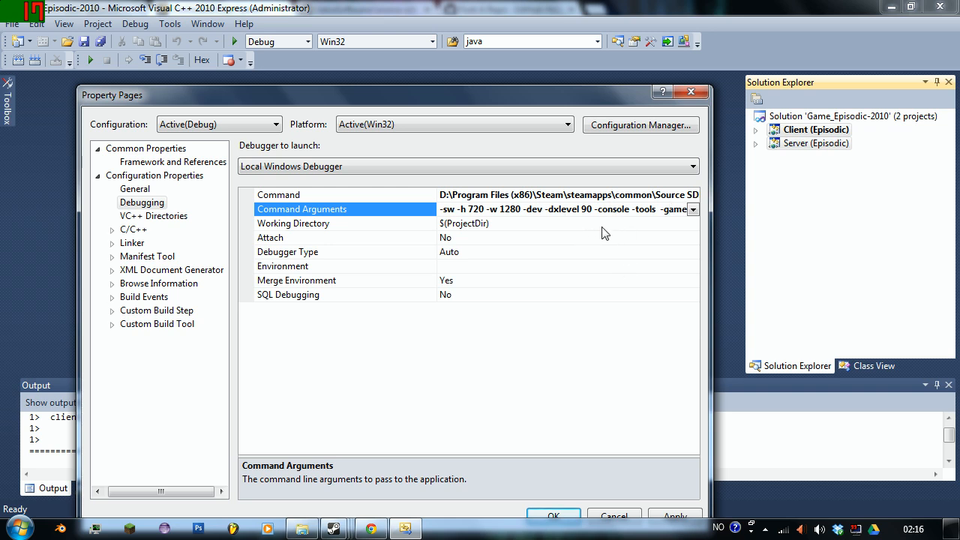
{"action": "mouse_move", "coordinate": [660, 198]}
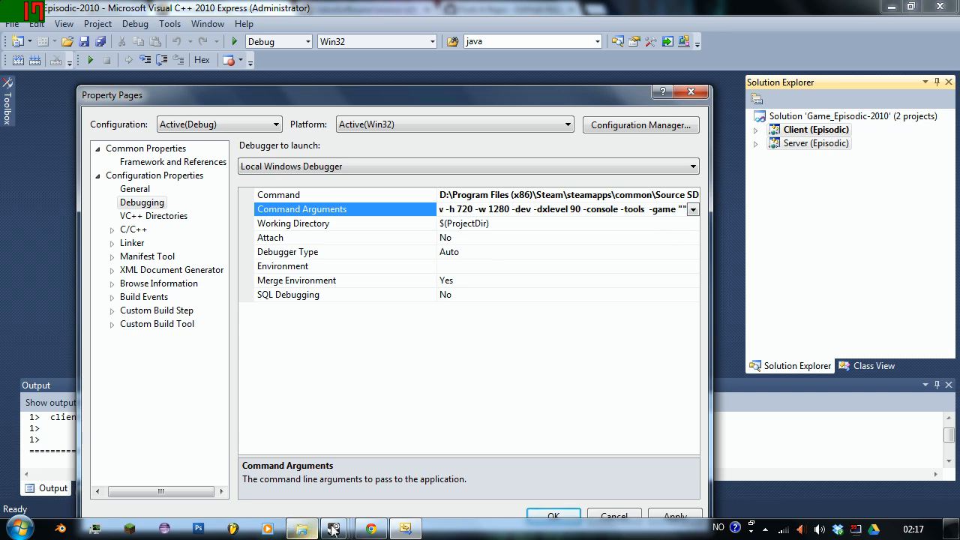
{"action": "mouse_move", "coordinate": [419, 456]}
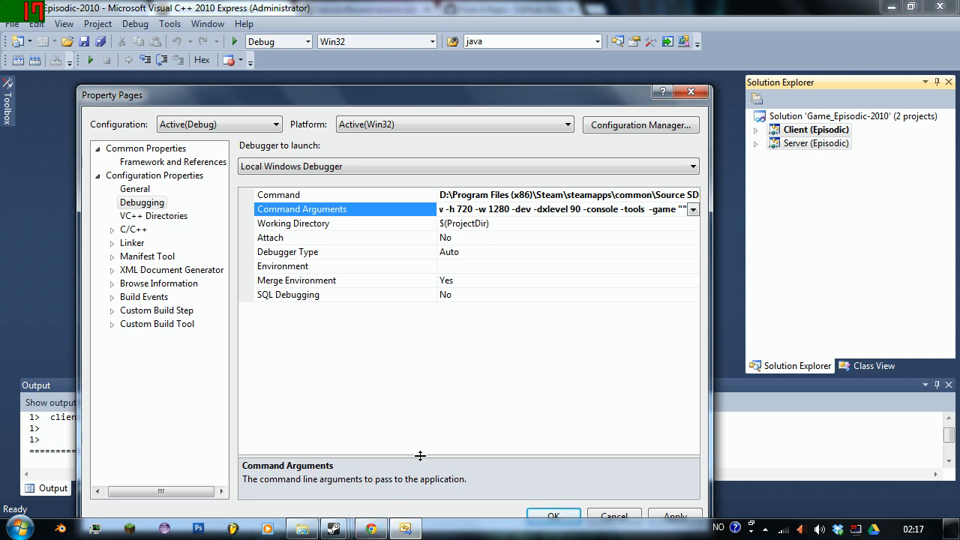
{"action": "mouse_move", "coordinate": [333, 528]}
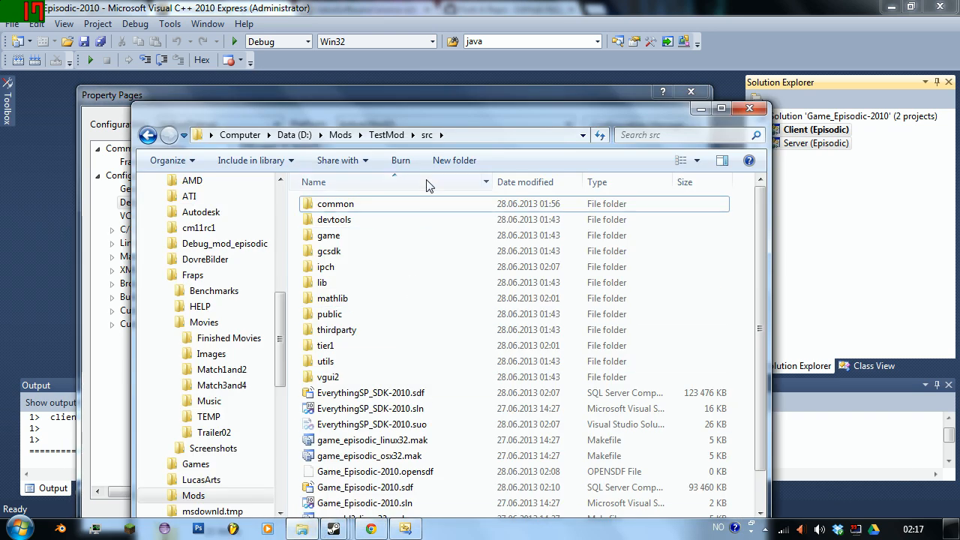
Browse to D:\Mods\TestMod\game\mod_episodic in Explorer and reach its gameinfo.txt.
{"action": "left_click", "coordinate": [386, 135]}
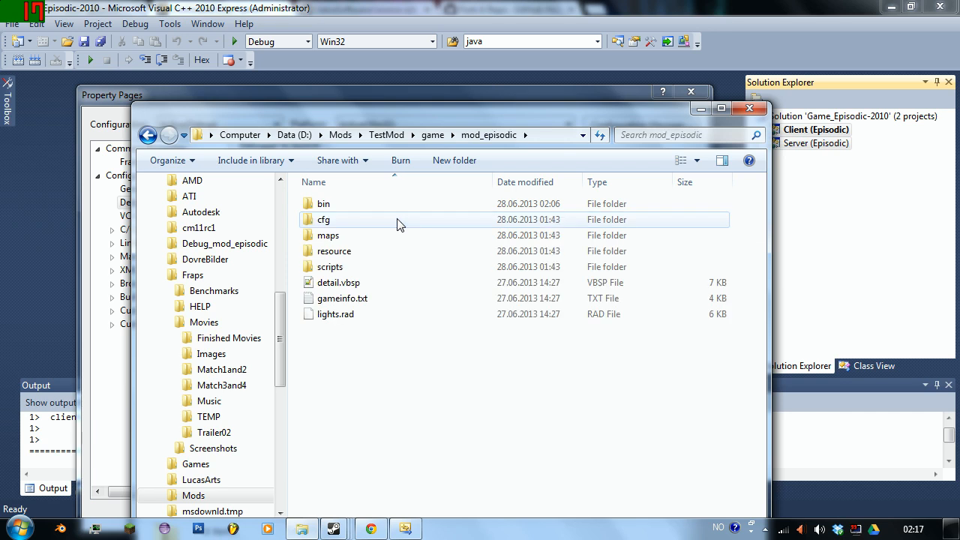
{"action": "mouse_move", "coordinate": [543, 148]}
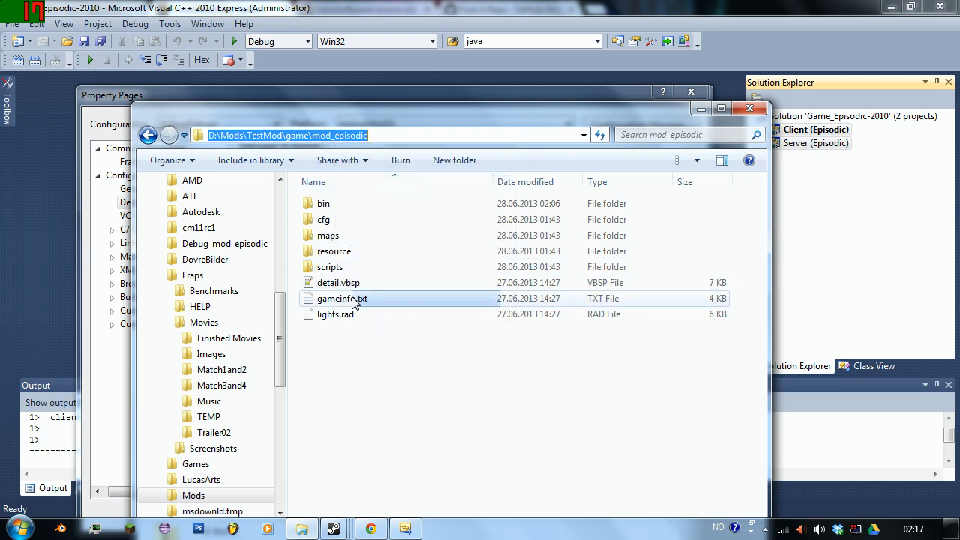
{"action": "left_click", "coordinate": [342, 297]}
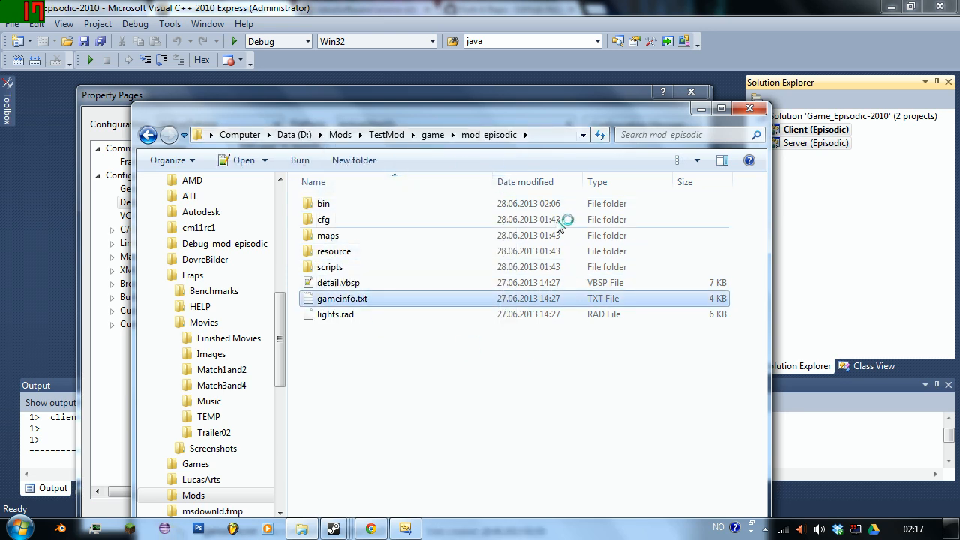
{"action": "double_click", "coordinate": [341, 297]}
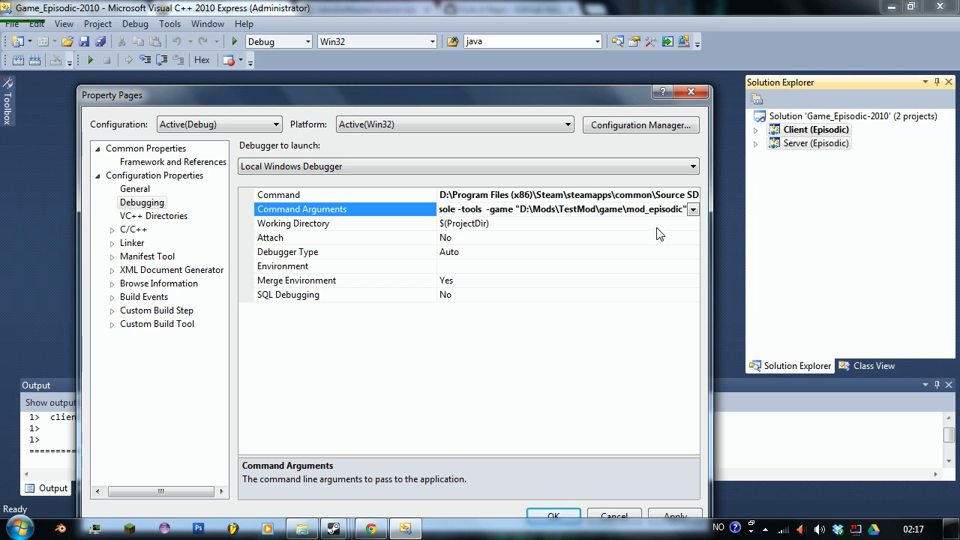
Check that -game points at the mod_episodic folder in the command arguments.
{"action": "double_click", "coordinate": [600, 208]}
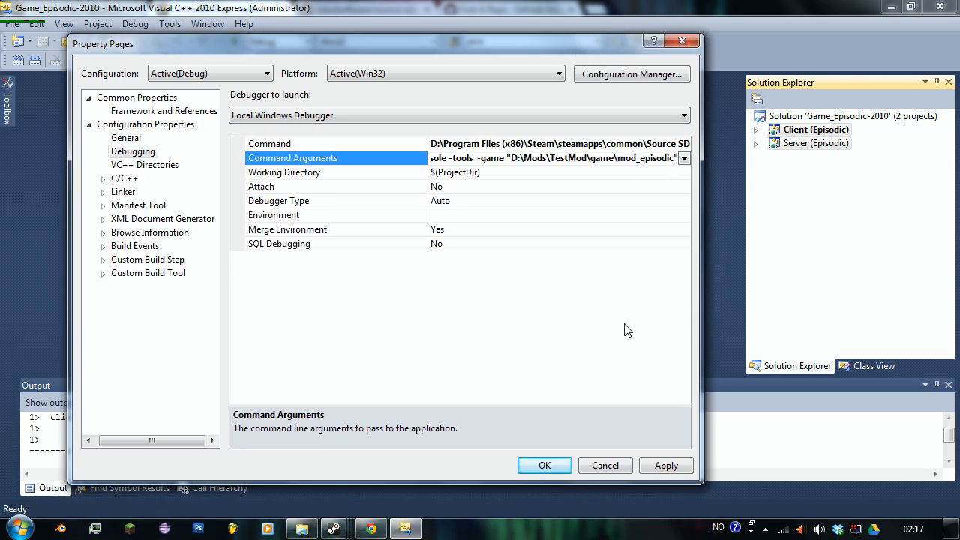
{"action": "double_click", "coordinate": [642, 159]}
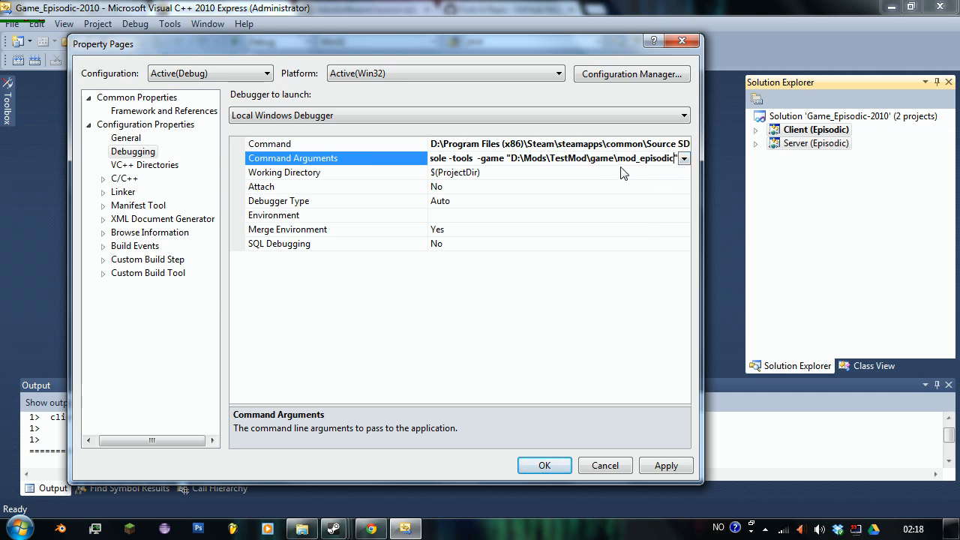
{"action": "double_click", "coordinate": [636, 157]}
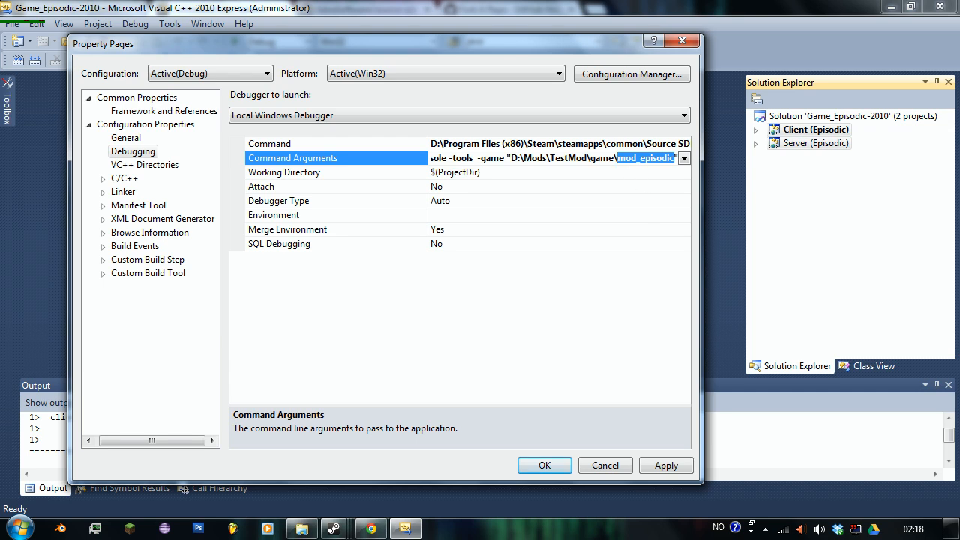
{"action": "mouse_move", "coordinate": [303, 528]}
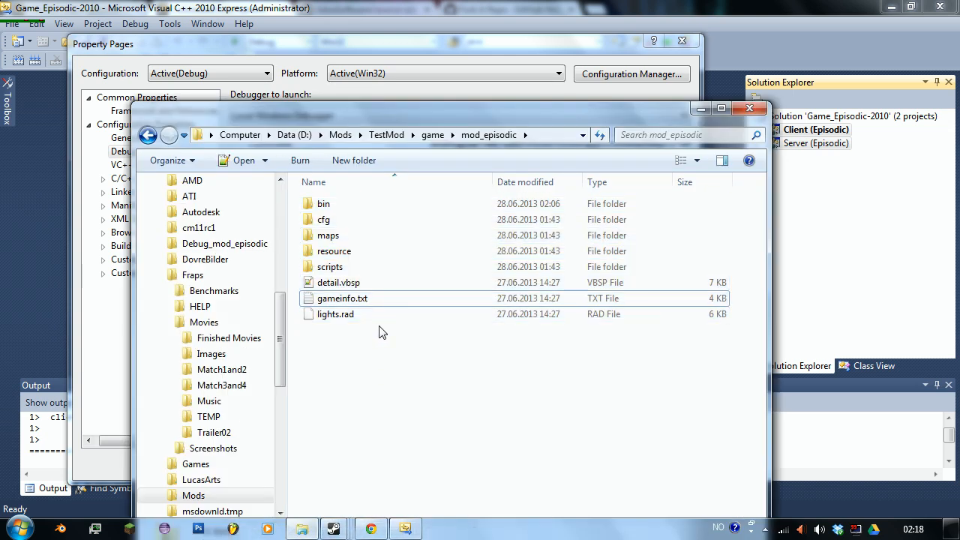
In gameinfo.txt, replace the HALF-LIFE title value with TESTMOD.
{"action": "double_click", "coordinate": [342, 297]}
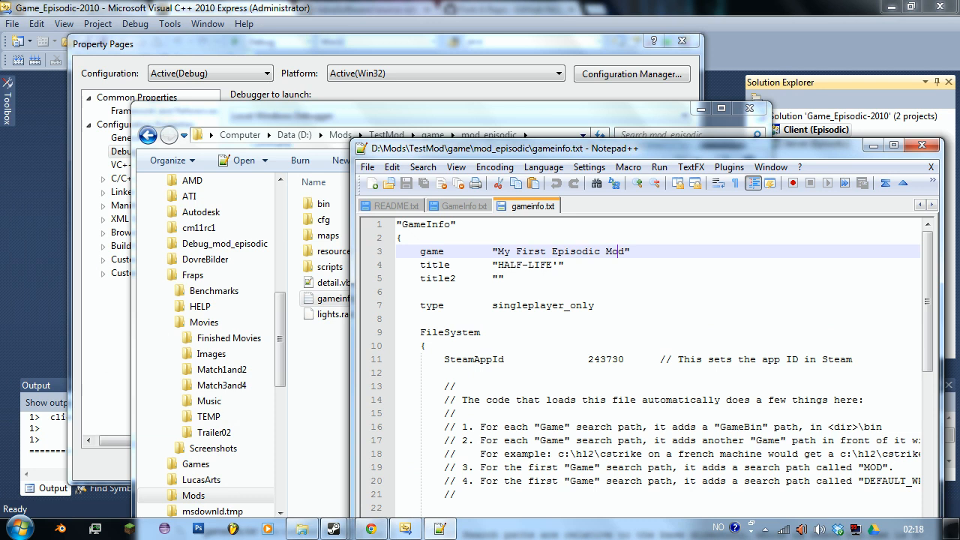
{"action": "double_click", "coordinate": [558, 252]}
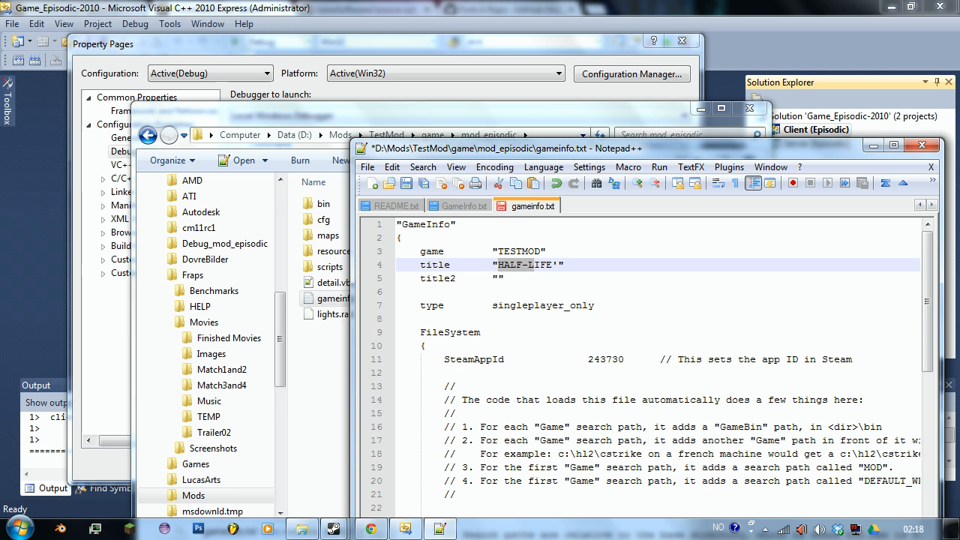
{"action": "type", "text": "I"}
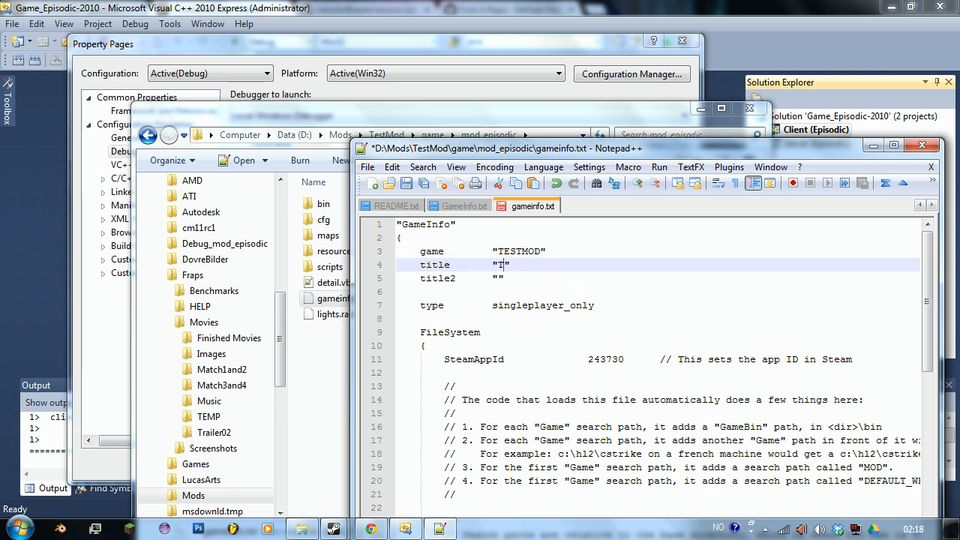
{"action": "type", "text": "ESTMOD"}
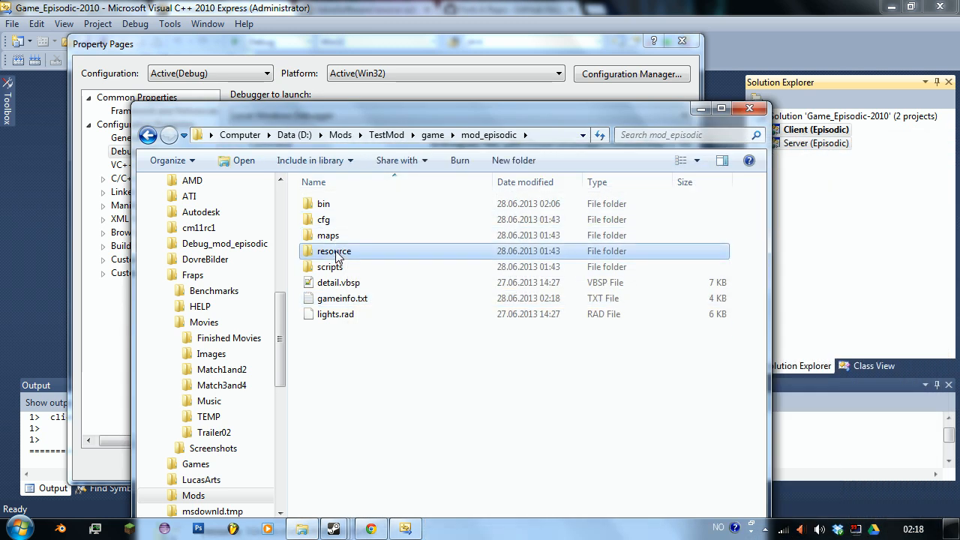
Open resource\ClientScheme.res and scroll down to the ClientTitleFont entry.
{"action": "double_click", "coordinate": [333, 250]}
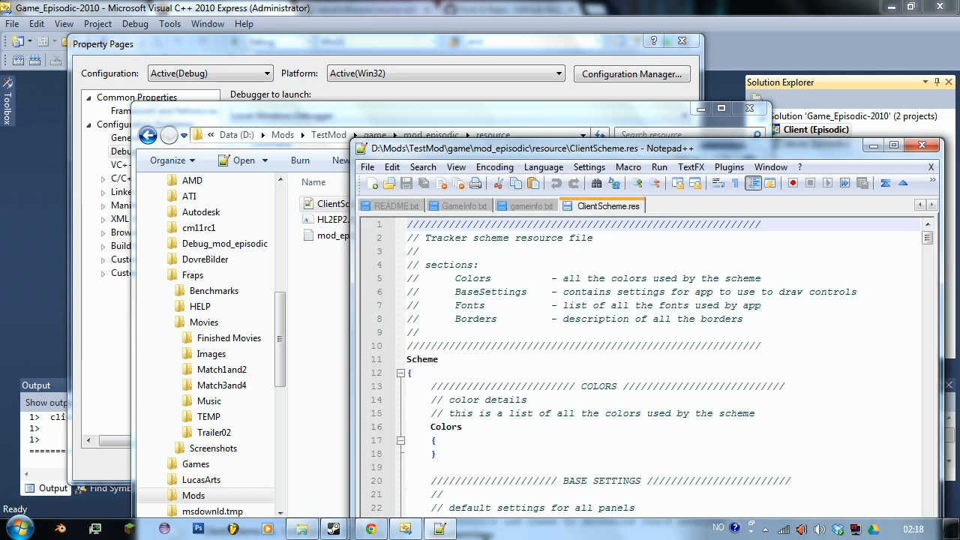
{"action": "scroll", "scroll_direction": "down", "scroll_amount": 3}
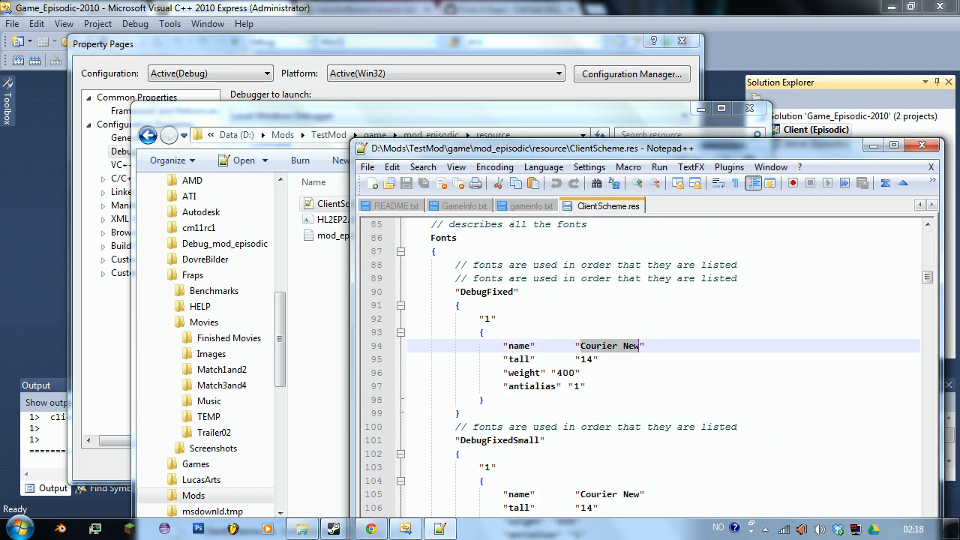
{"action": "scroll", "scroll_direction": "down", "scroll_amount": 3}
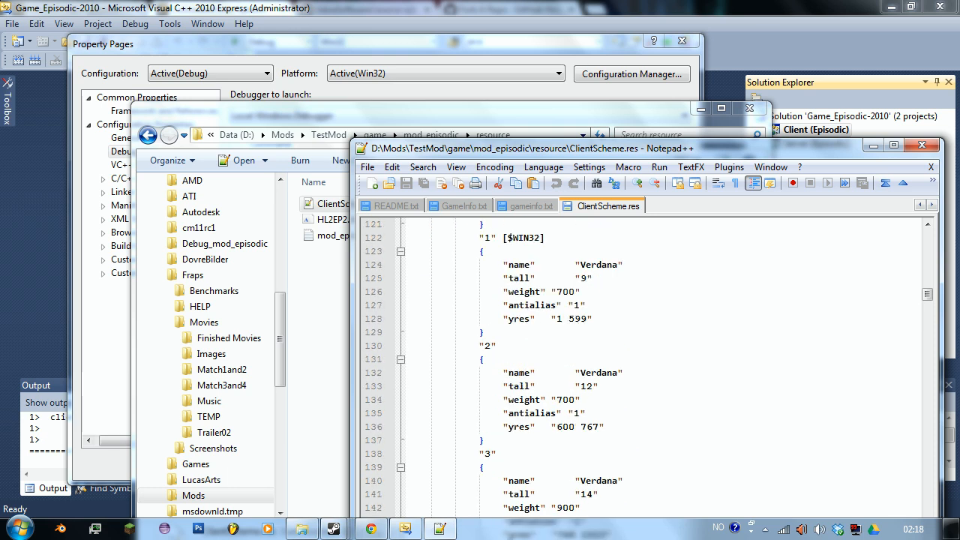
{"action": "scroll", "scroll_direction": "down", "scroll_amount": 3}
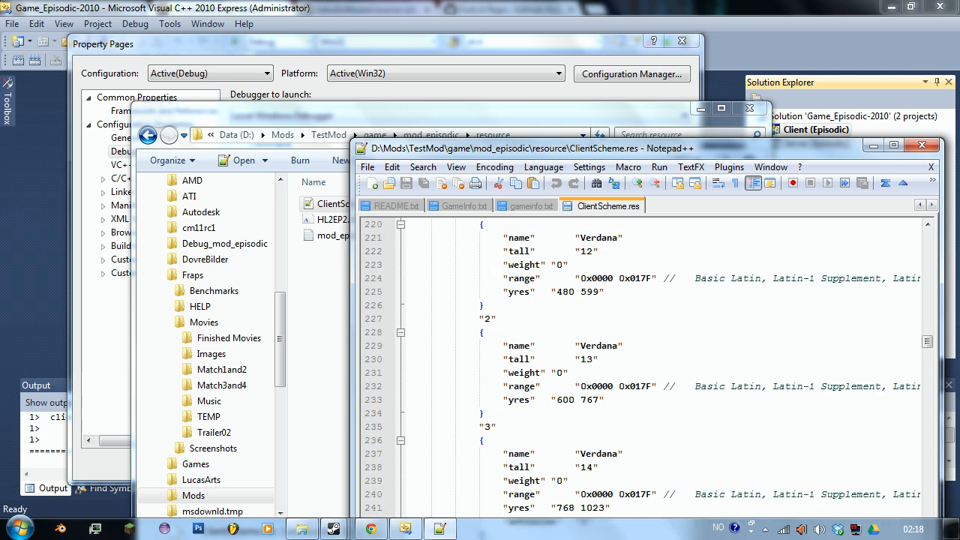
{"action": "scroll", "scroll_direction": "down", "scroll_amount": 3}
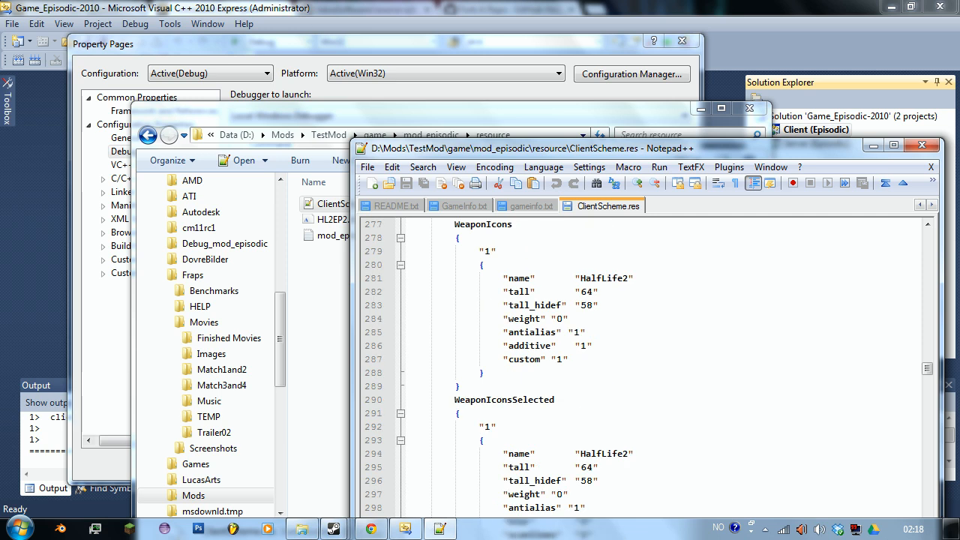
{"action": "scroll", "scroll_direction": "down", "scroll_amount": 3}
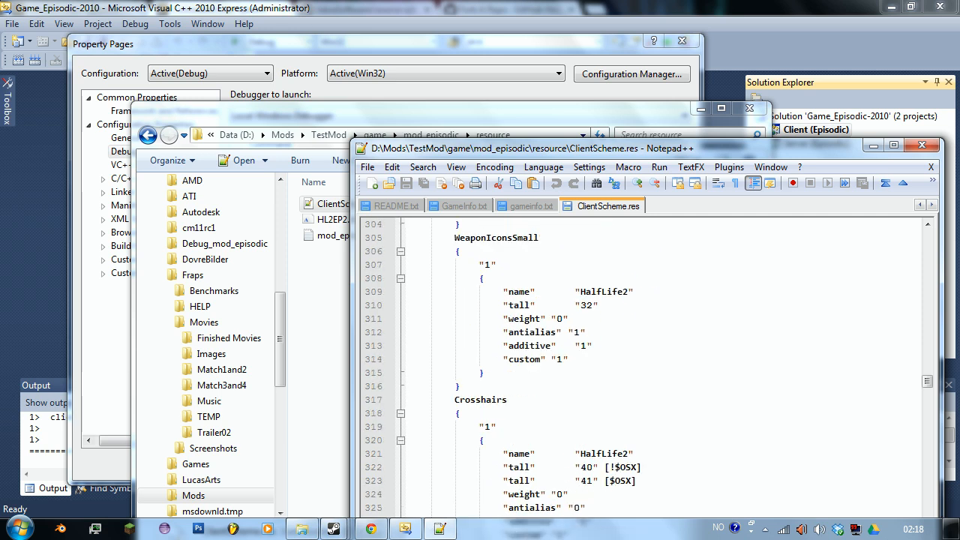
{"action": "scroll", "scroll_direction": "down", "scroll_amount": 3}
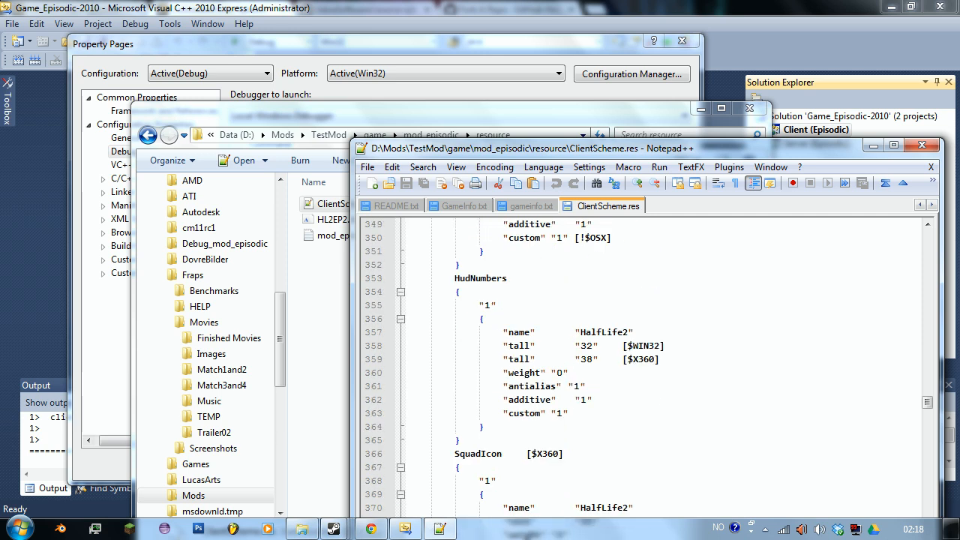
{"action": "scroll", "scroll_direction": "down", "scroll_amount": 3}
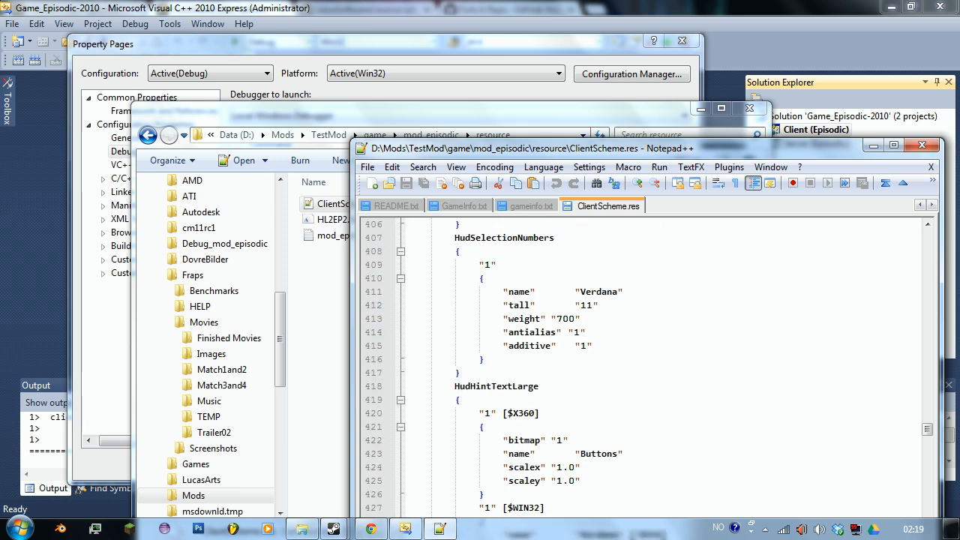
{"action": "scroll", "scroll_direction": "down", "scroll_amount": 3}
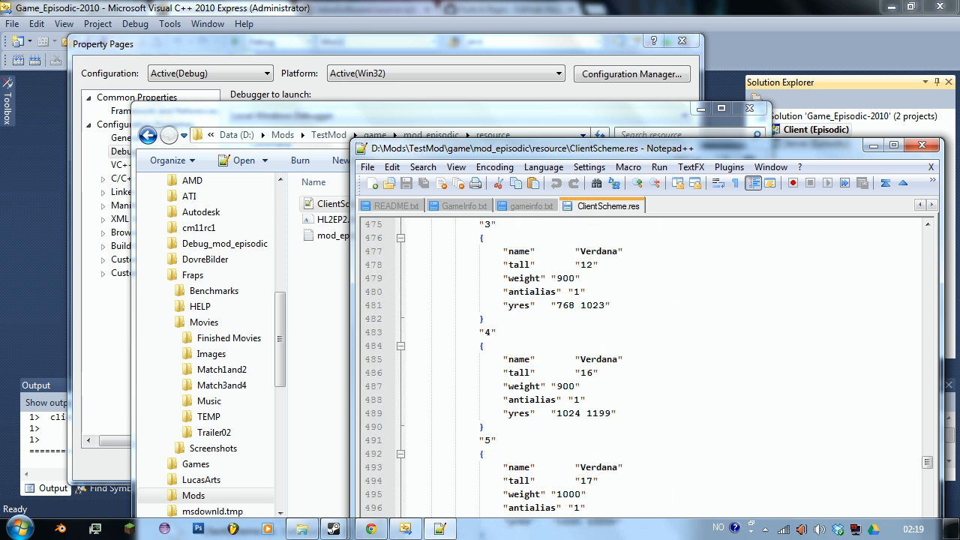
{"action": "scroll", "scroll_direction": "down", "scroll_amount": 3}
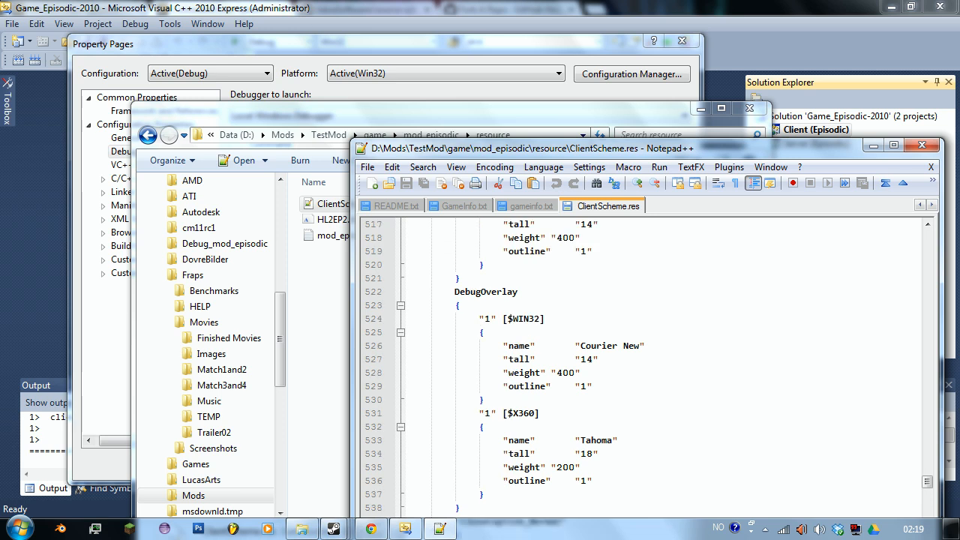
{"action": "scroll", "scroll_direction": "down", "scroll_amount": 3}
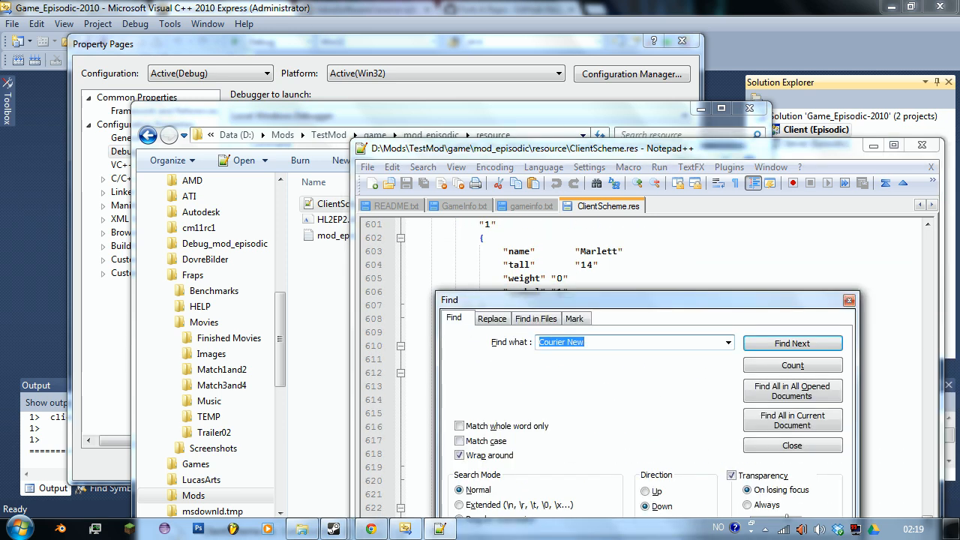
Find the HL2EP2 font name, replace it with Courier New, and close the mod folder window.
{"action": "type", "text": "HL2EP2\""}
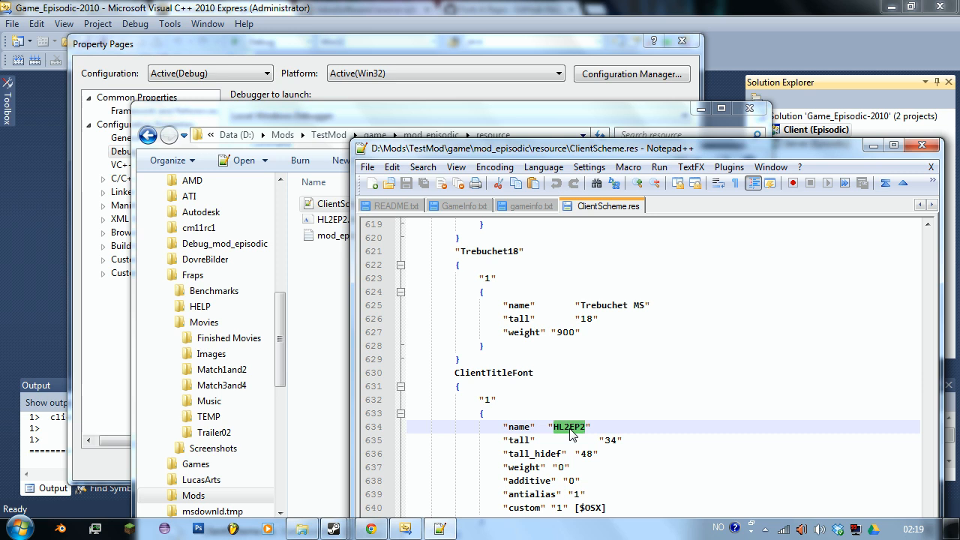
{"action": "type", "text": "Courier New"}
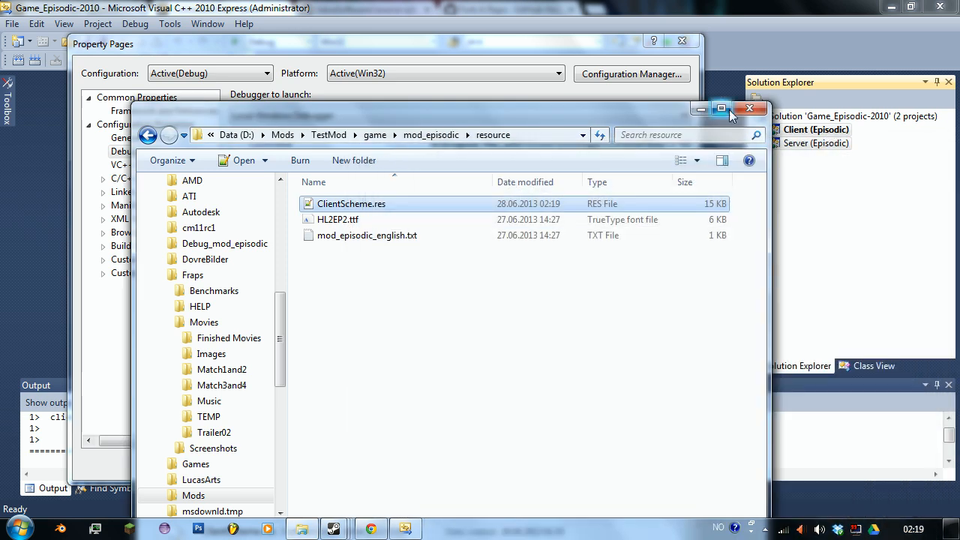
{"action": "left_click", "coordinate": [748, 108]}
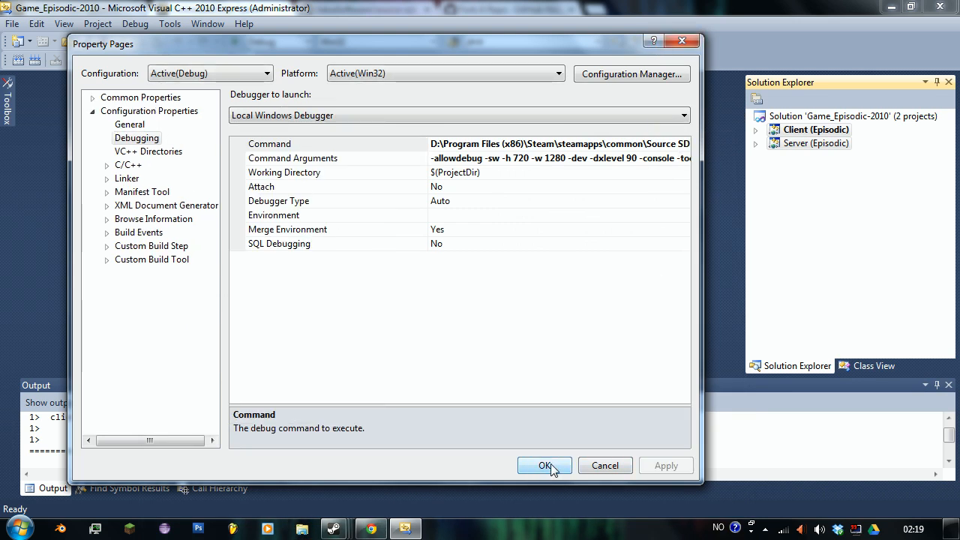
Confirm the debugger settings with OK in the Property Pages dialog.
{"action": "left_click", "coordinate": [544, 465]}
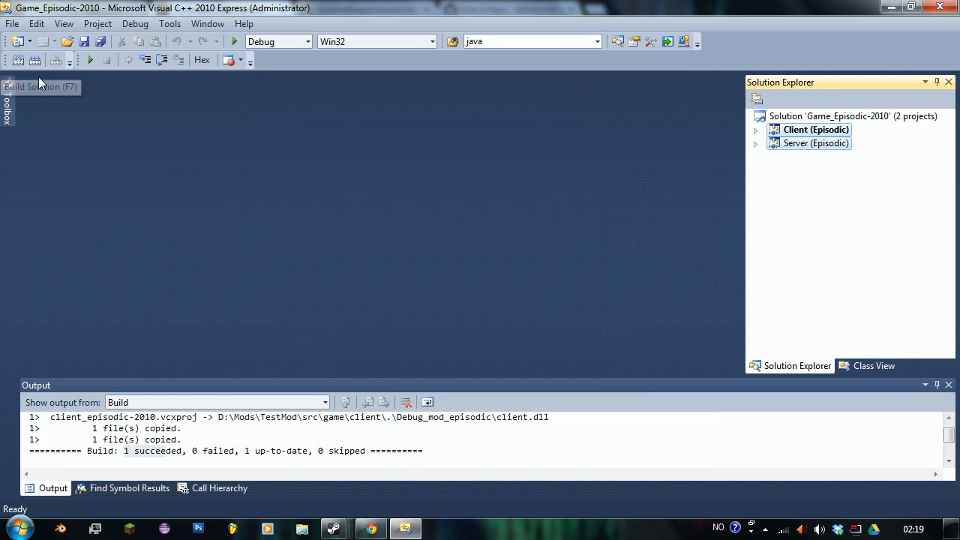
{"action": "mouse_move", "coordinate": [111, 63]}
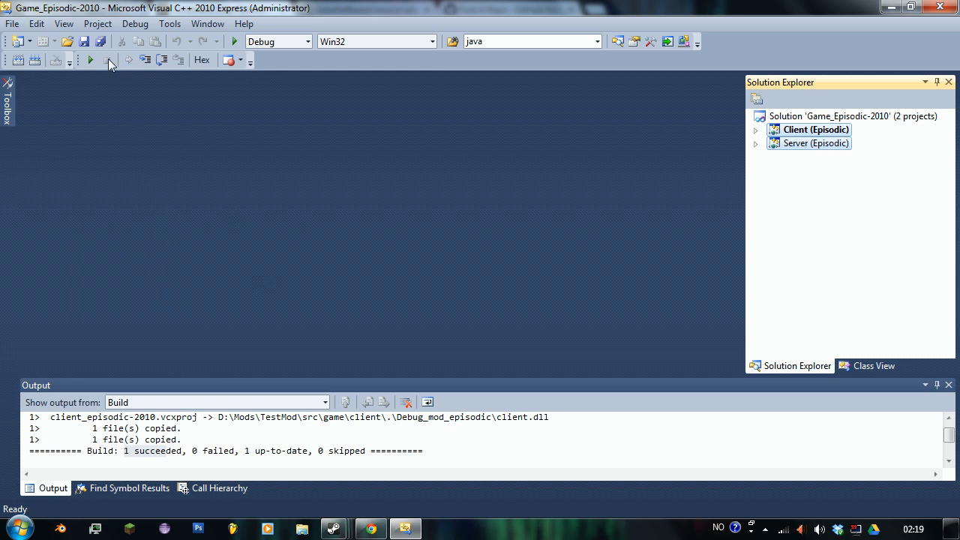
{"action": "mouse_move", "coordinate": [903, 121]}
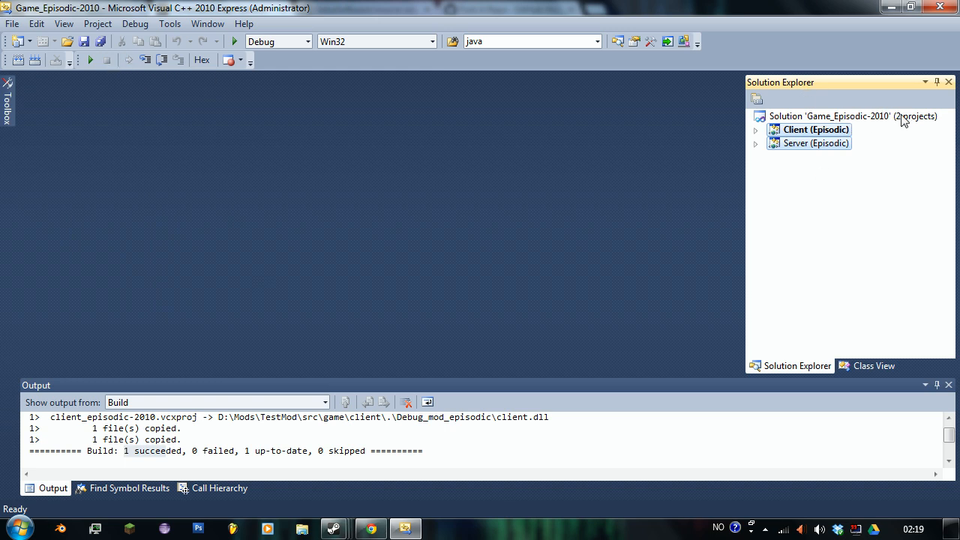
{"action": "mouse_move", "coordinate": [117, 96]}
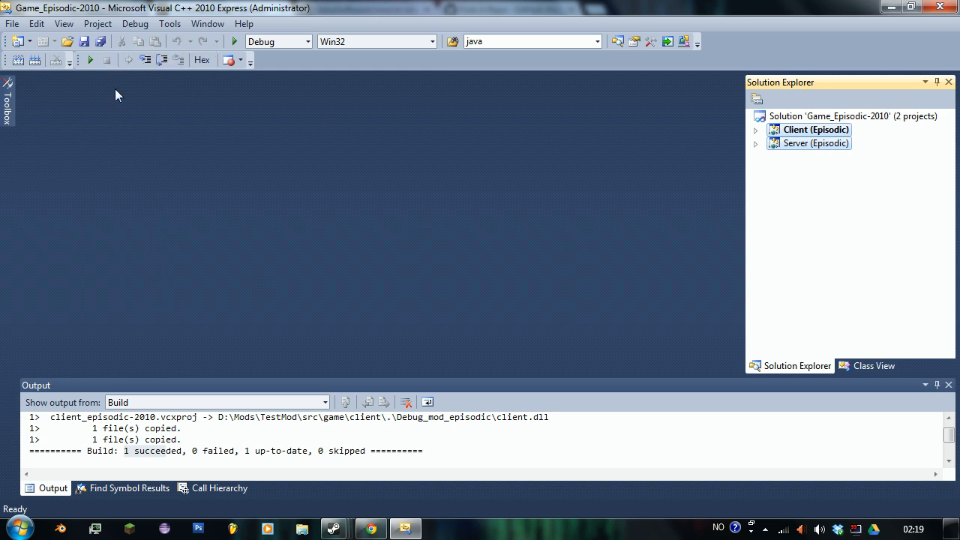
{"action": "mouse_move", "coordinate": [234, 42]}
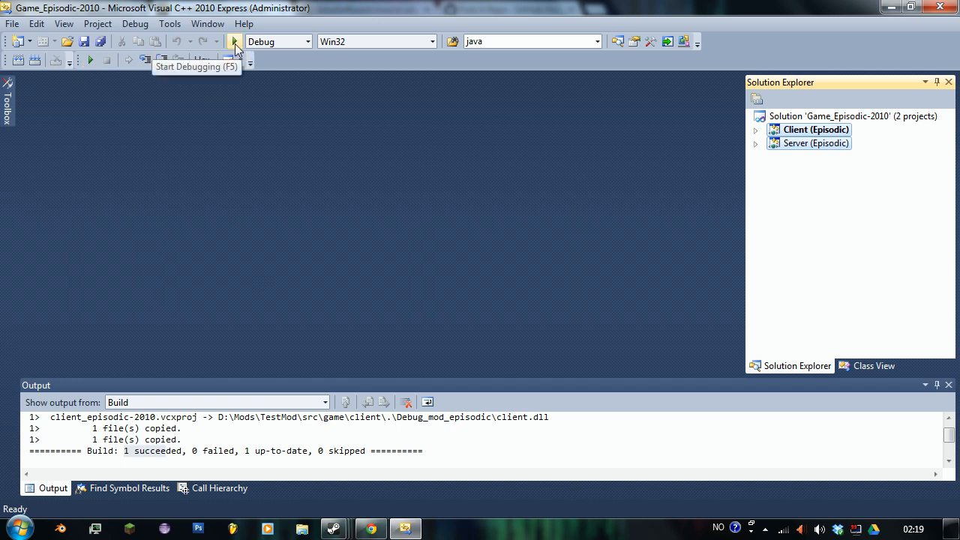
{"action": "left_click", "coordinate": [234, 42]}
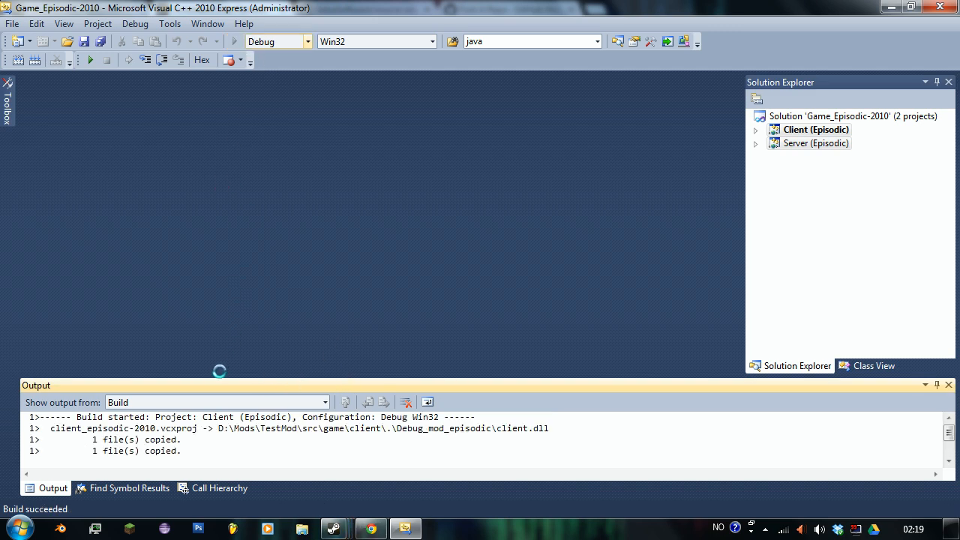
{"action": "left_click", "coordinate": [90, 60]}
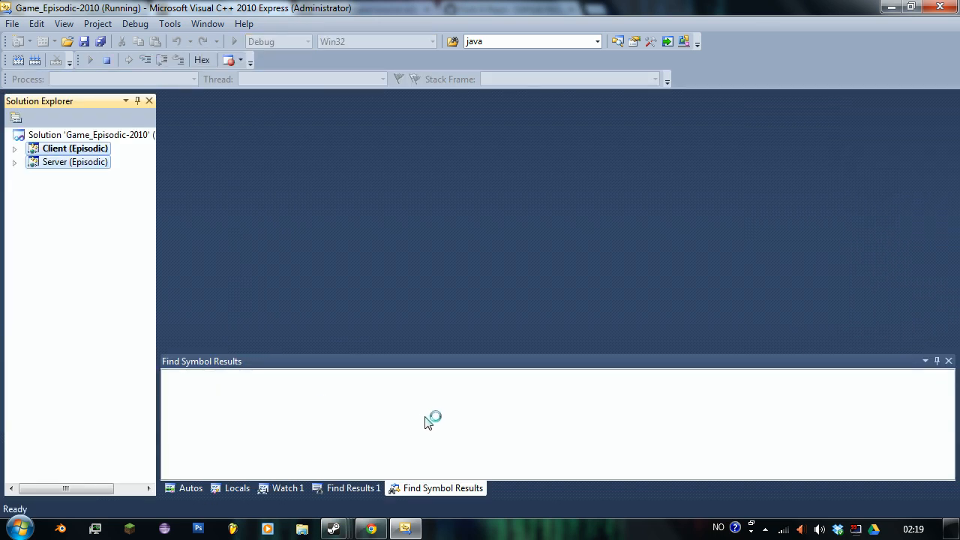
{"action": "mouse_move", "coordinate": [236, 246]}
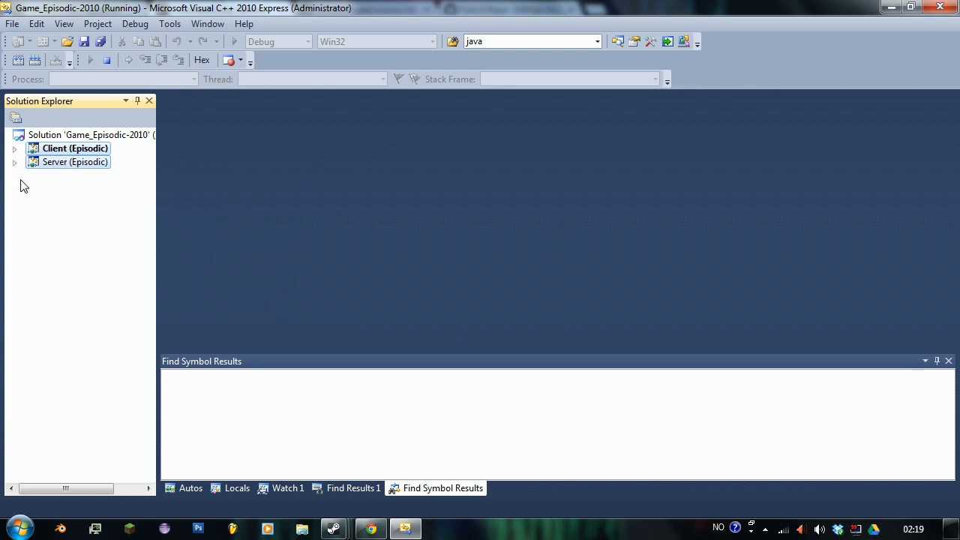
{"action": "mouse_move", "coordinate": [75, 173]}
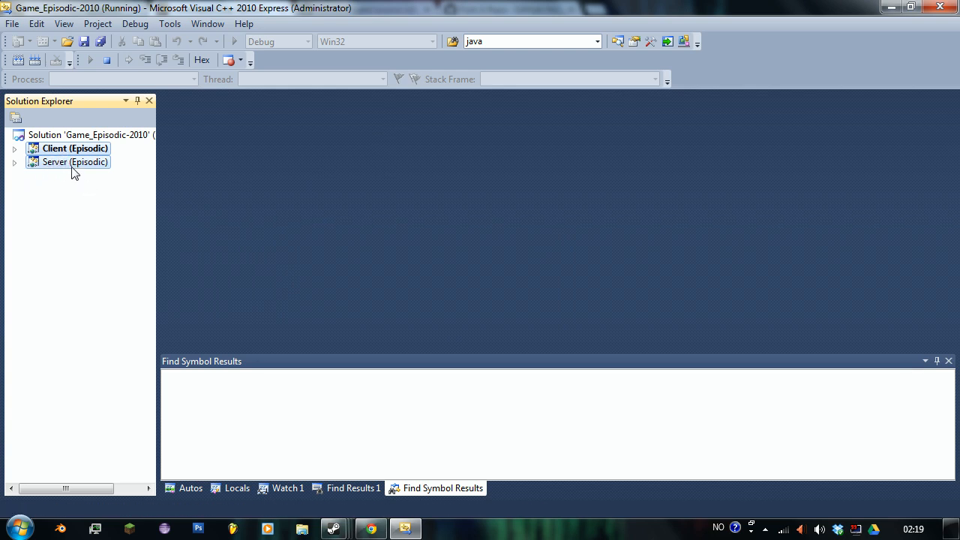
{"action": "mouse_move", "coordinate": [126, 201]}
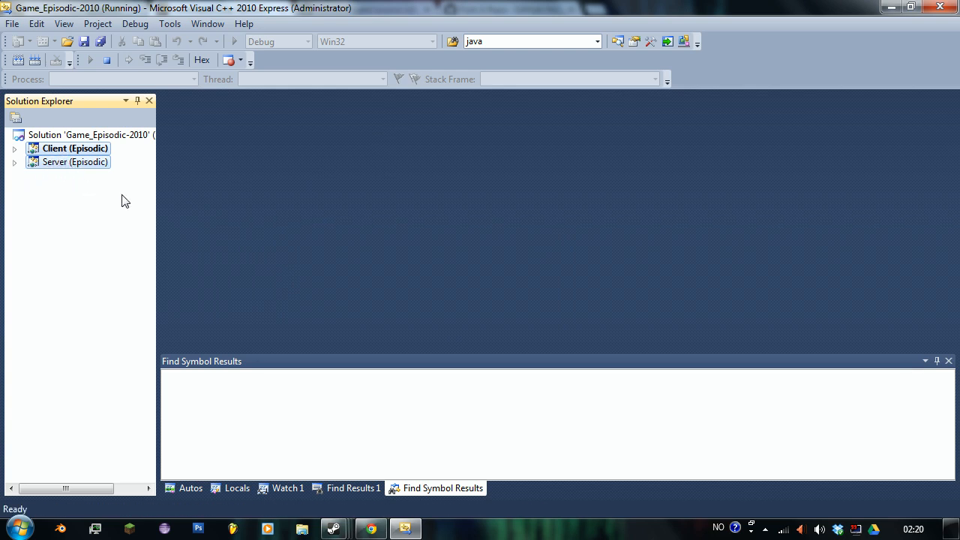
{"action": "mouse_move", "coordinate": [216, 510]}
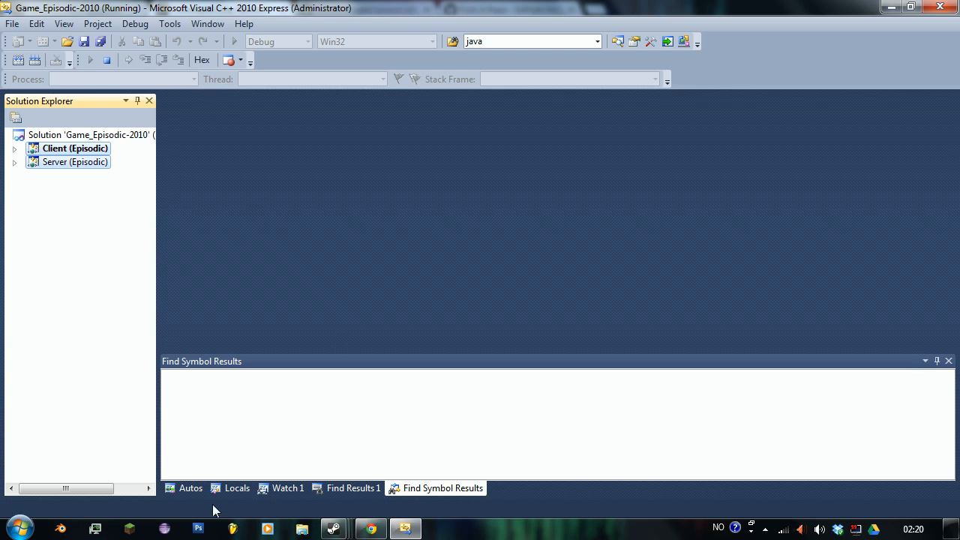
{"action": "mouse_move", "coordinate": [363, 307]}
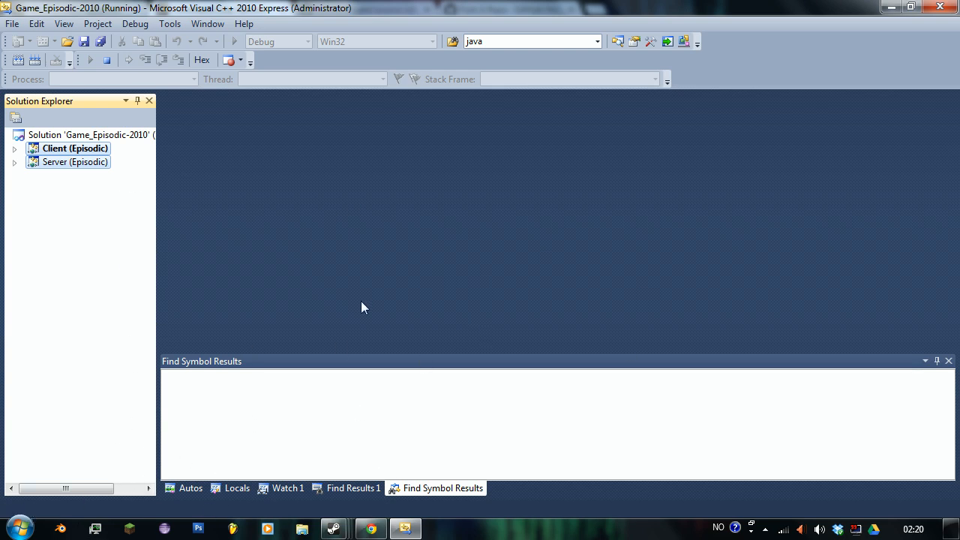
{"action": "mouse_move", "coordinate": [459, 306]}
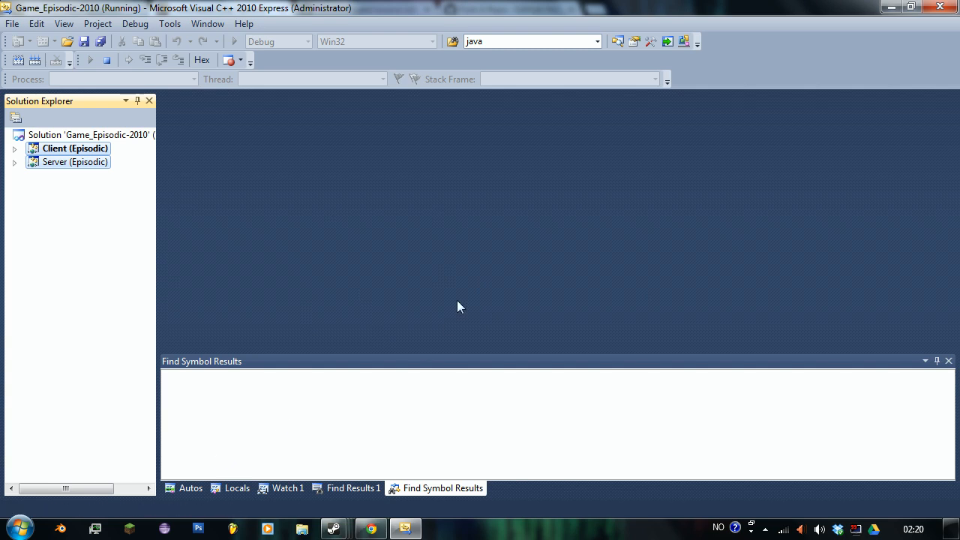
{"action": "mouse_move", "coordinate": [33, 509]}
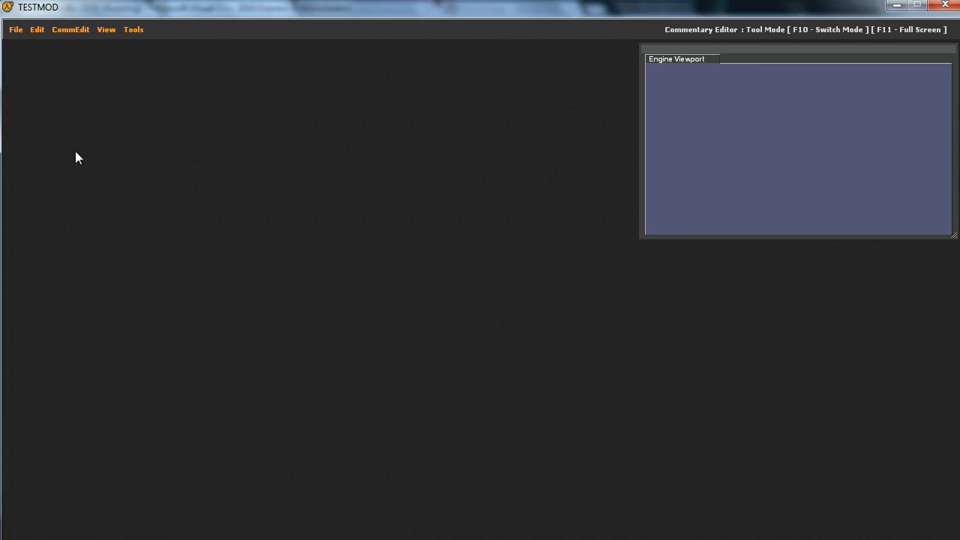
{"action": "mouse_move", "coordinate": [66, 336]}
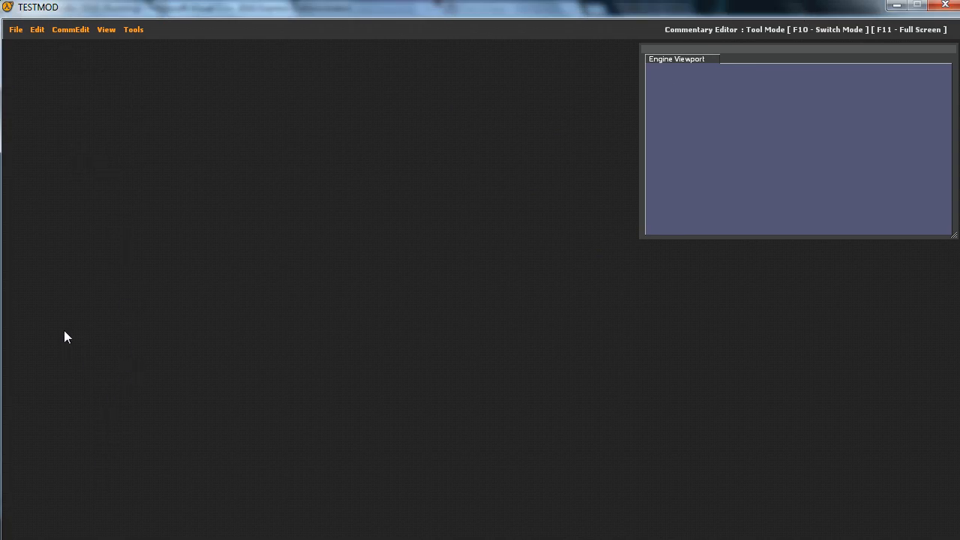
{"action": "mouse_move", "coordinate": [20, 99]}
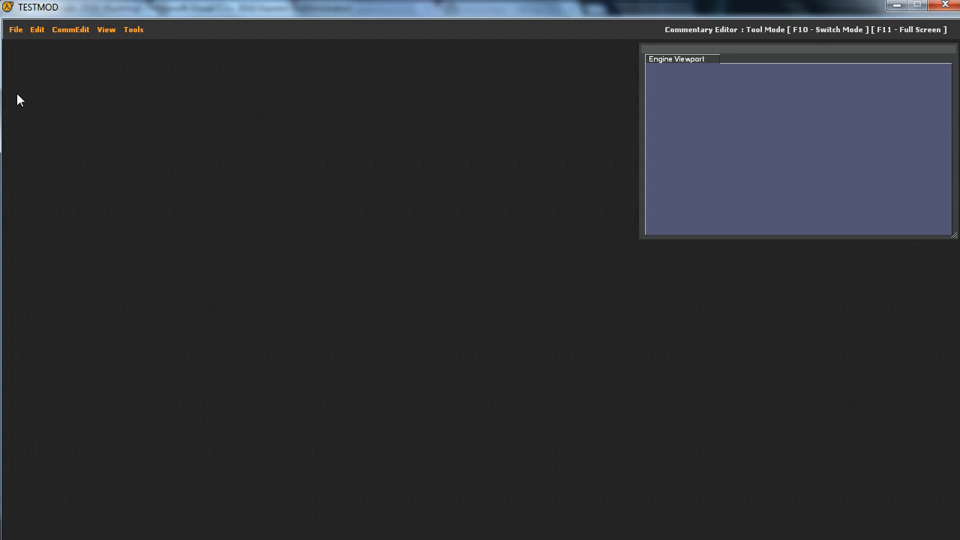
{"action": "mouse_move", "coordinate": [438, 158]}
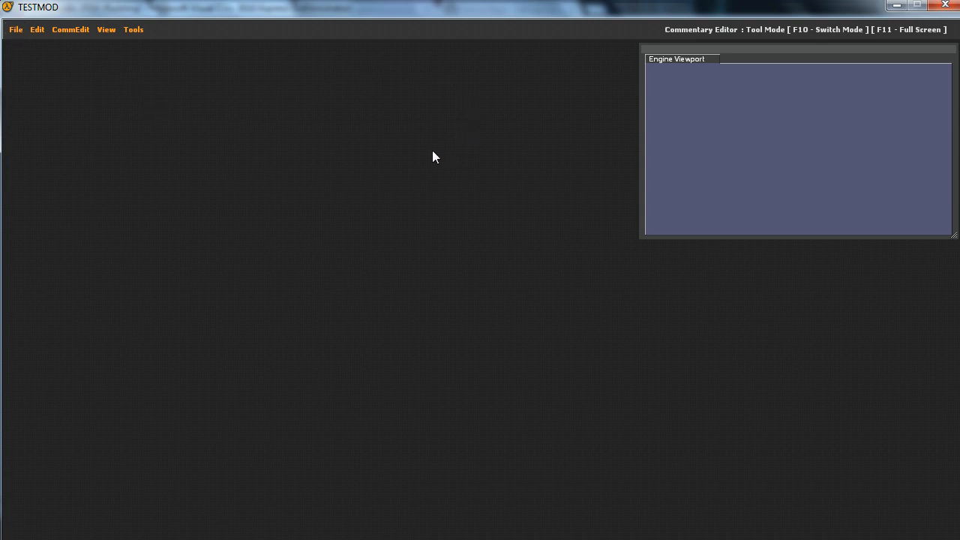
{"action": "mouse_move", "coordinate": [852, 12]}
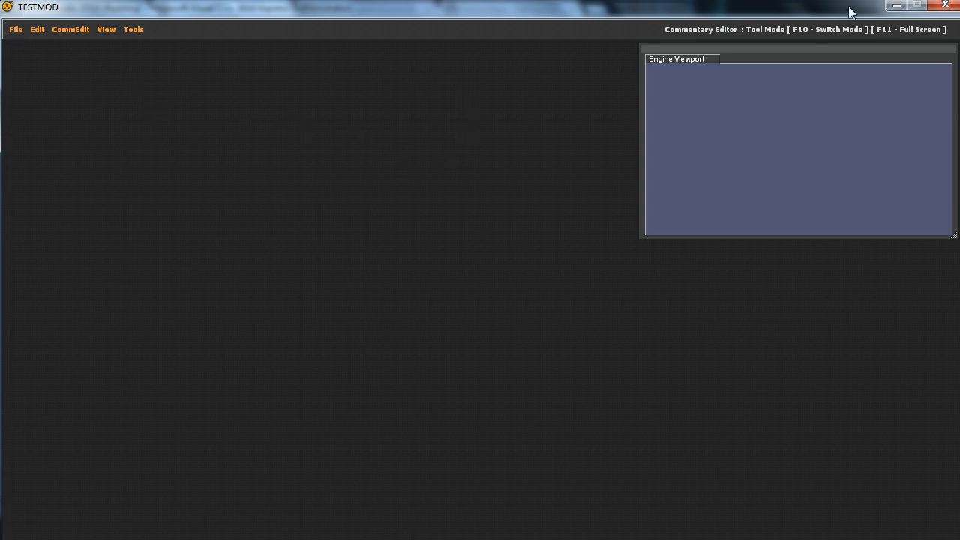
{"action": "mouse_move", "coordinate": [381, 381]}
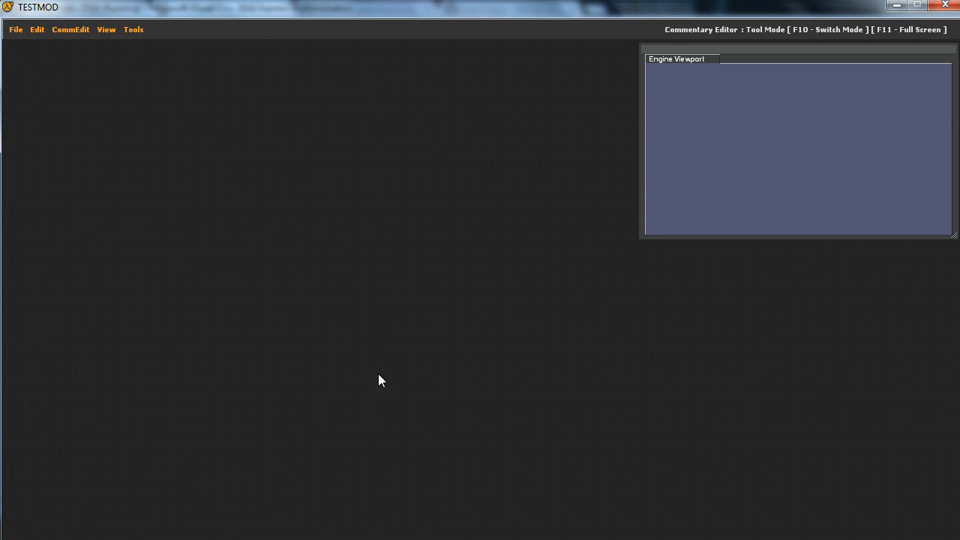
Switch the Commentary Editor from Tool Mode to Game Mode with F10.
{"action": "key", "text": "F10"}
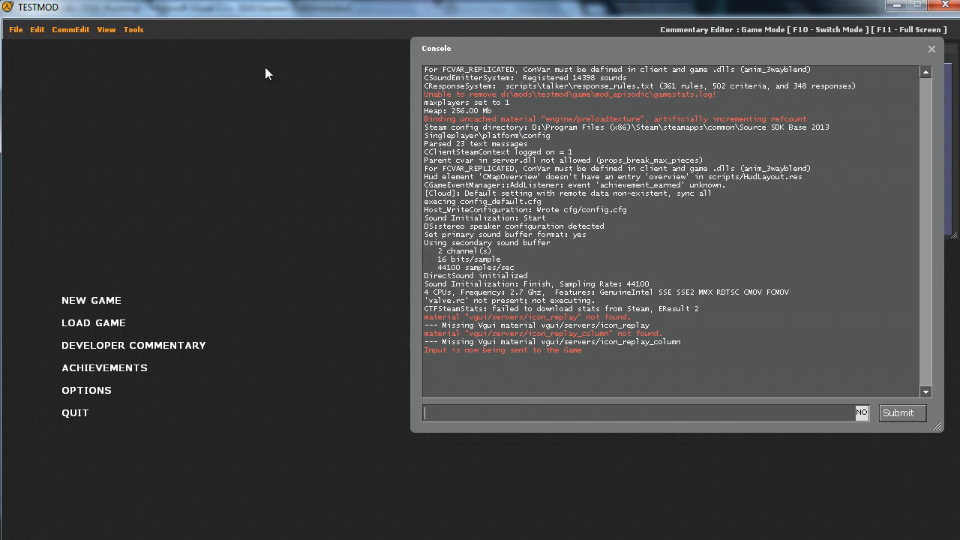
{"action": "mouse_move", "coordinate": [300, 393]}
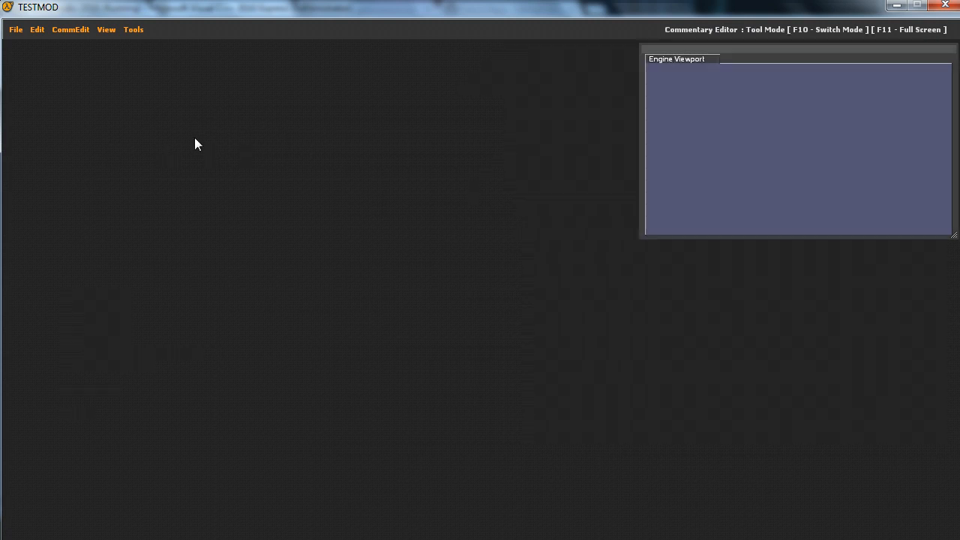
{"action": "mouse_move", "coordinate": [438, 321]}
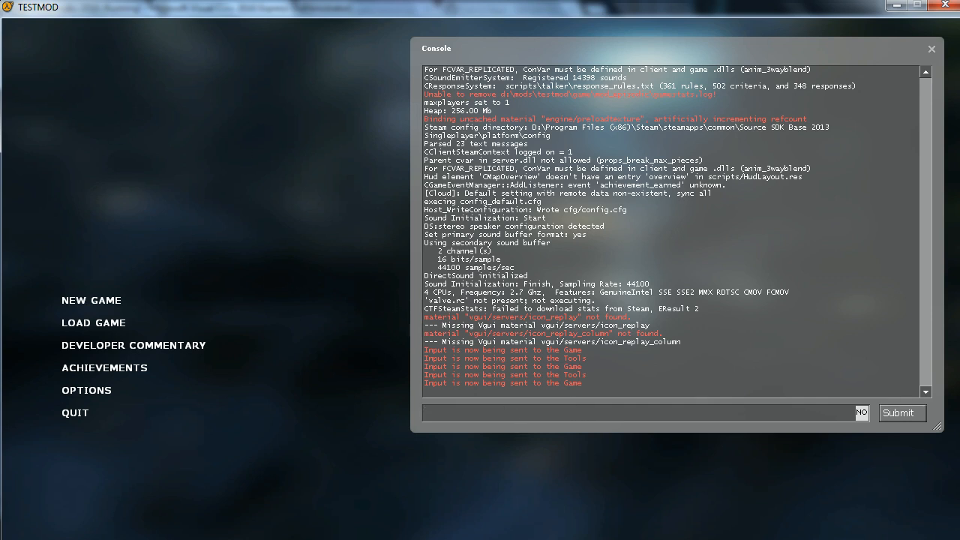
Enter 'map sdk_vehicles' in the developer console using the autocomplete suggestion.
{"action": "left_click", "coordinate": [642, 413]}
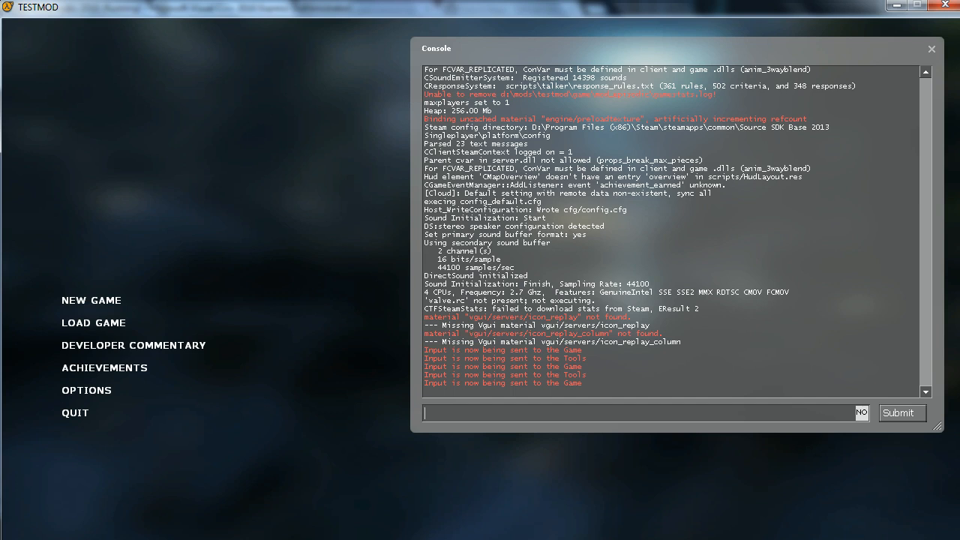
{"action": "type", "text": "Ma"}
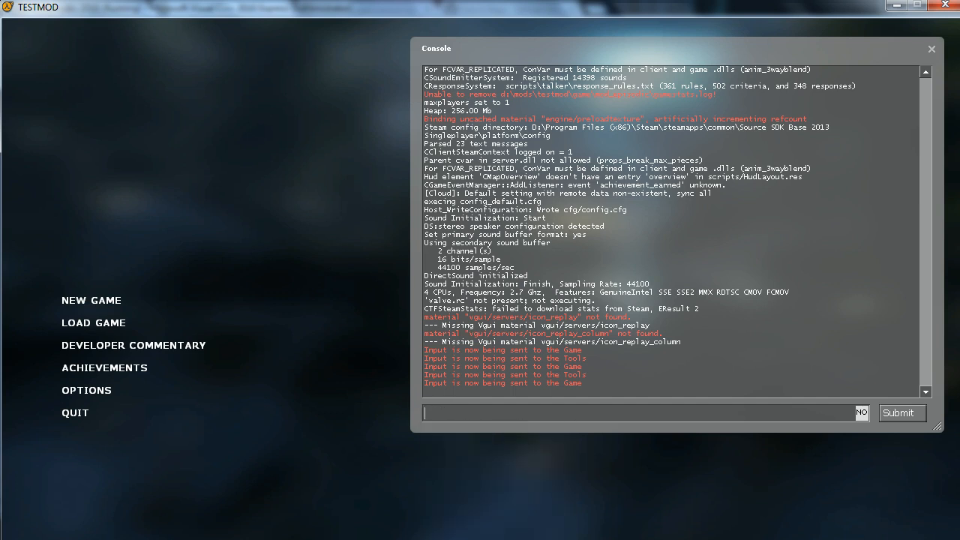
{"action": "type", "text": "map sdk_vehicles"}
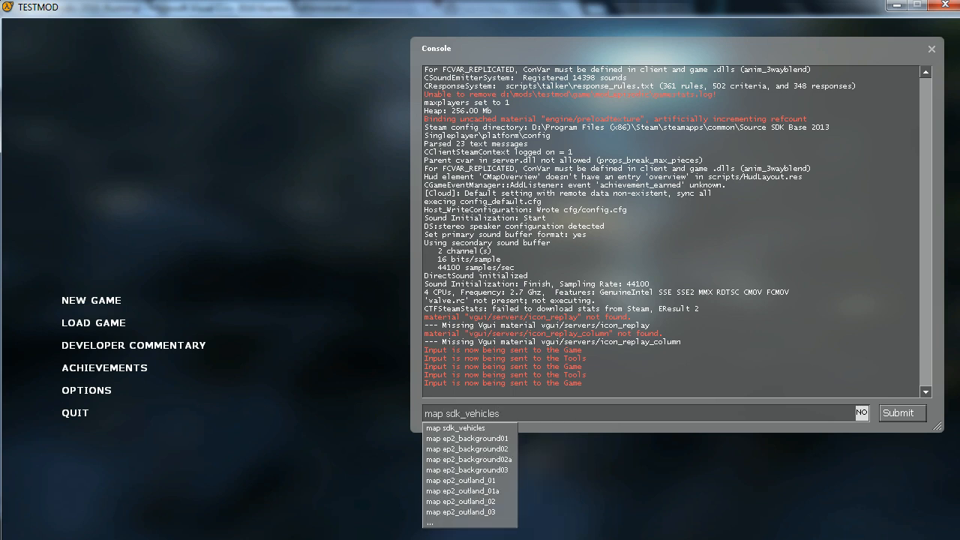
{"action": "left_click", "coordinate": [468, 438]}
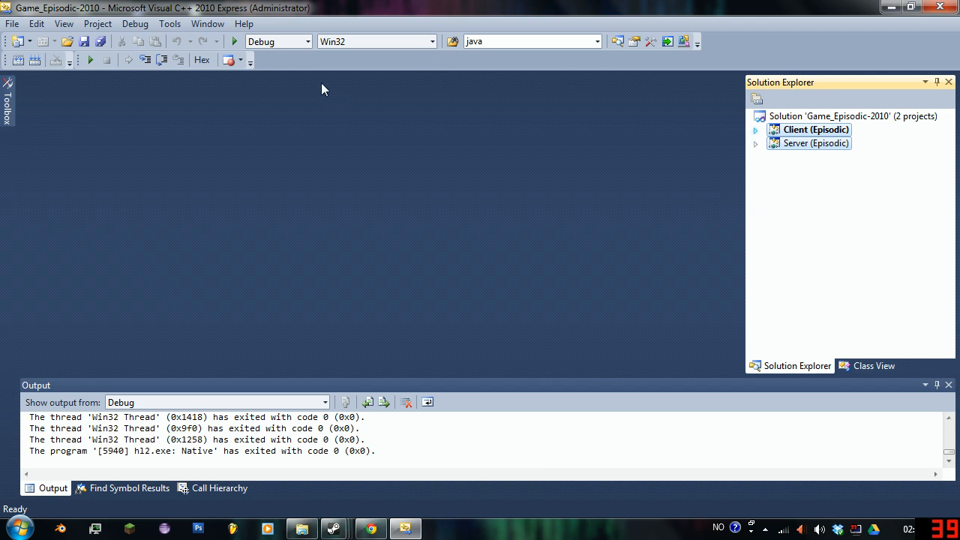
{"action": "mouse_move", "coordinate": [921, 376]}
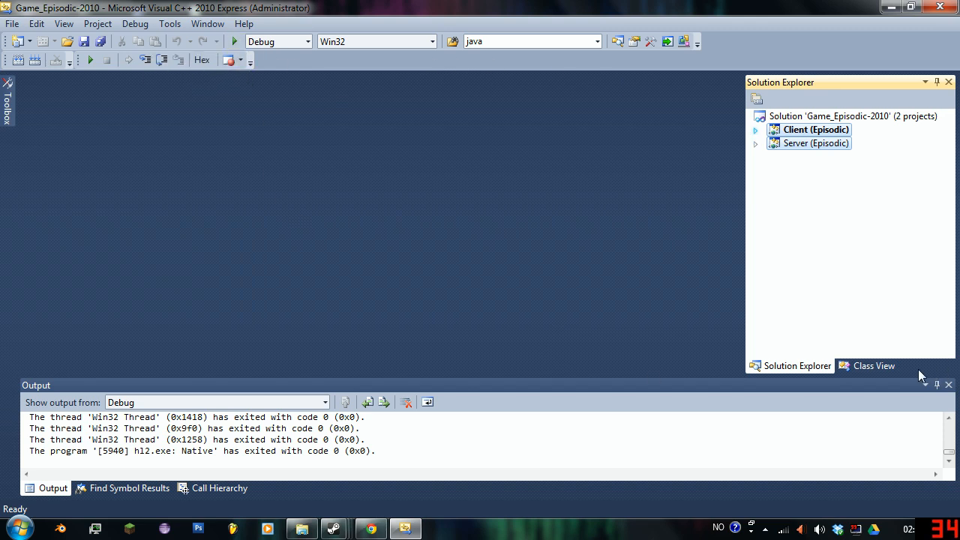
{"action": "mouse_move", "coordinate": [234, 42]}
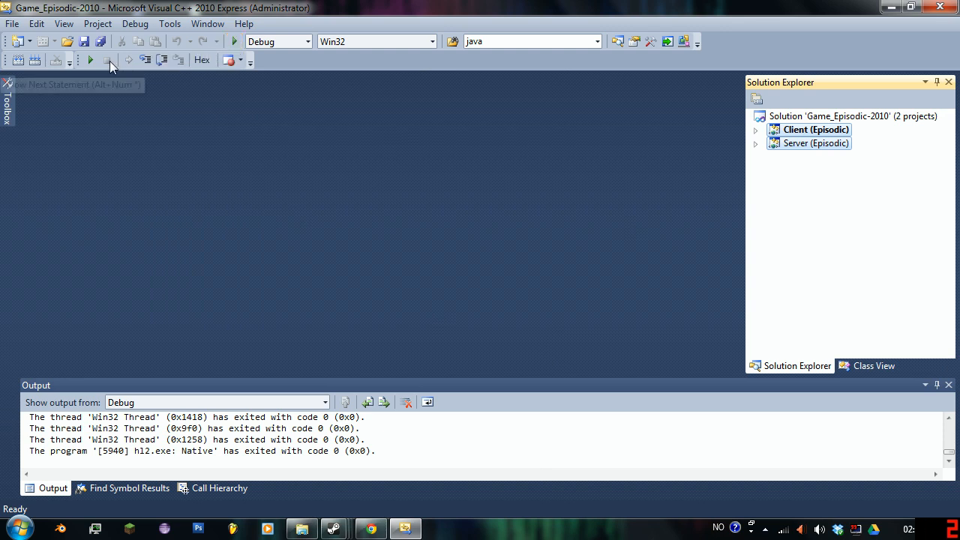
{"action": "mouse_move", "coordinate": [368, 86]}
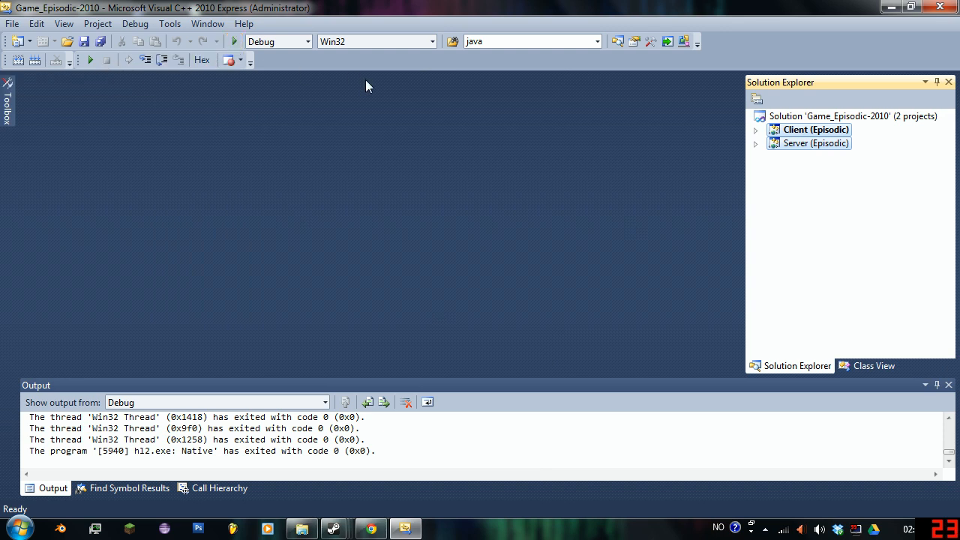
Expand Client (Episodic), Server (Episodic) and the Client Source Files folder in Solution Explorer.
{"action": "left_click", "coordinate": [756, 129]}
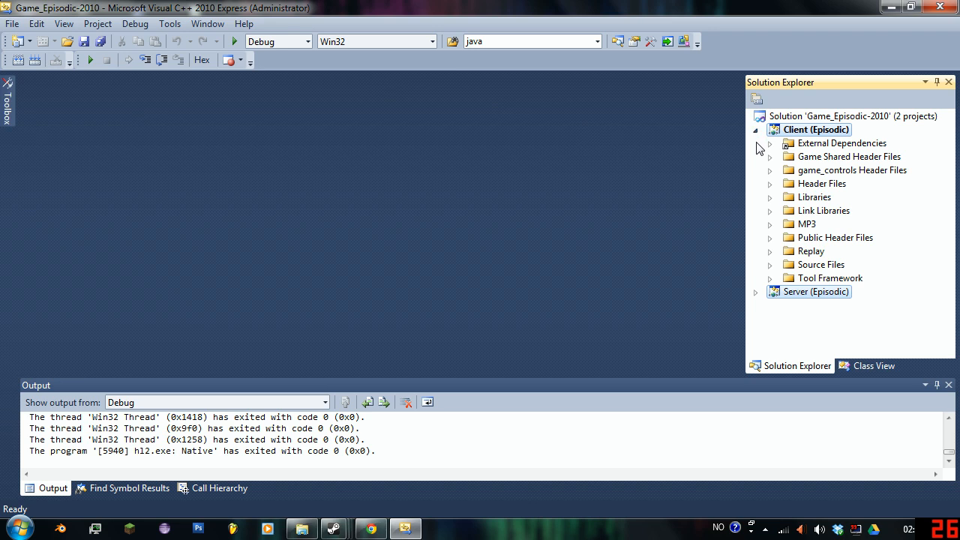
{"action": "left_click", "coordinate": [756, 291]}
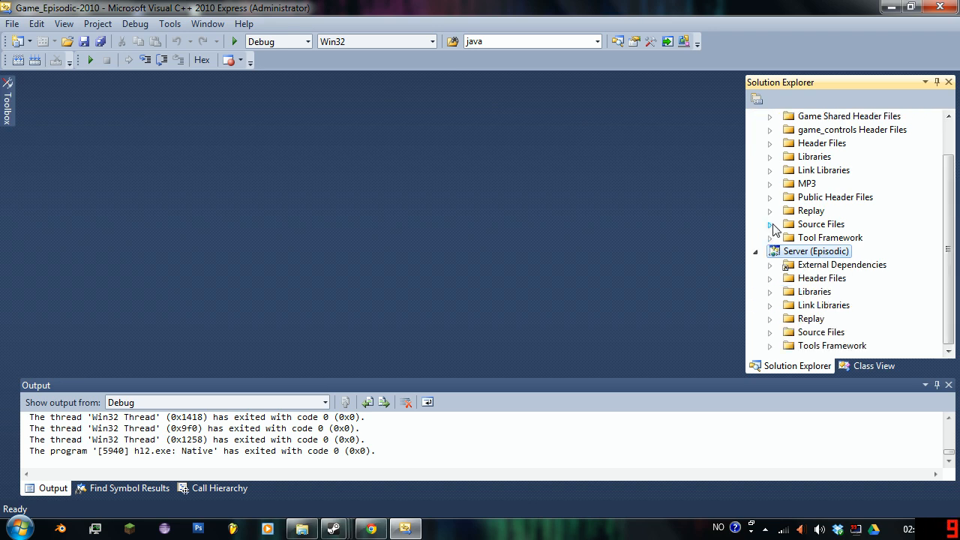
{"action": "left_click", "coordinate": [771, 224]}
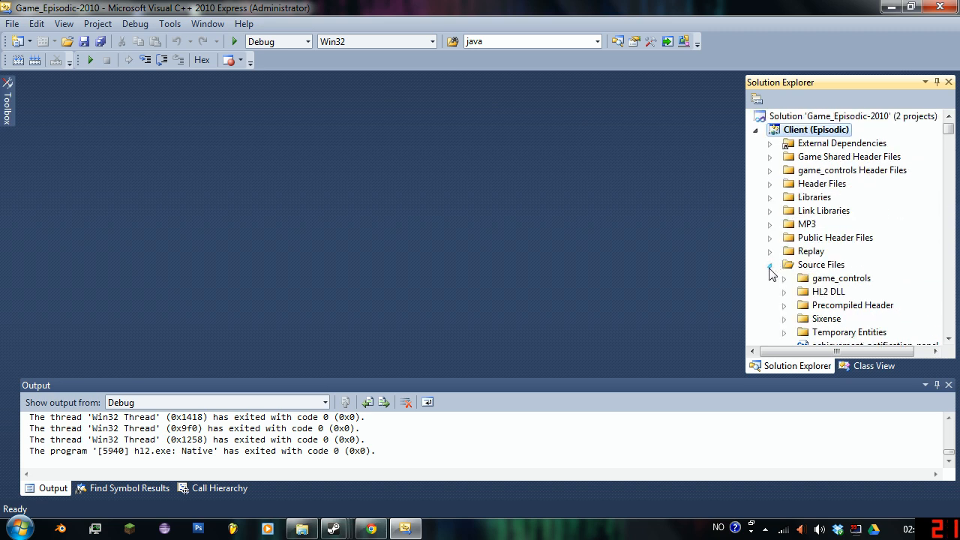
{"action": "scroll", "scroll_direction": "down", "scroll_amount": 3}
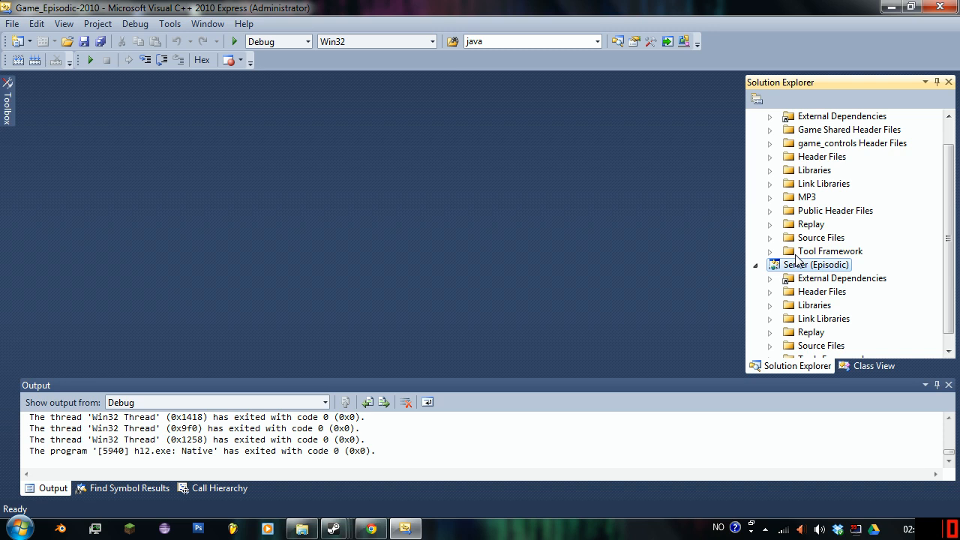
{"action": "mouse_move", "coordinate": [732, 6]}
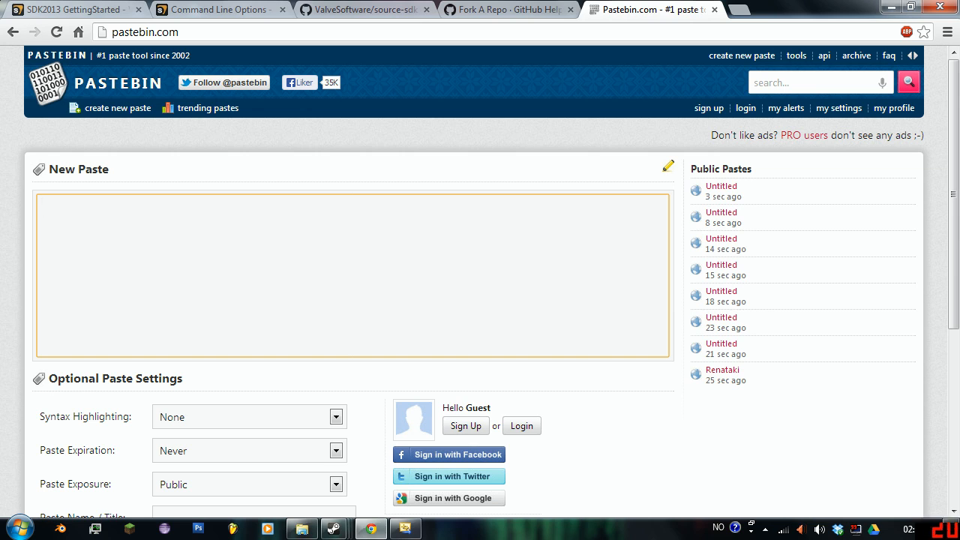
{"action": "mouse_move", "coordinate": [356, 481]}
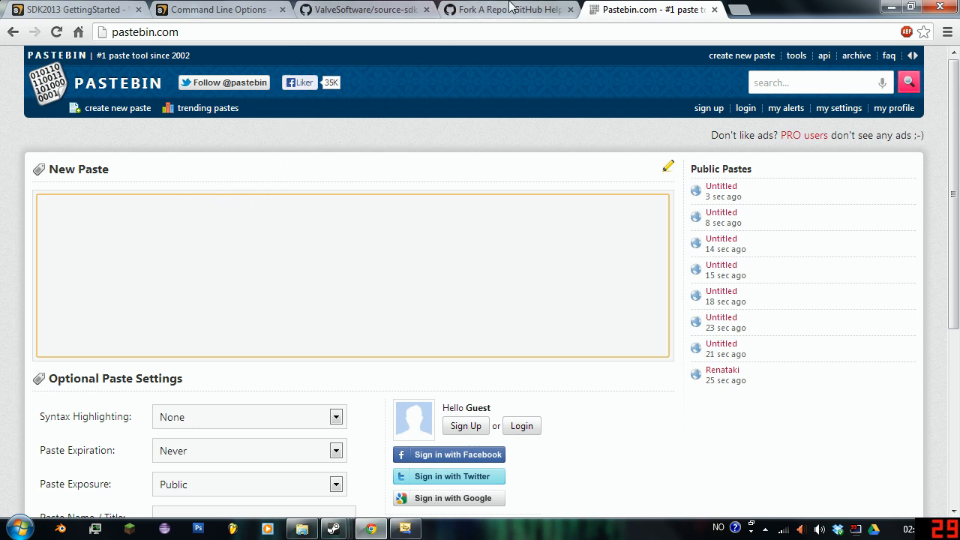
{"action": "mouse_move", "coordinate": [509, 9]}
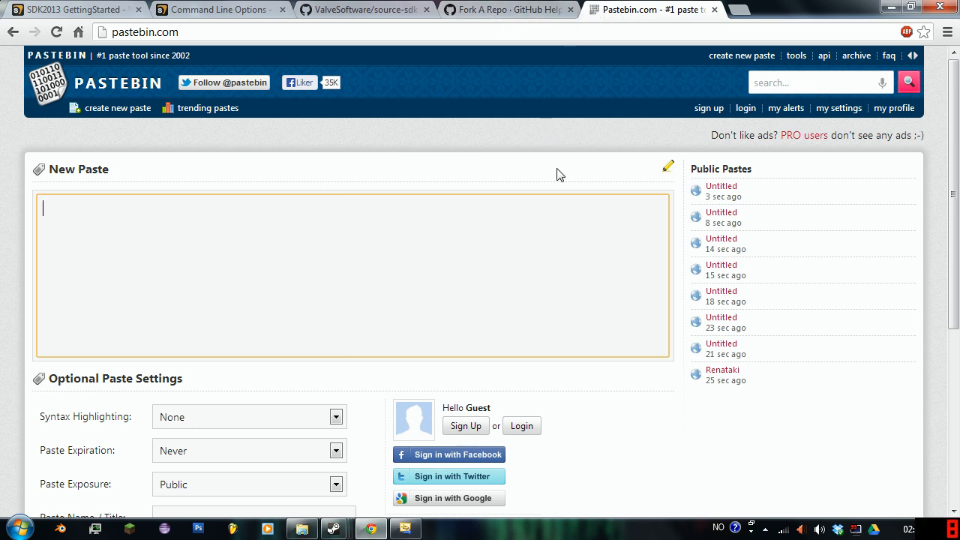
Switch to the GitHub Help 'Fork A Repo' article and scroll to its cloning step.
{"action": "left_click", "coordinate": [507, 9]}
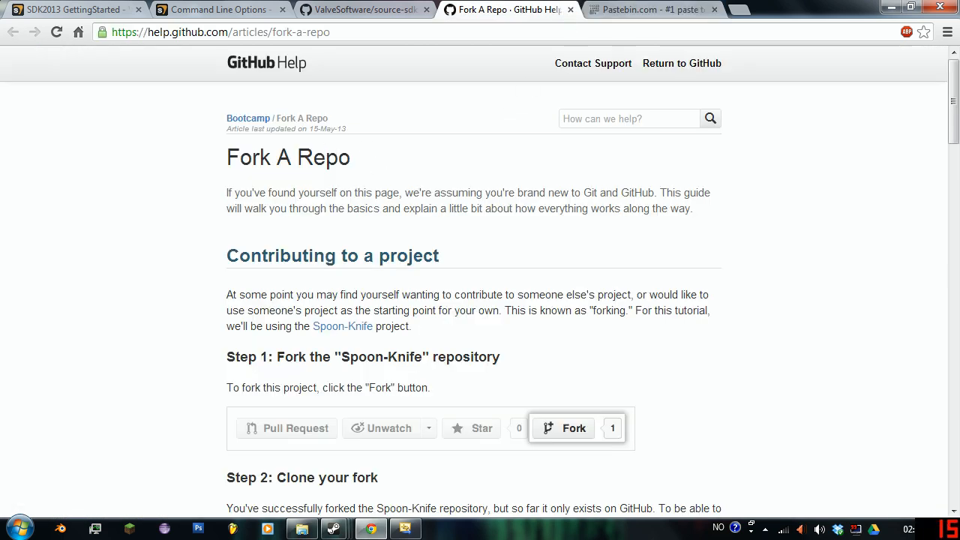
{"action": "scroll", "scroll_direction": "down", "scroll_amount": 3}
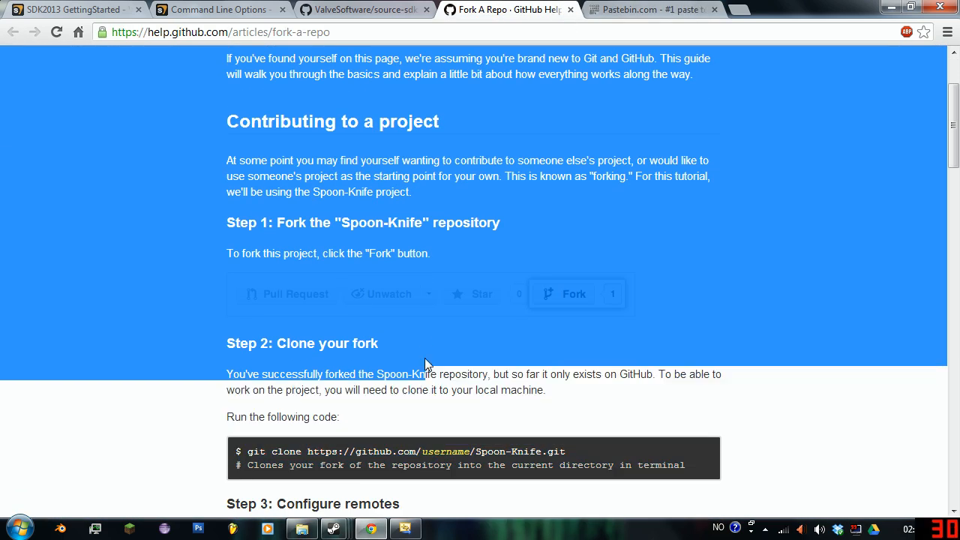